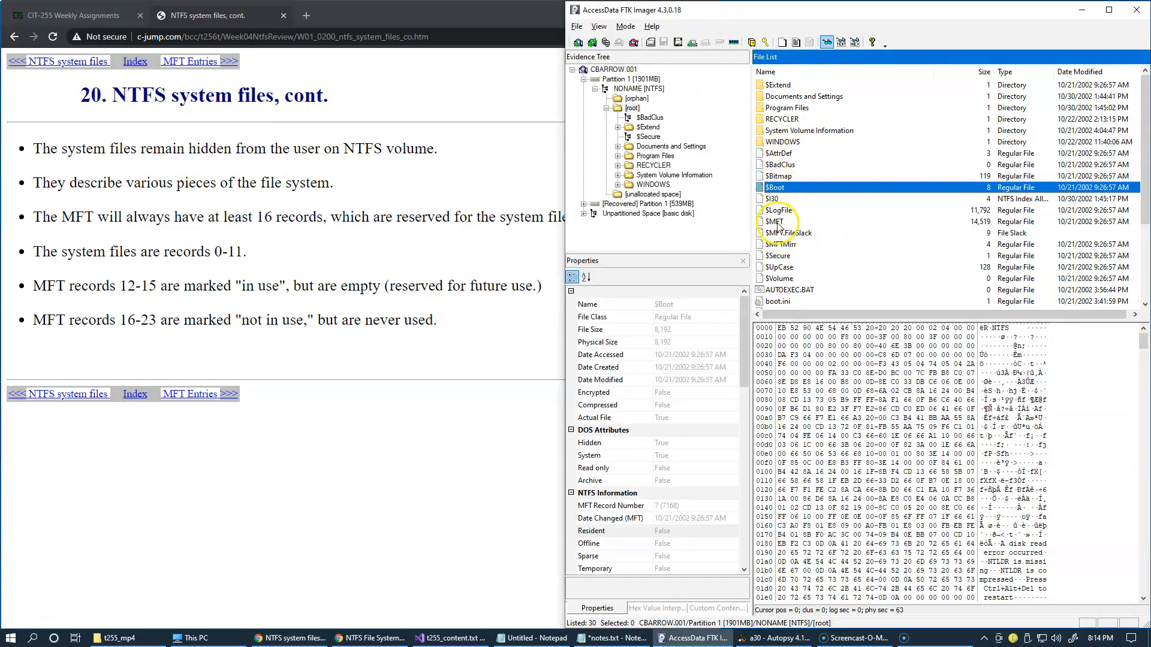
Step: Select $MFT in FTK Imager's File List to show its properties and hex contents
{"action": "left_click", "coordinate": [776, 221]}
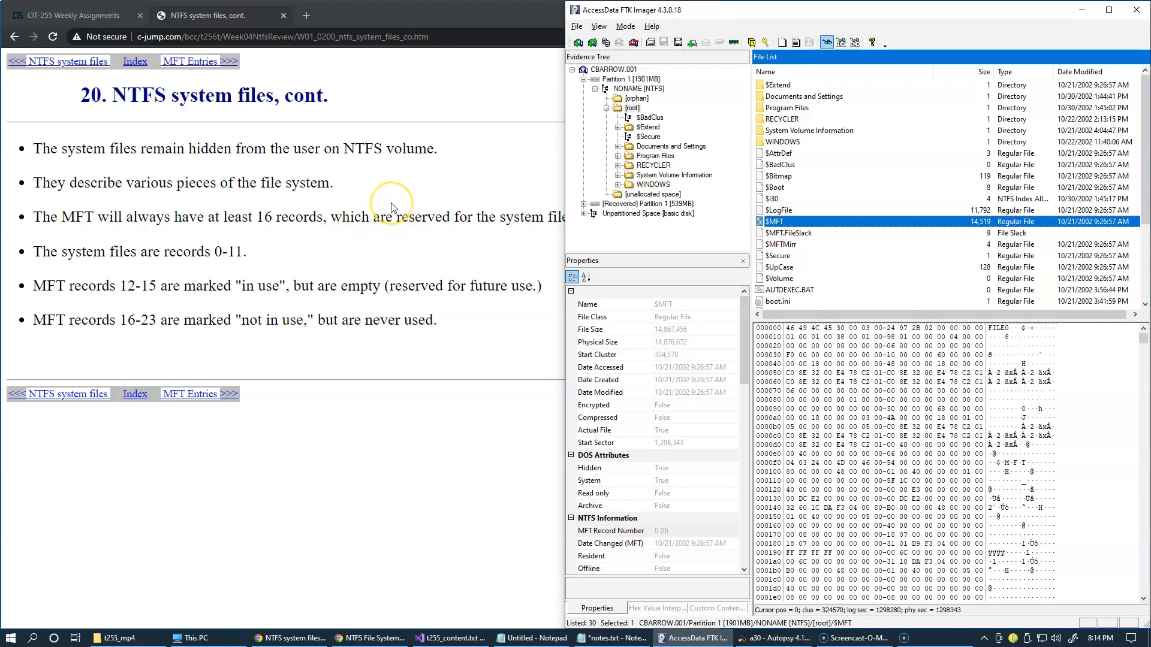
{"action": "mouse_move", "coordinate": [657, 298]}
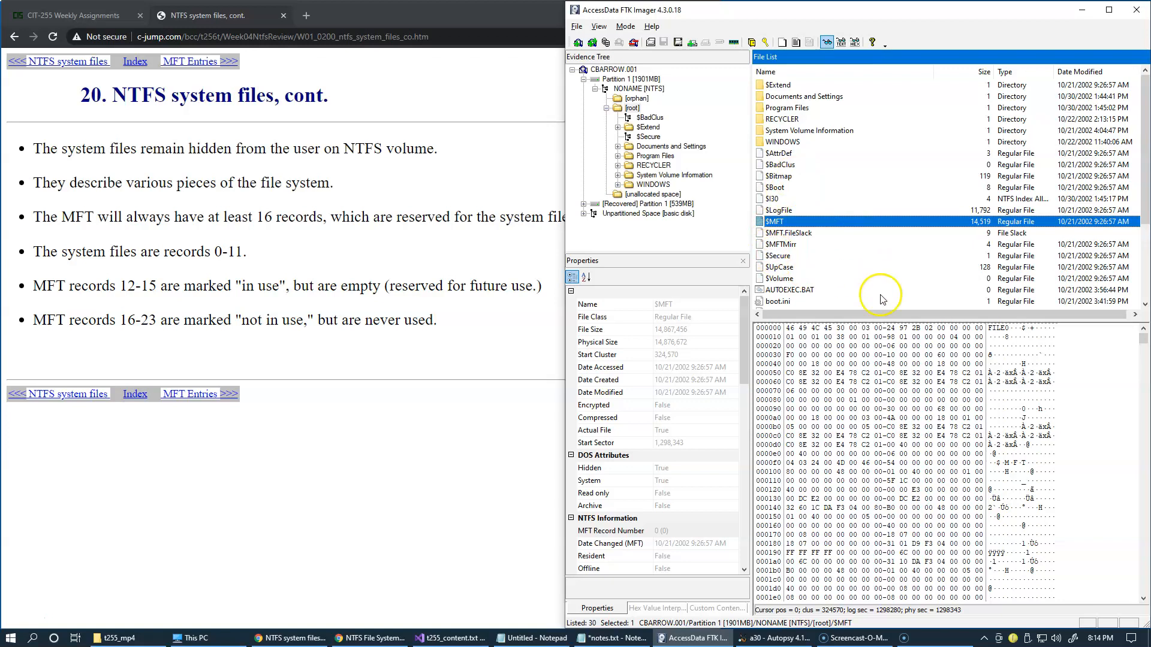
{"action": "mouse_move", "coordinate": [472, 311]}
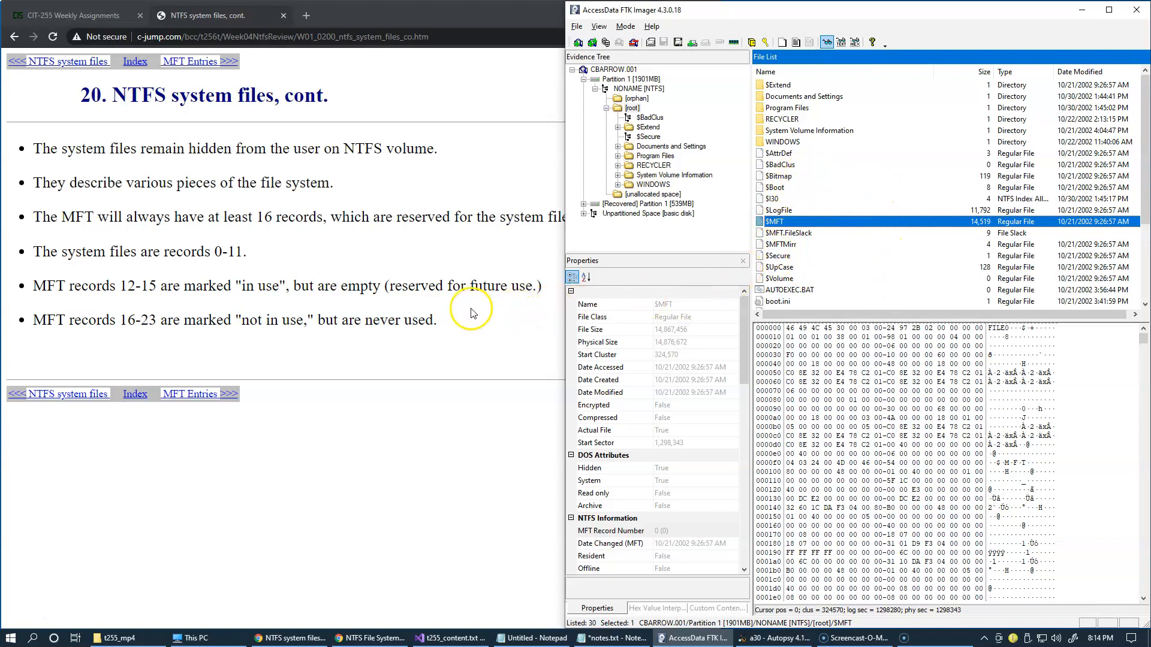
{"action": "mouse_move", "coordinate": [222, 240]}
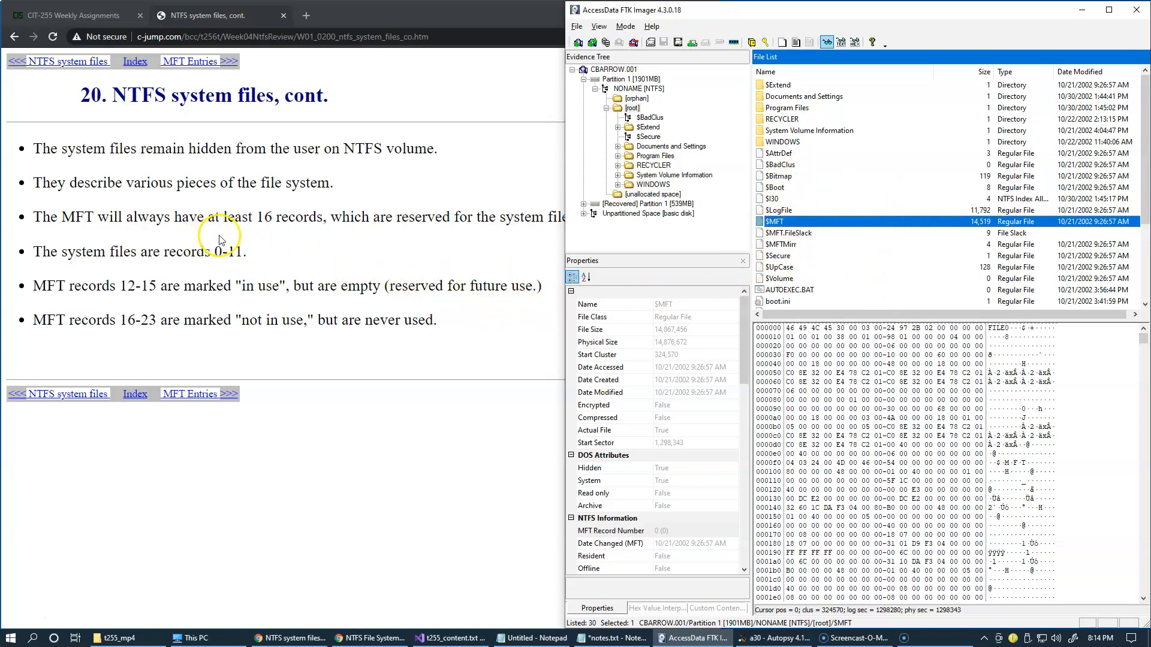
{"action": "mouse_move", "coordinate": [338, 235]}
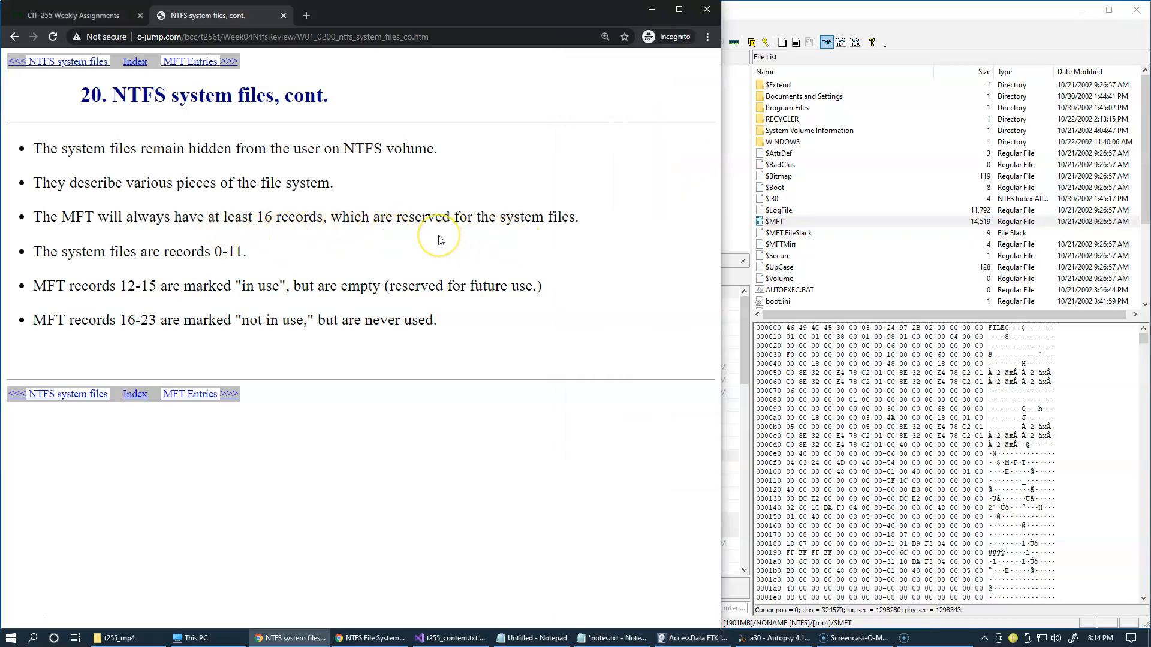
{"action": "mouse_move", "coordinate": [244, 266]}
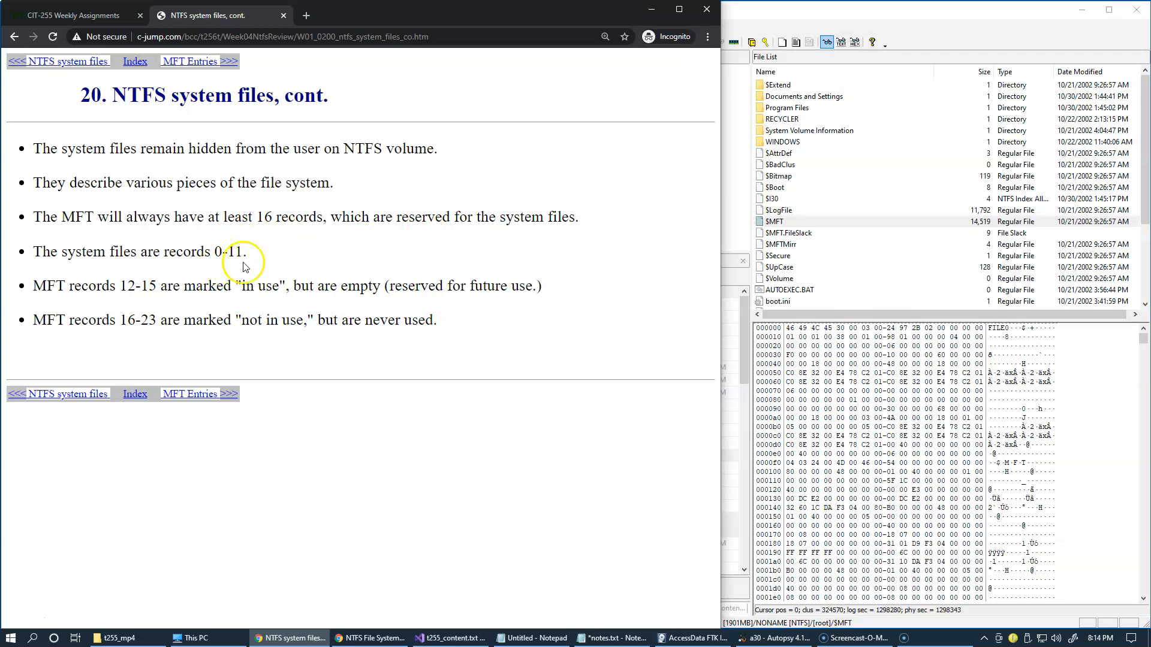
{"action": "mouse_move", "coordinate": [286, 319]}
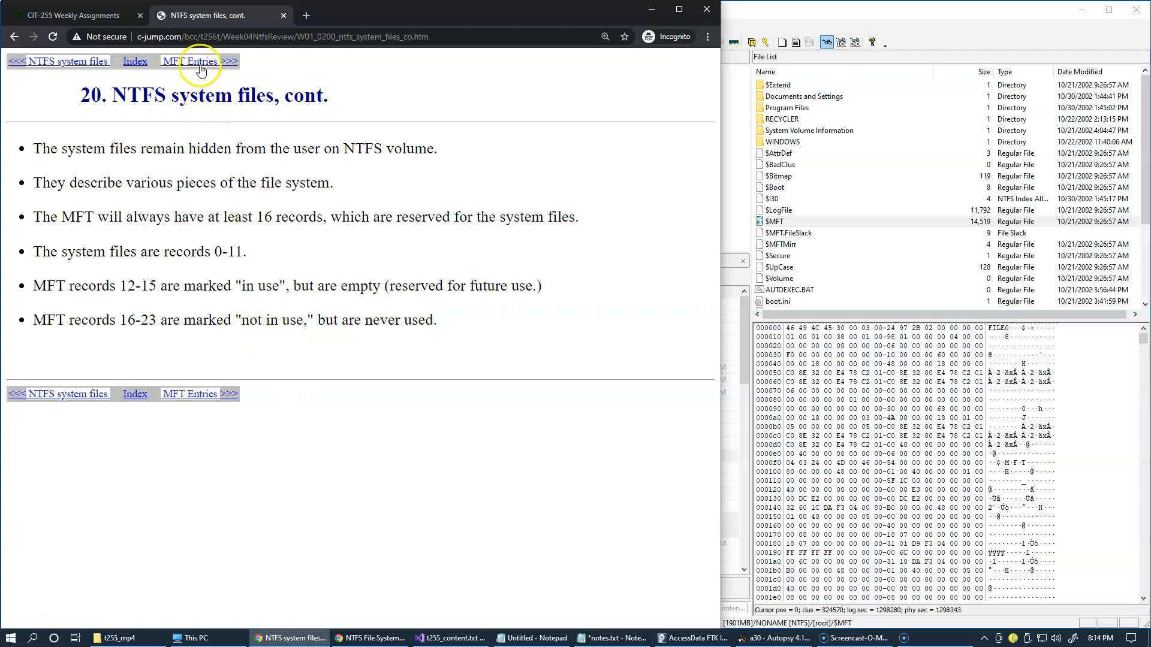
Step: Advance to the MFT Entries slide describing the 1,024-byte entry layout
{"action": "left_click", "coordinate": [189, 61]}
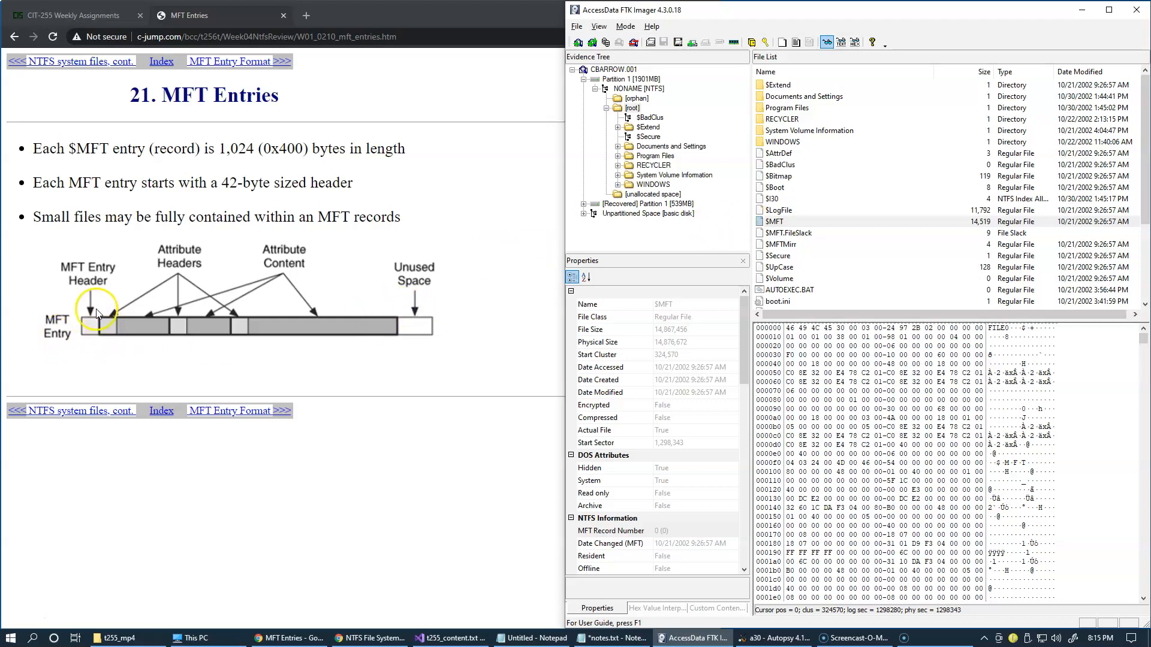
{"action": "mouse_move", "coordinate": [94, 345]}
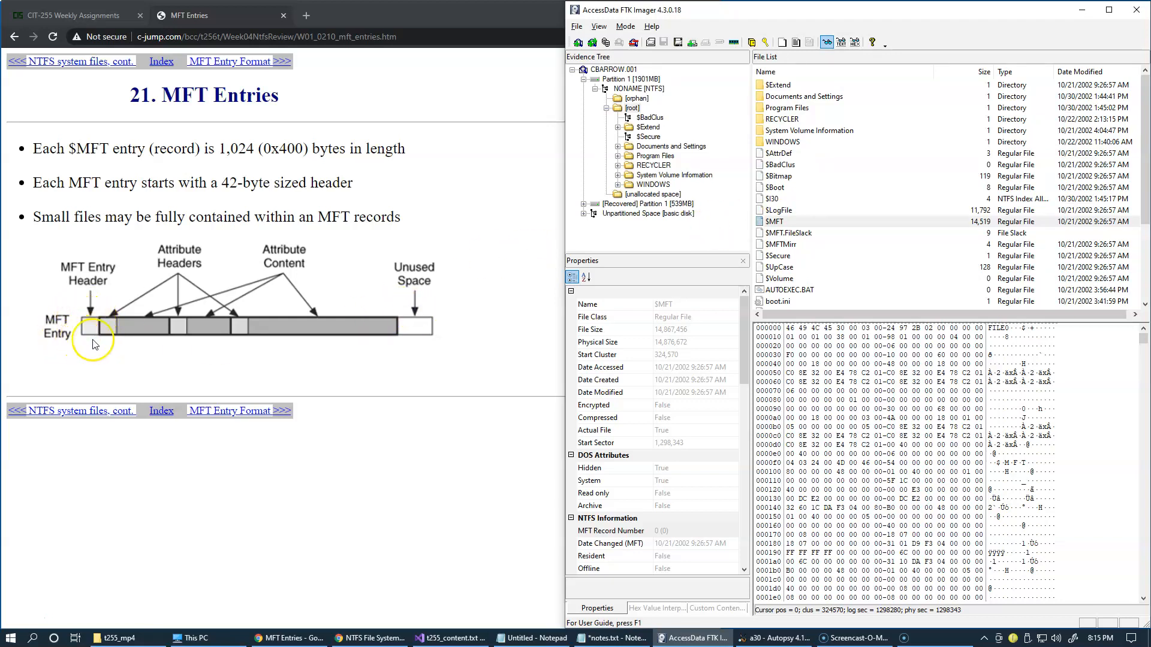
{"action": "mouse_move", "coordinate": [228, 182]}
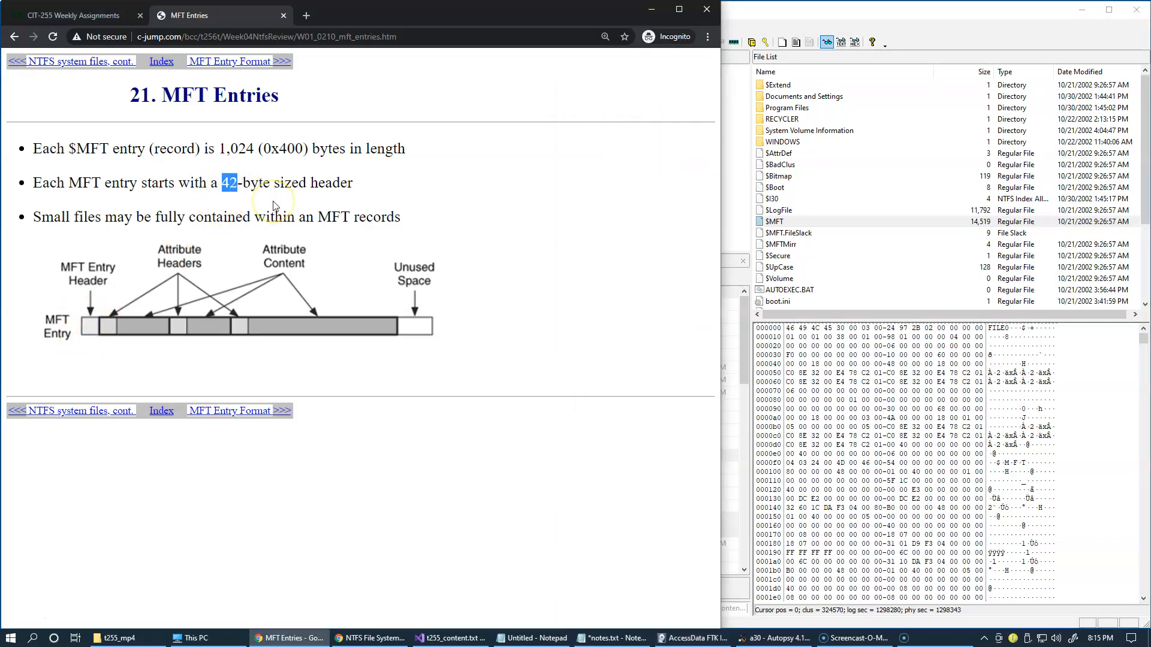
{"action": "mouse_move", "coordinate": [379, 334]}
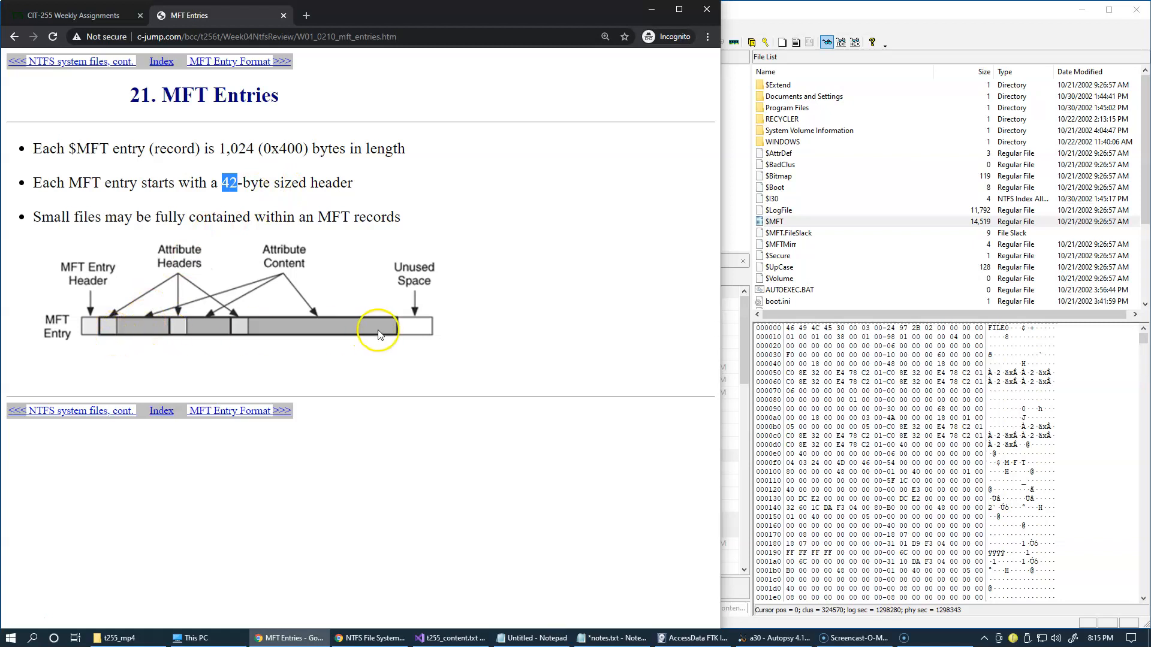
{"action": "mouse_move", "coordinate": [103, 341]}
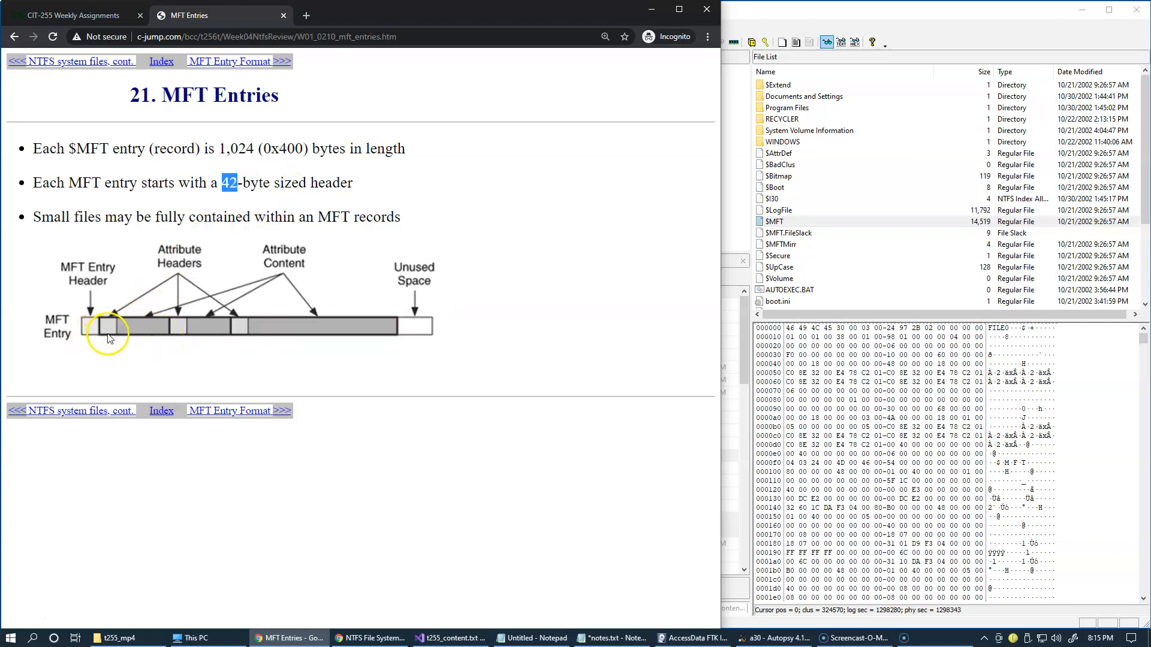
{"action": "mouse_move", "coordinate": [160, 342]}
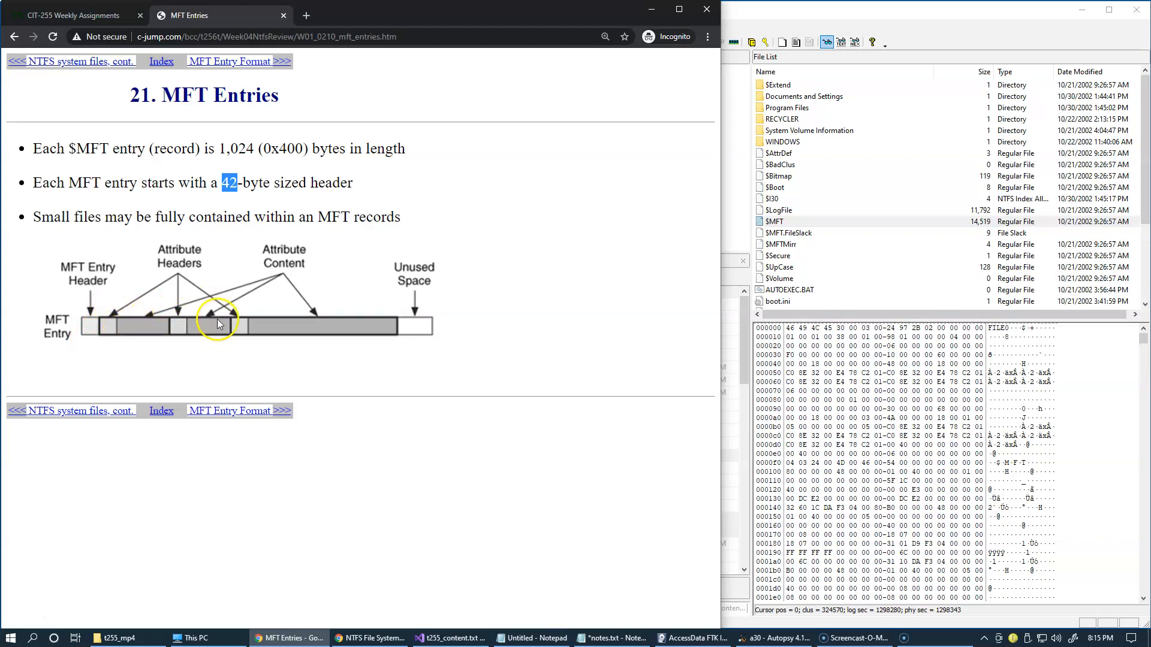
{"action": "mouse_move", "coordinate": [235, 327]}
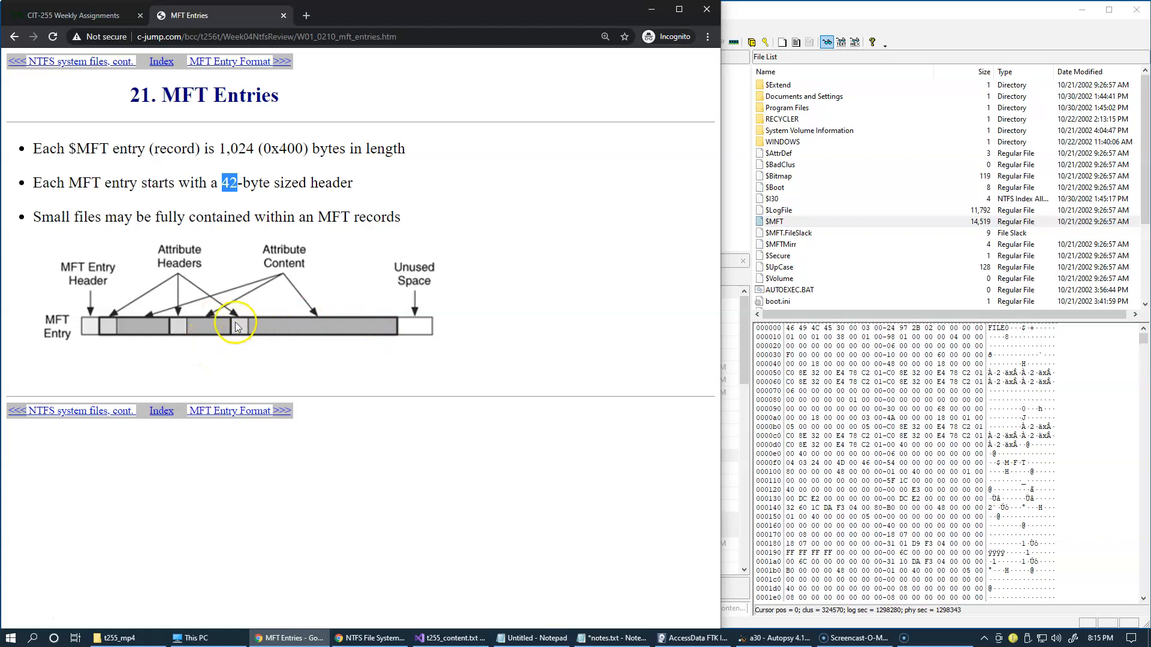
{"action": "mouse_move", "coordinate": [323, 332]}
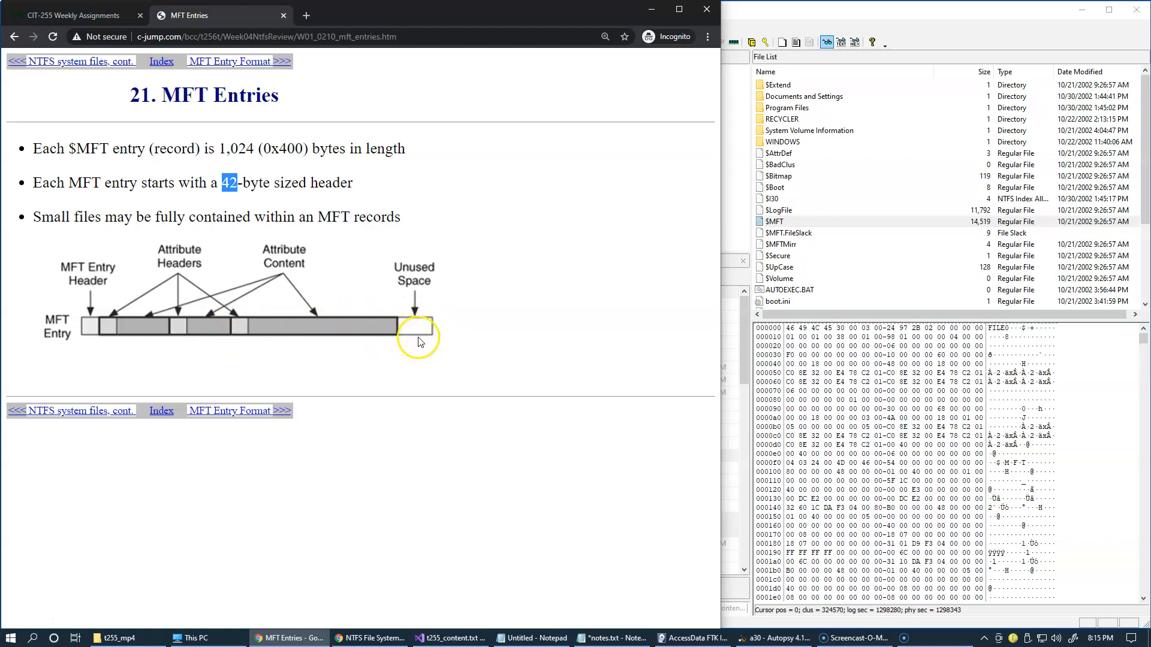
{"action": "mouse_move", "coordinate": [242, 409]}
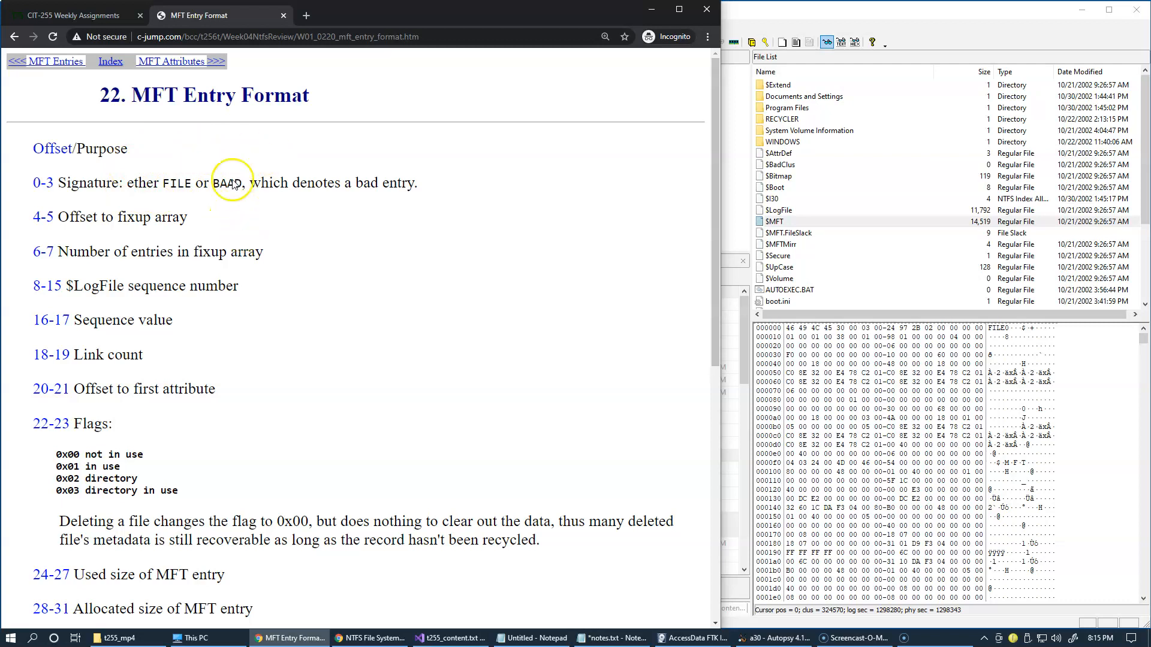
{"action": "mouse_move", "coordinate": [202, 215]}
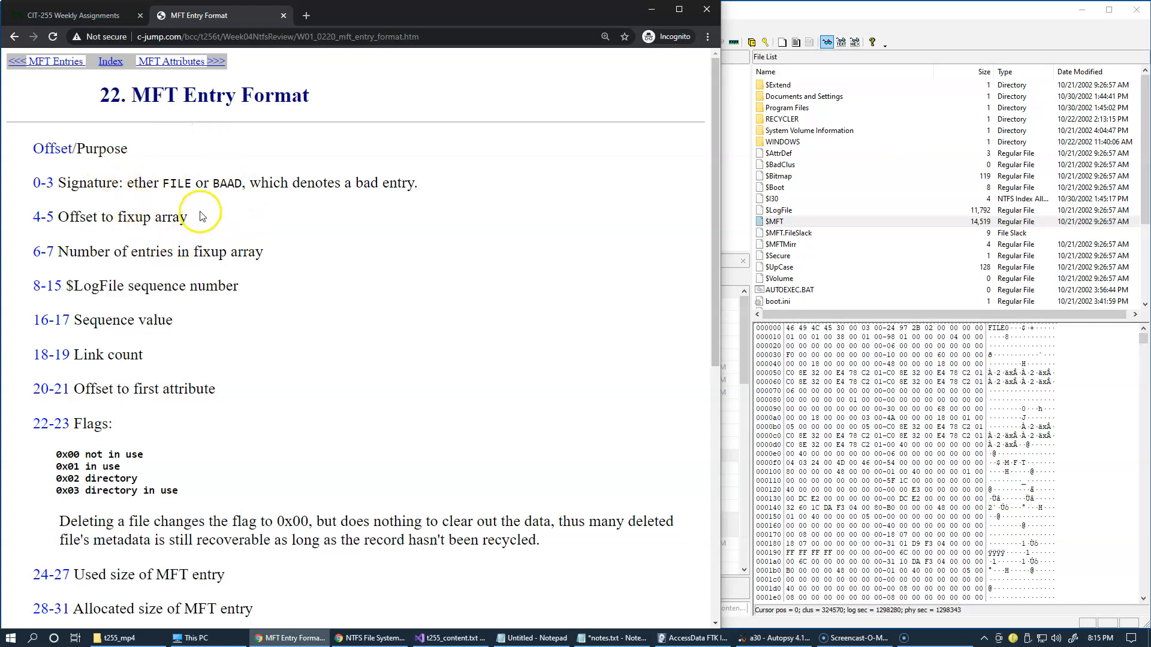
{"action": "mouse_move", "coordinate": [190, 320]}
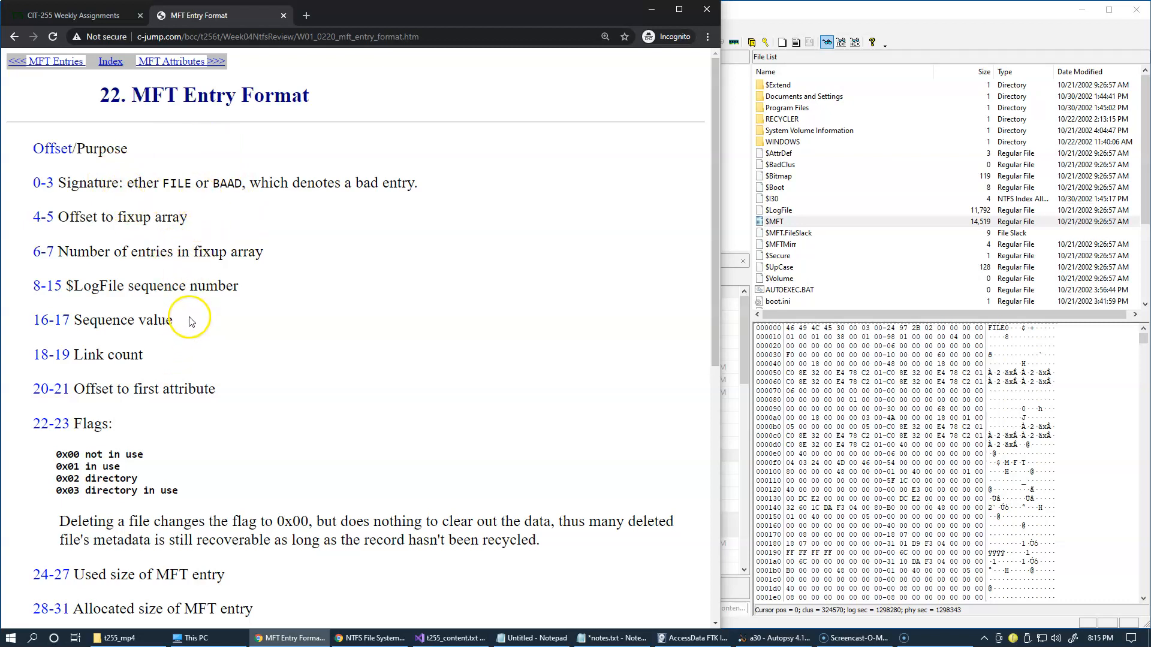
{"action": "mouse_move", "coordinate": [161, 269]}
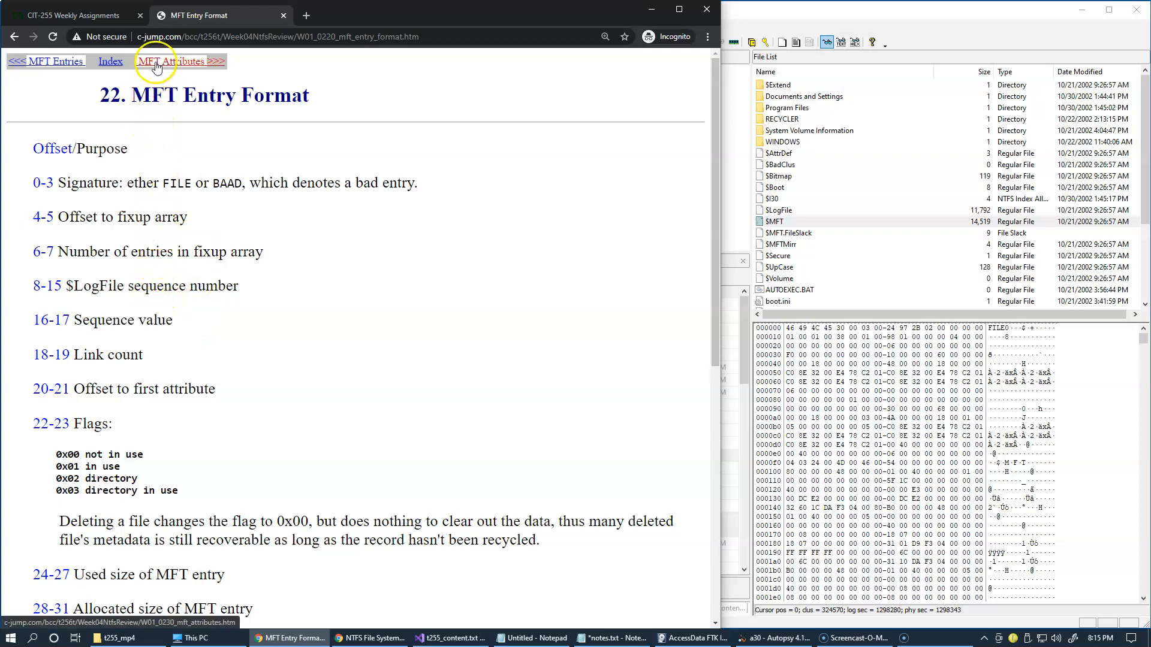
Step: Open the MFT Attributes slide and highlight 'Resident' and 'Non-resident attribute'
{"action": "left_click", "coordinate": [178, 61]}
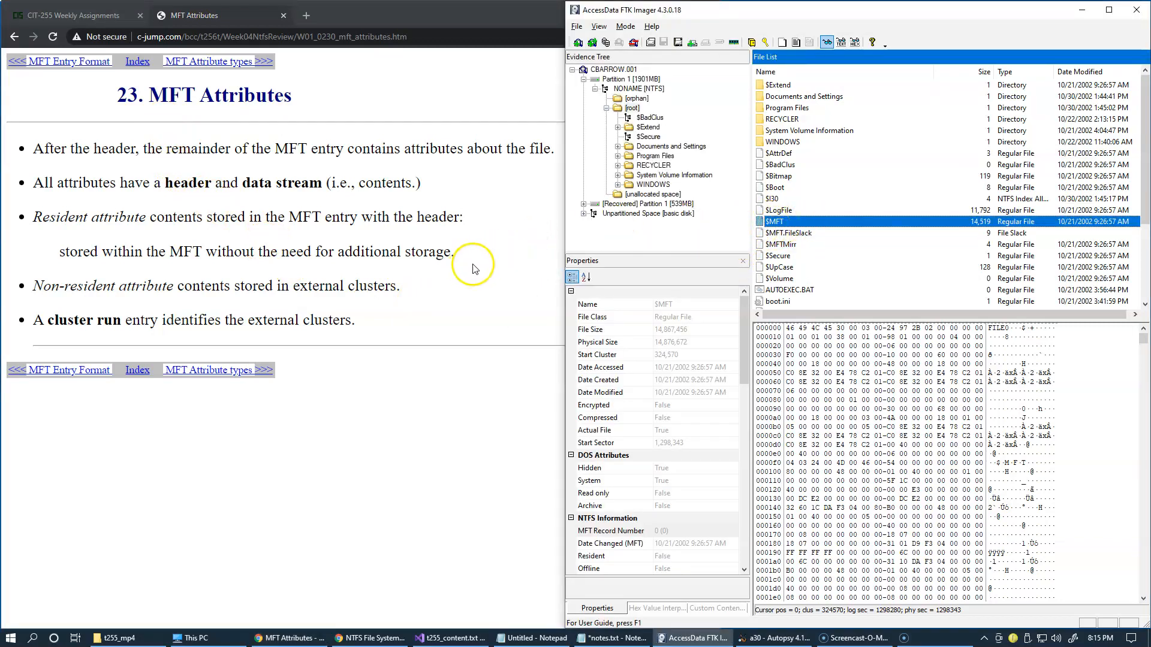
{"action": "mouse_move", "coordinate": [196, 297]}
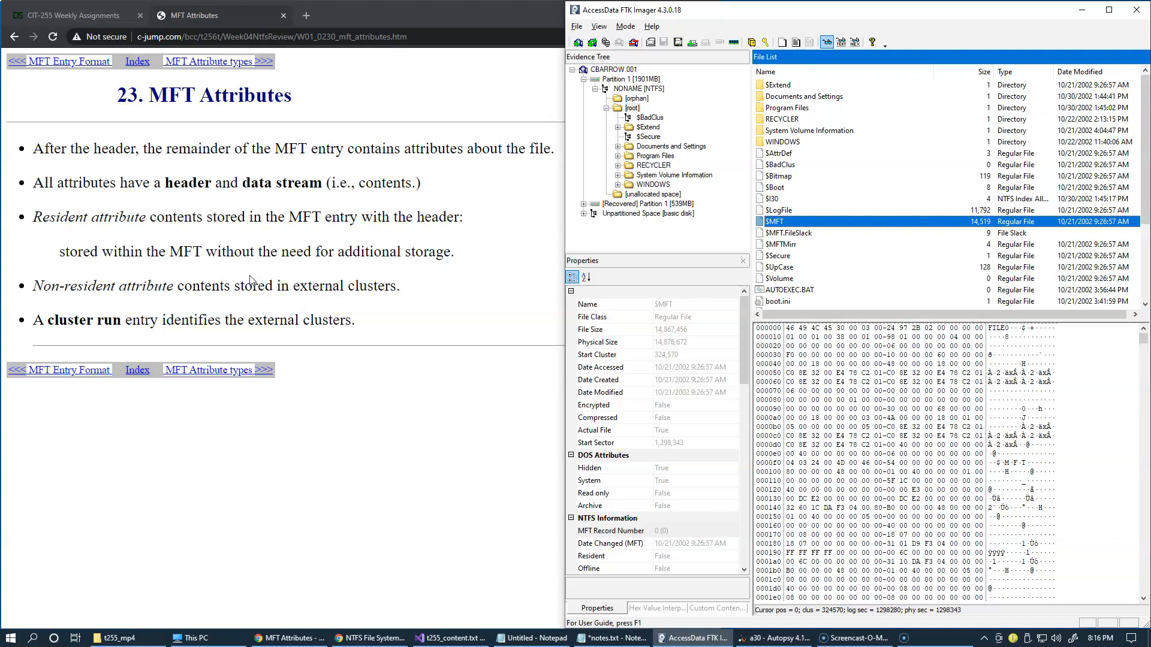
{"action": "double_click", "coordinate": [62, 217]}
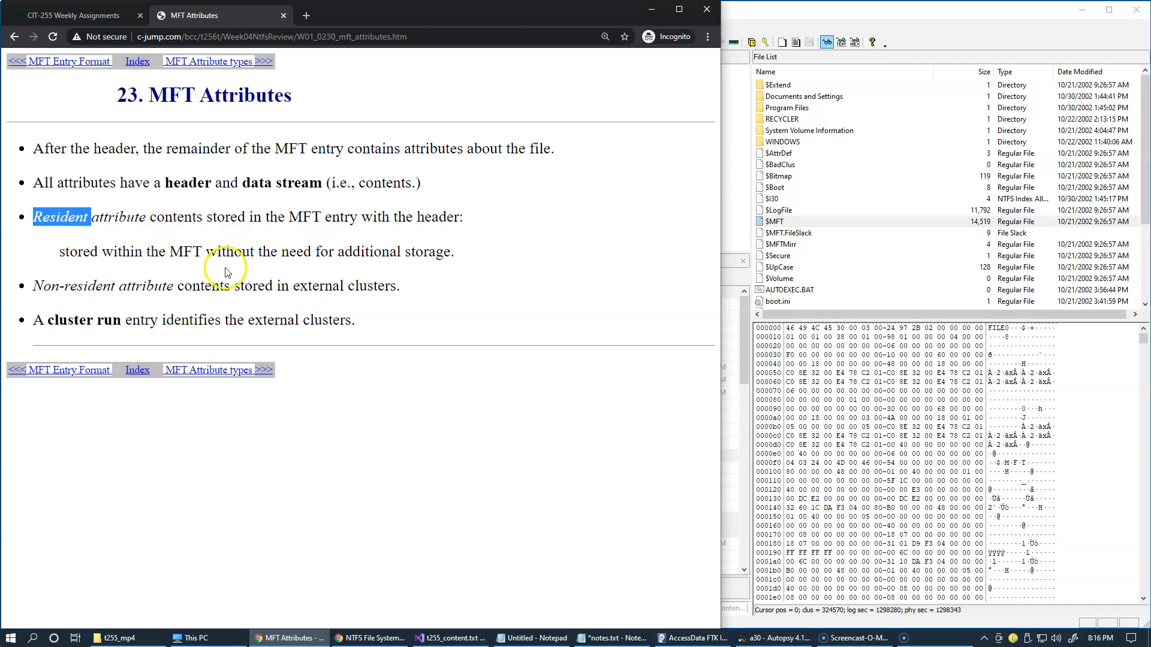
{"action": "mouse_move", "coordinate": [219, 281]}
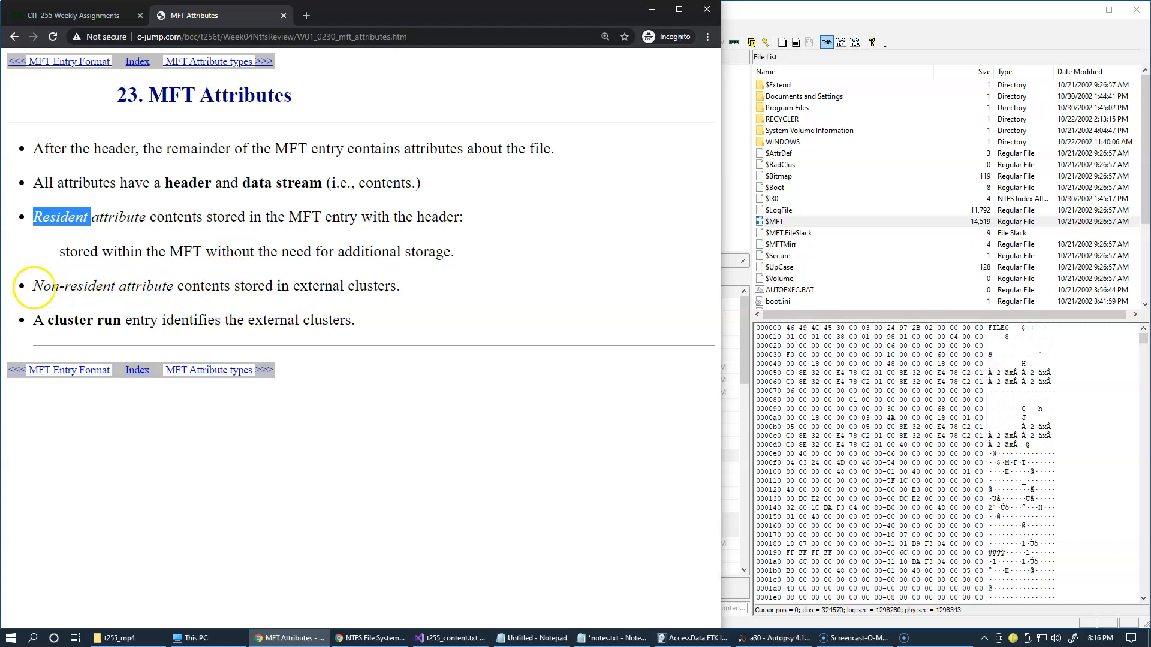
{"action": "double_click", "coordinate": [102, 285]}
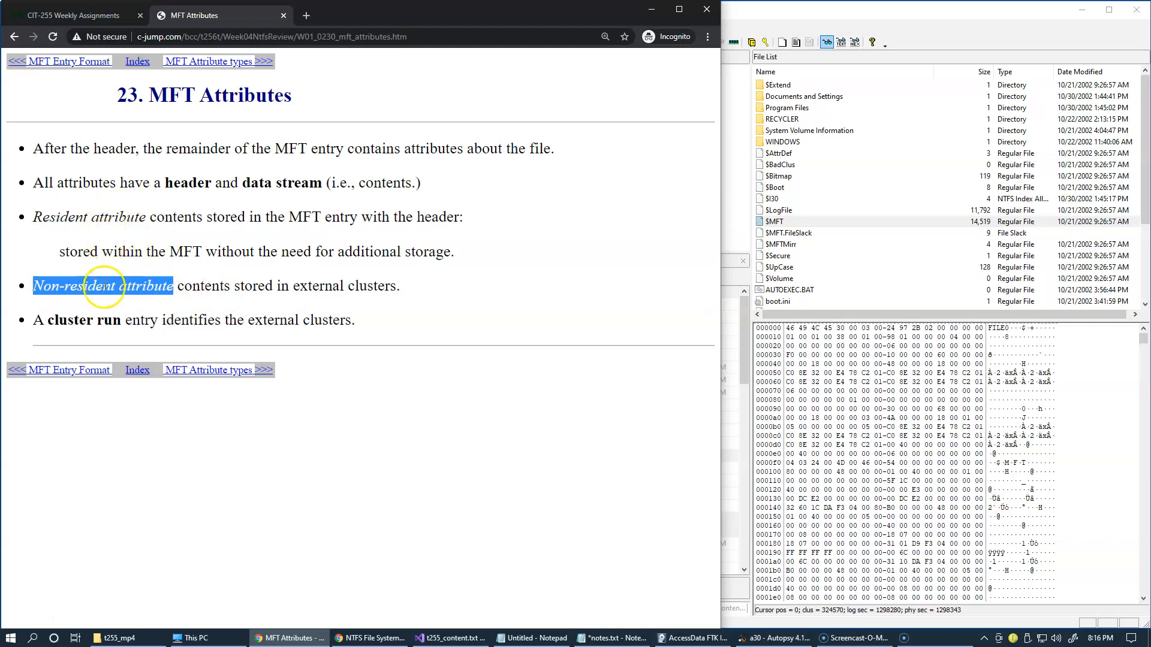
{"action": "mouse_move", "coordinate": [250, 297]}
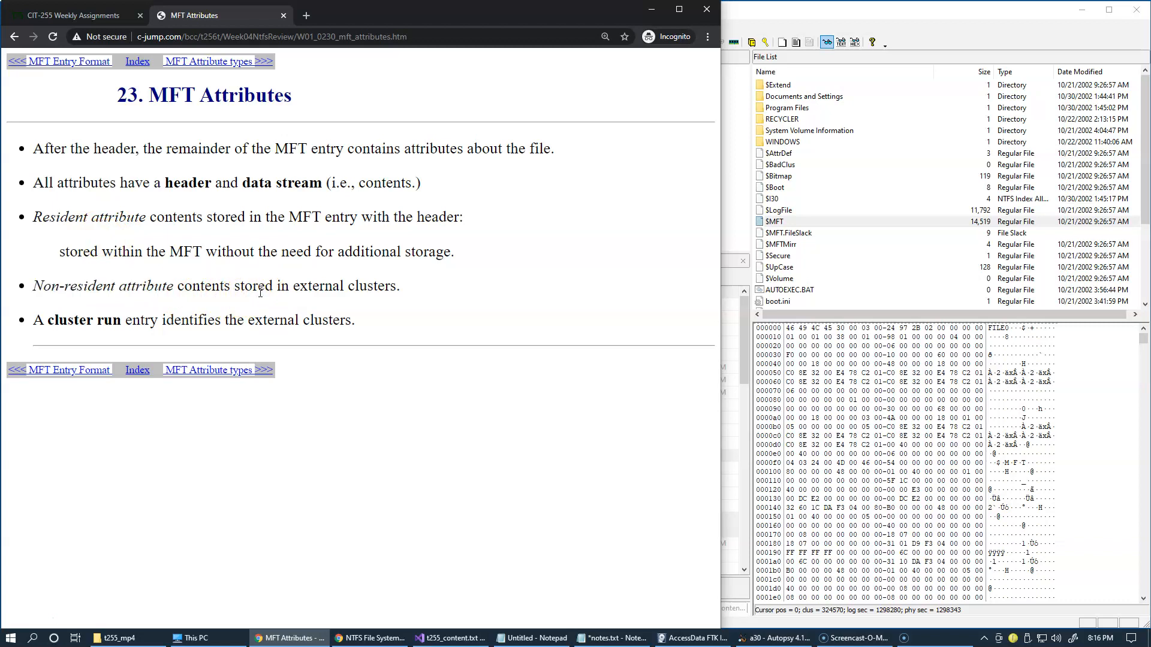
{"action": "mouse_move", "coordinate": [281, 183]}
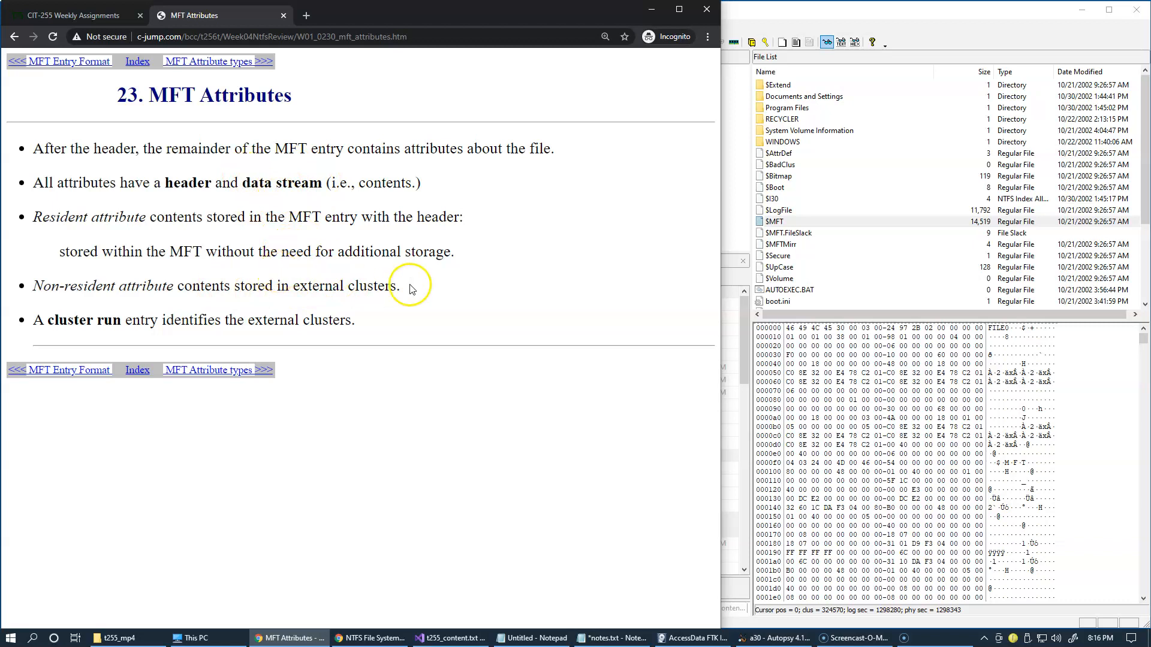
{"action": "mouse_move", "coordinate": [728, 383]}
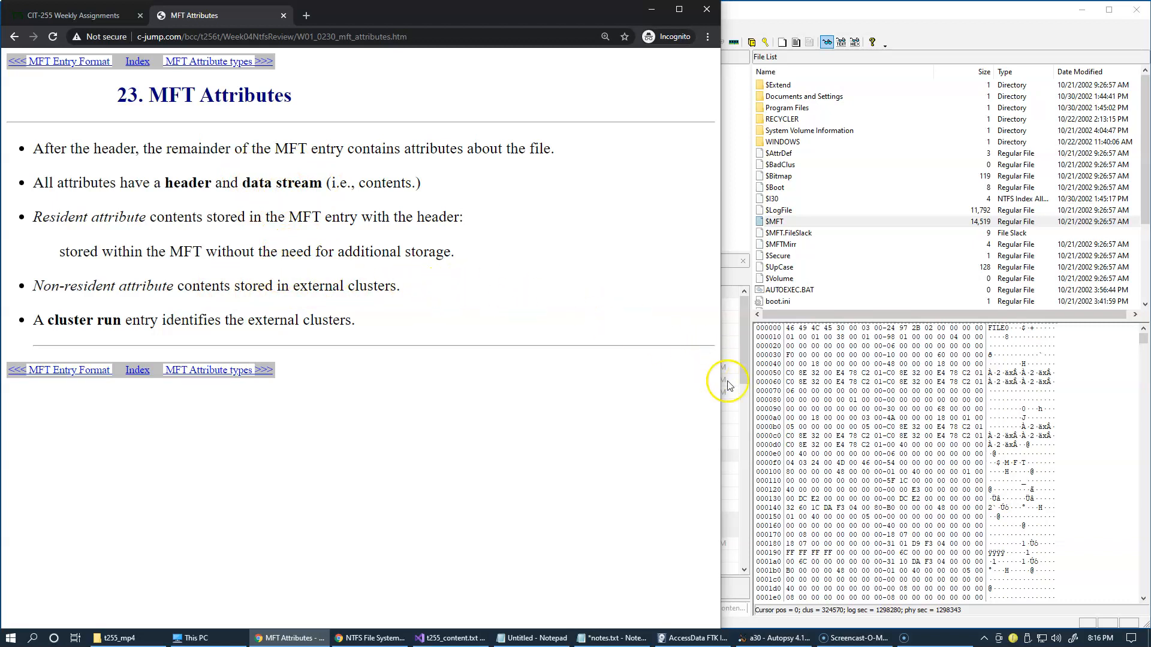
{"action": "mouse_move", "coordinate": [132, 240]}
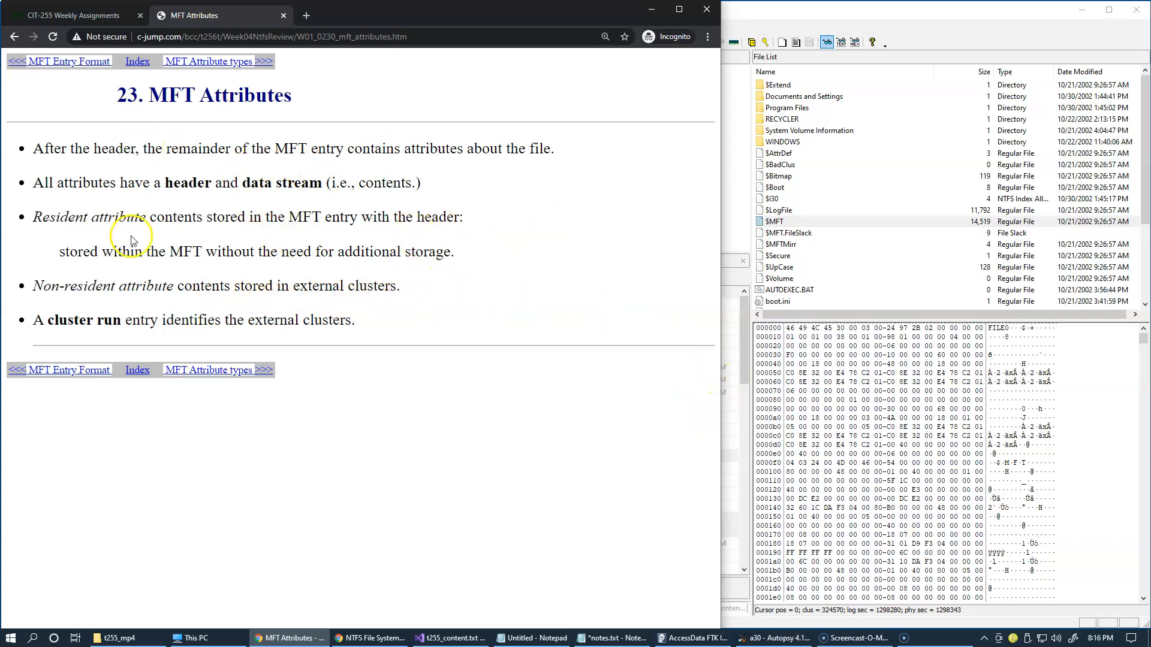
{"action": "mouse_move", "coordinate": [224, 305]}
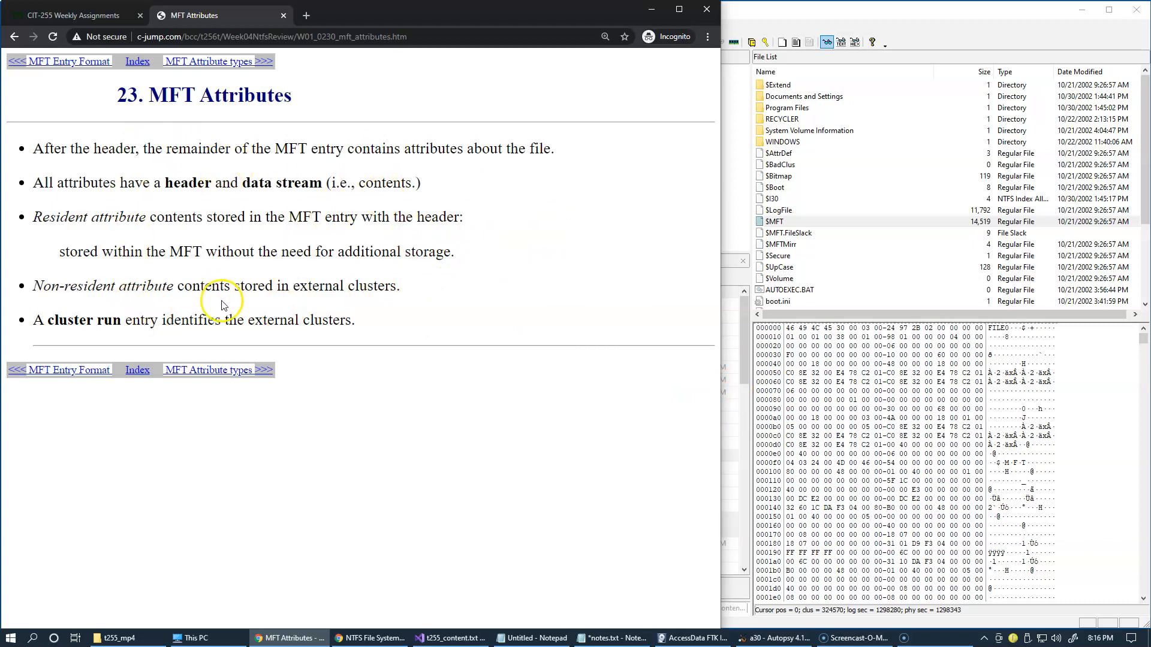
{"action": "mouse_move", "coordinate": [381, 301]}
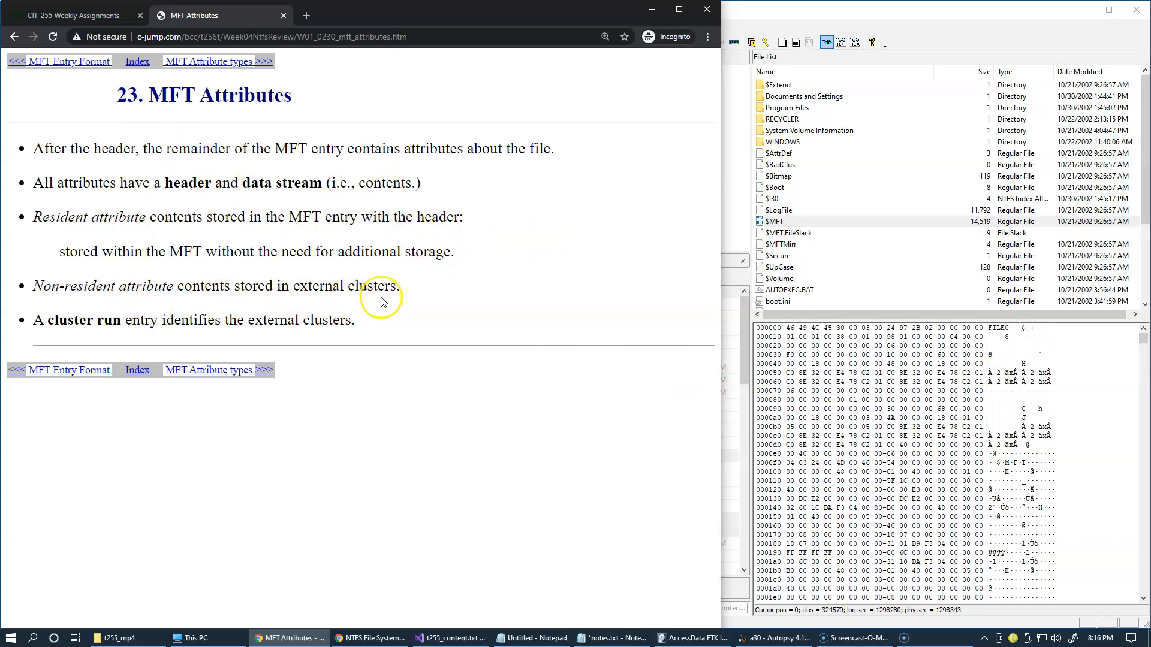
{"action": "mouse_move", "coordinate": [626, 466]}
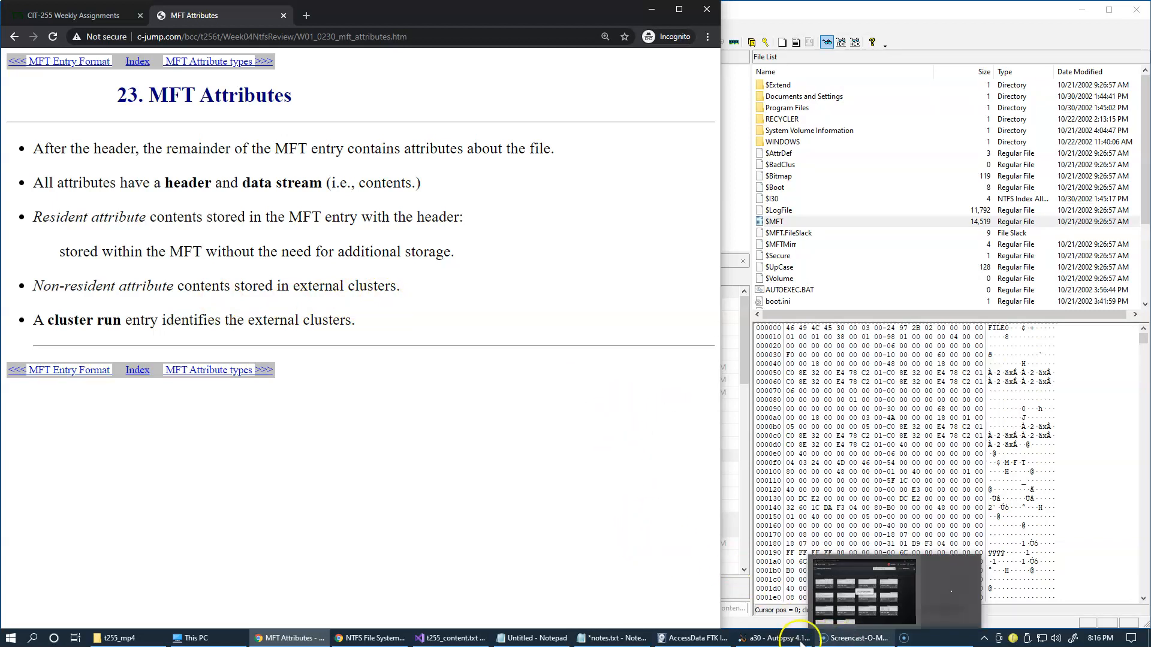
Step: In Autopsy, show the vol2 NTFS volume's system files and scroll the listing
{"action": "left_click", "coordinate": [776, 638]}
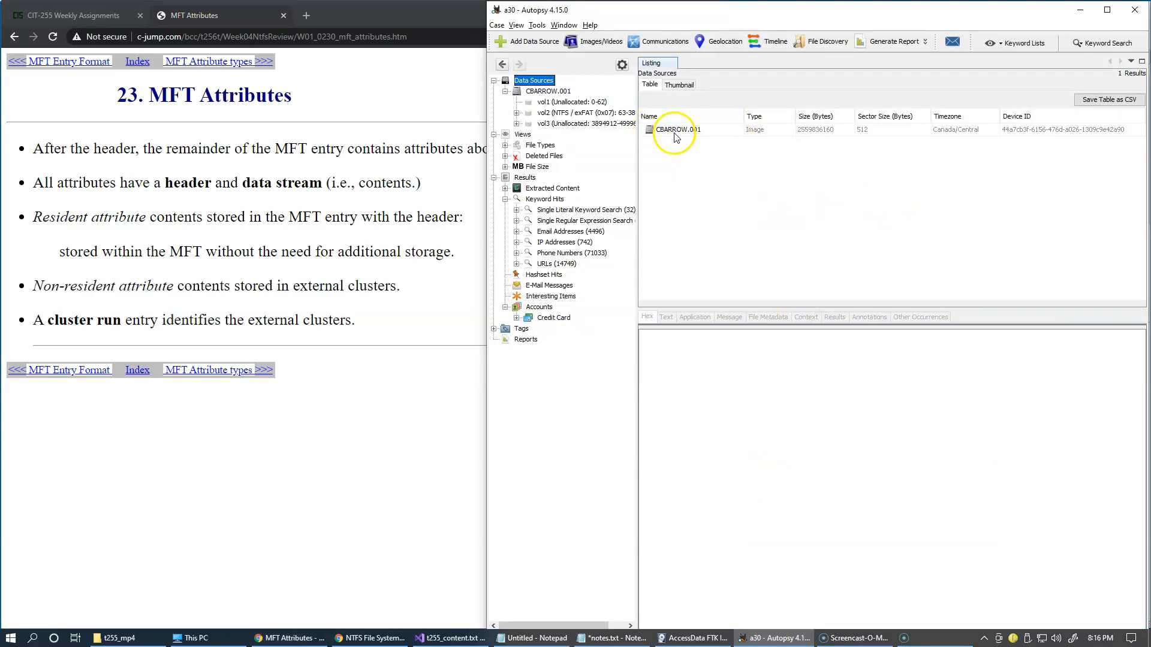
{"action": "left_click", "coordinate": [554, 112]}
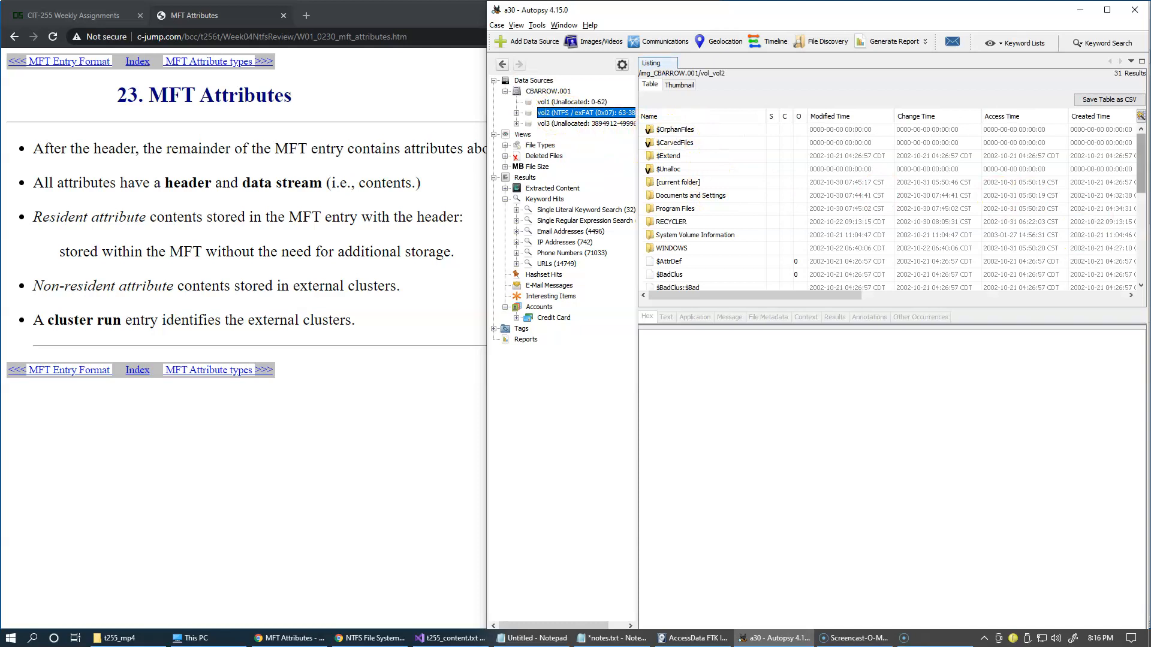
{"action": "scroll", "scroll_direction": "down", "scroll_amount": 3}
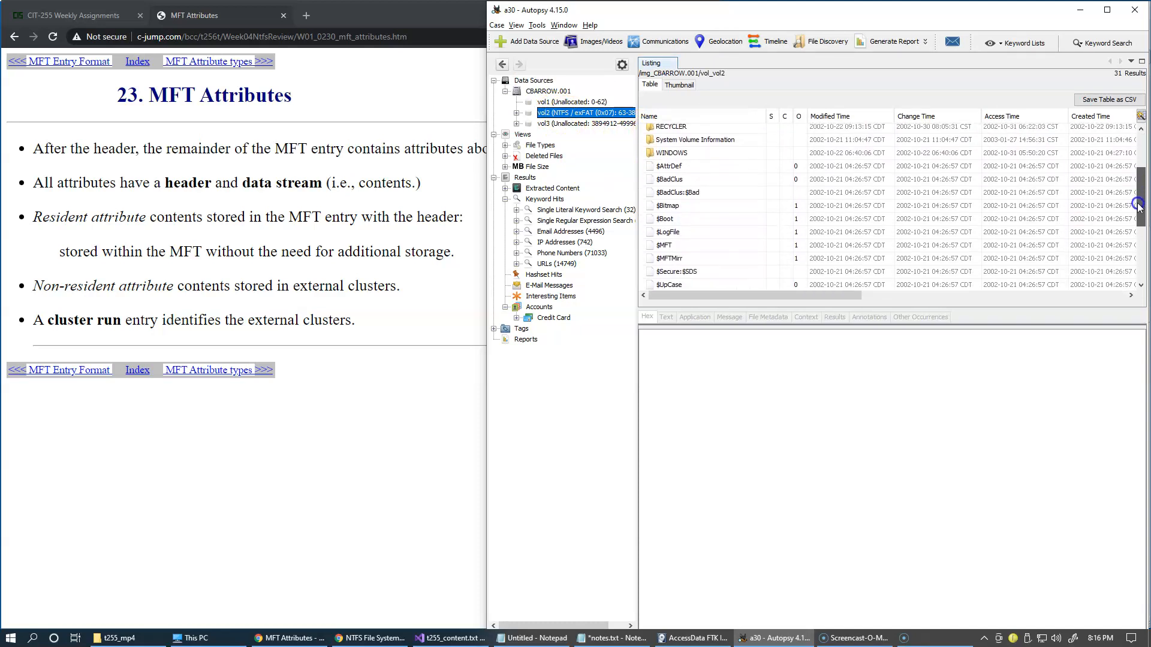
{"action": "scroll", "scroll_direction": "down", "scroll_amount": 3}
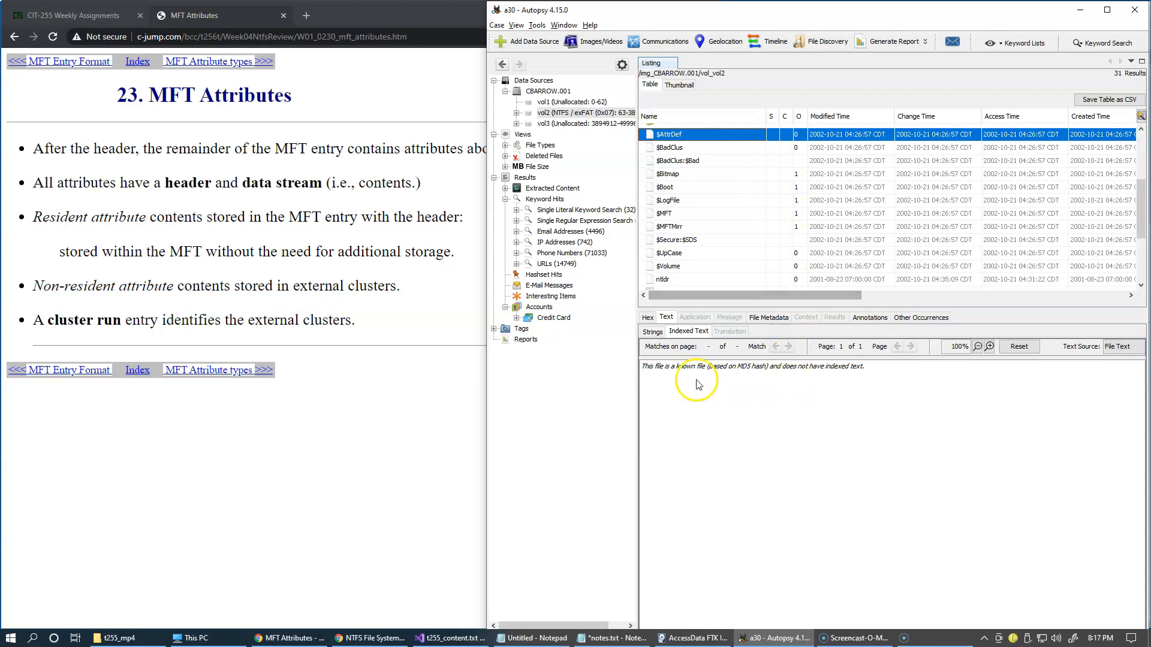
{"action": "mouse_move", "coordinate": [659, 377]}
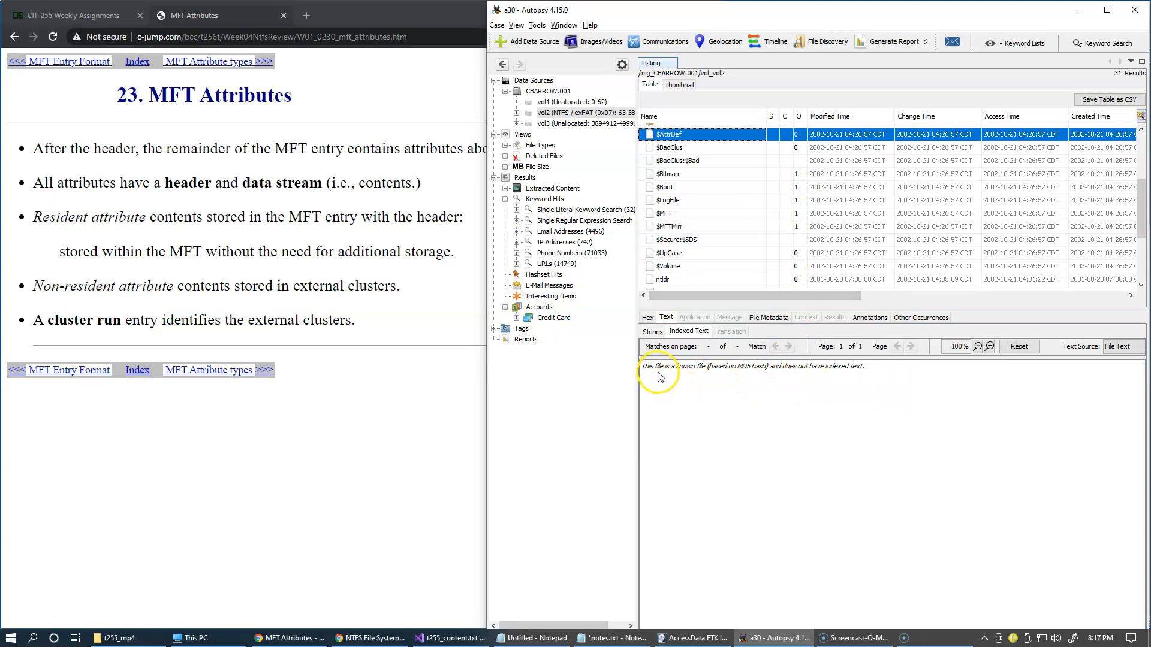
{"action": "mouse_move", "coordinate": [704, 379]}
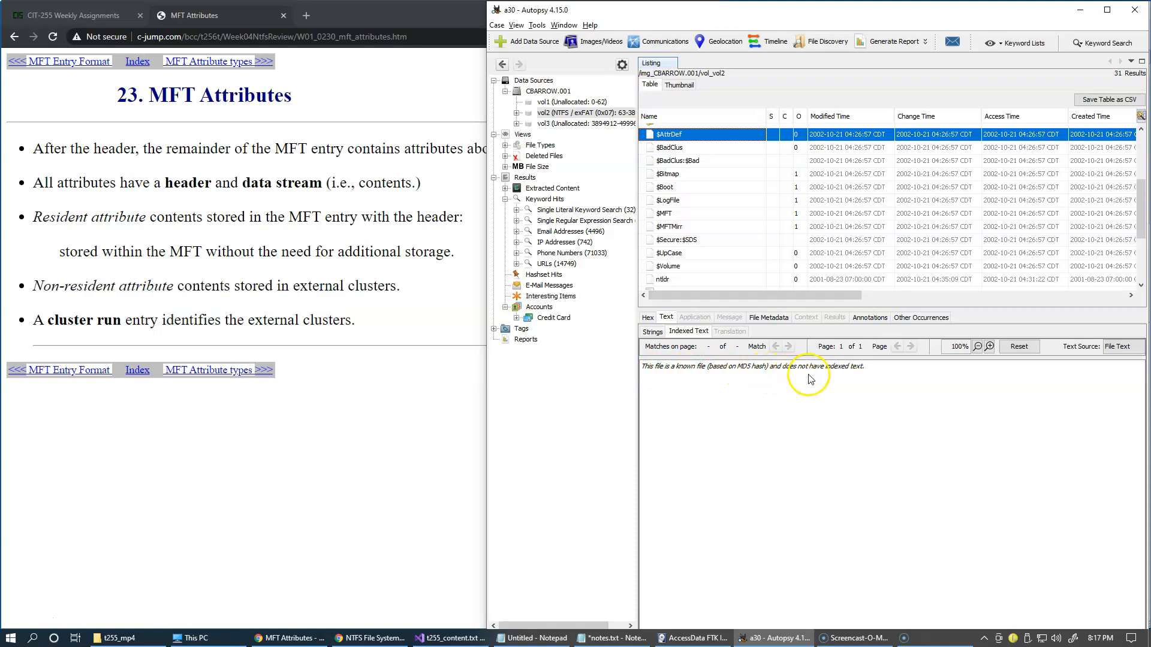
{"action": "mouse_move", "coordinate": [851, 378]}
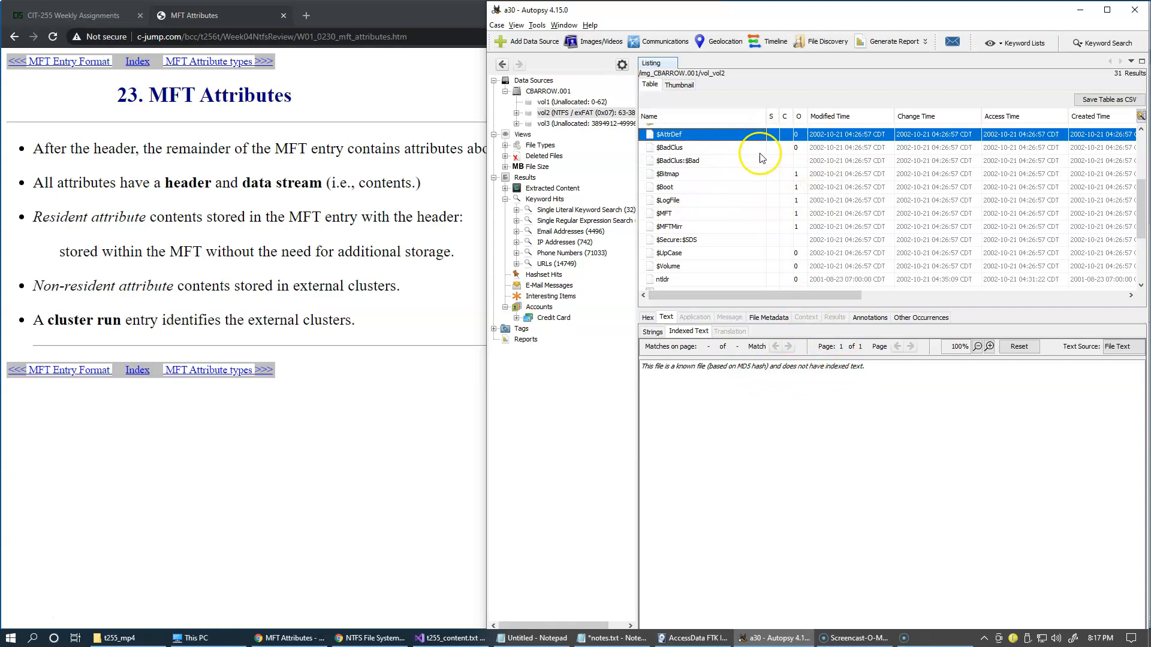
{"action": "left_click", "coordinate": [768, 317]}
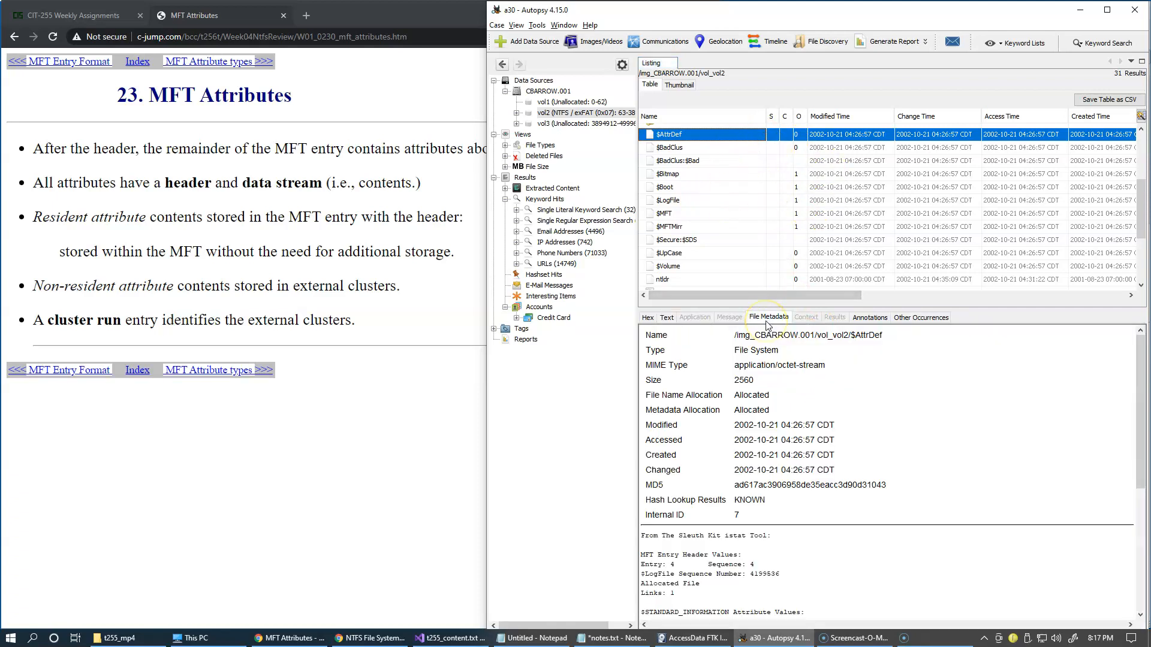
{"action": "mouse_move", "coordinate": [667, 321]}
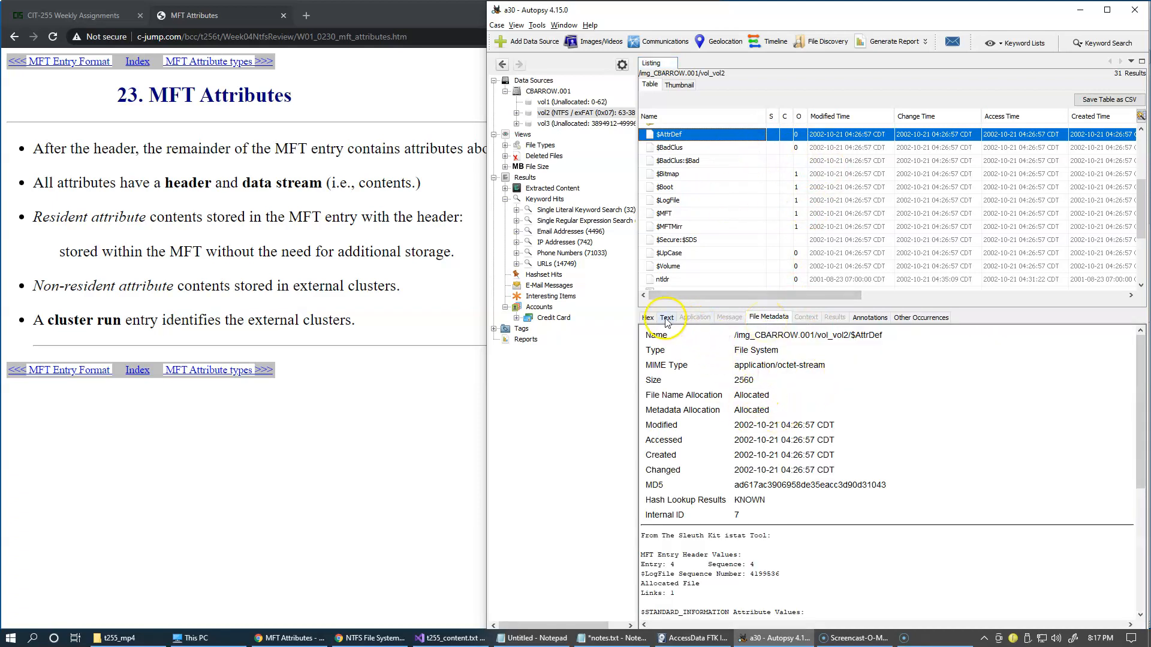
{"action": "left_click", "coordinate": [666, 317]}
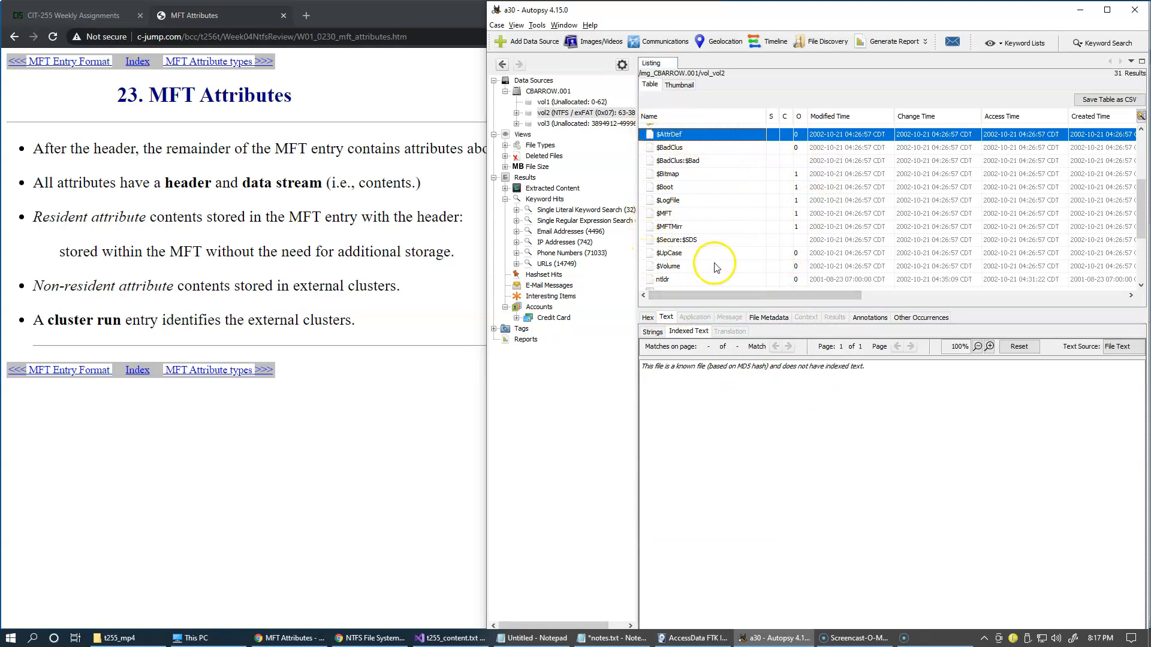
{"action": "mouse_move", "coordinate": [664, 259]}
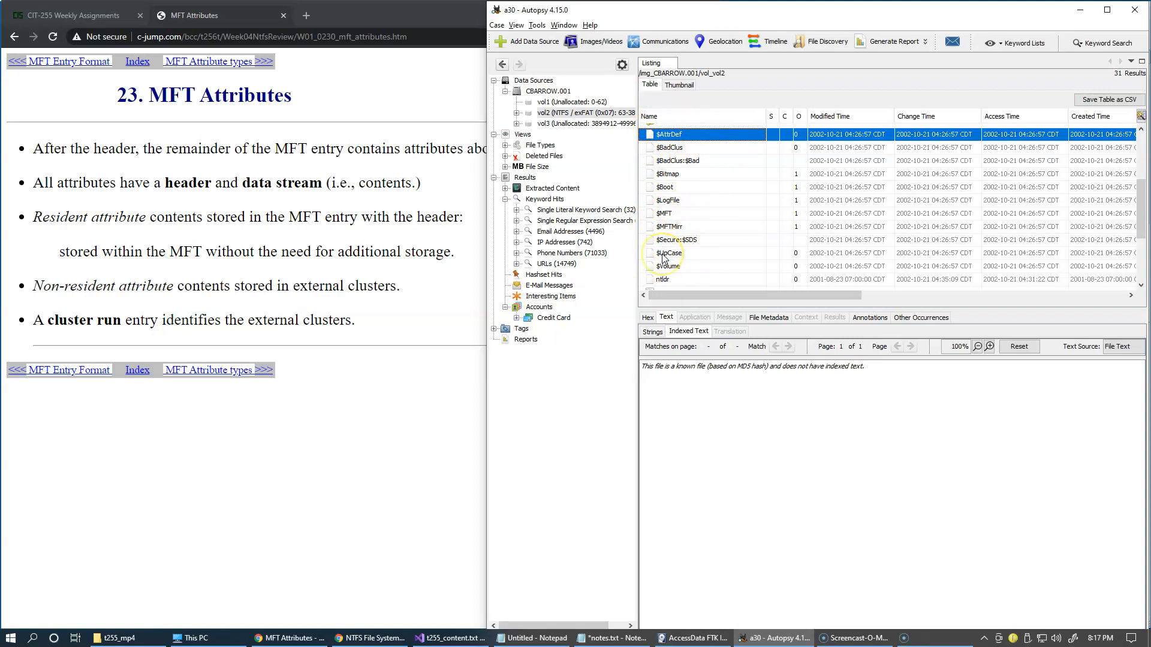
{"action": "mouse_move", "coordinate": [716, 242]}
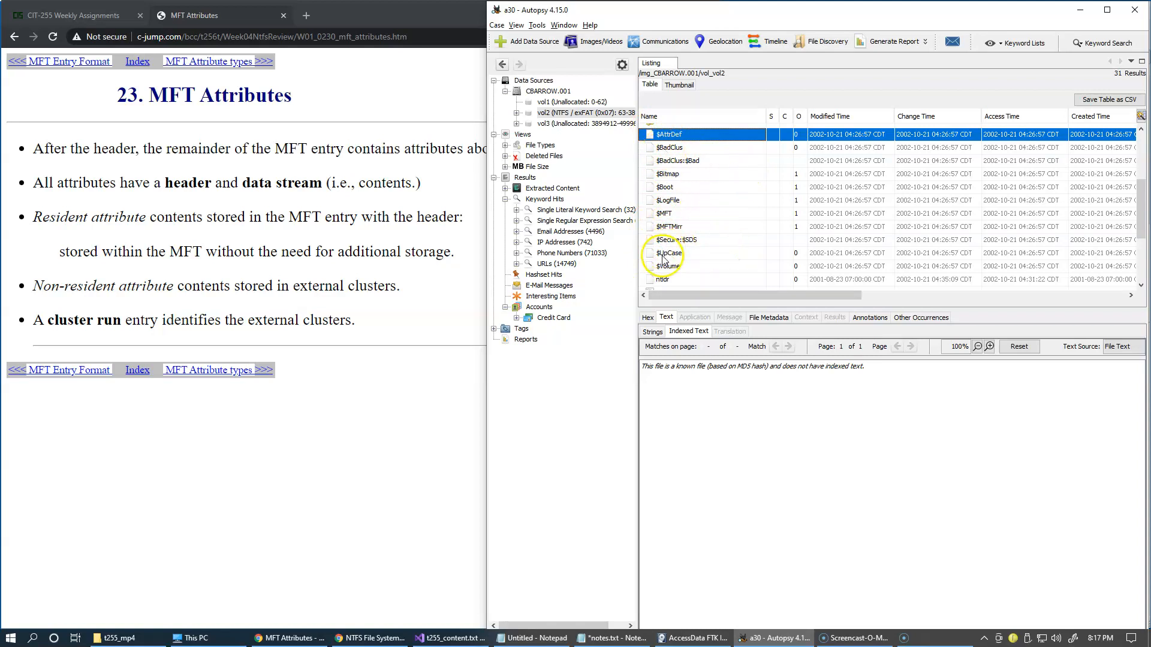
{"action": "left_click", "coordinate": [666, 134]}
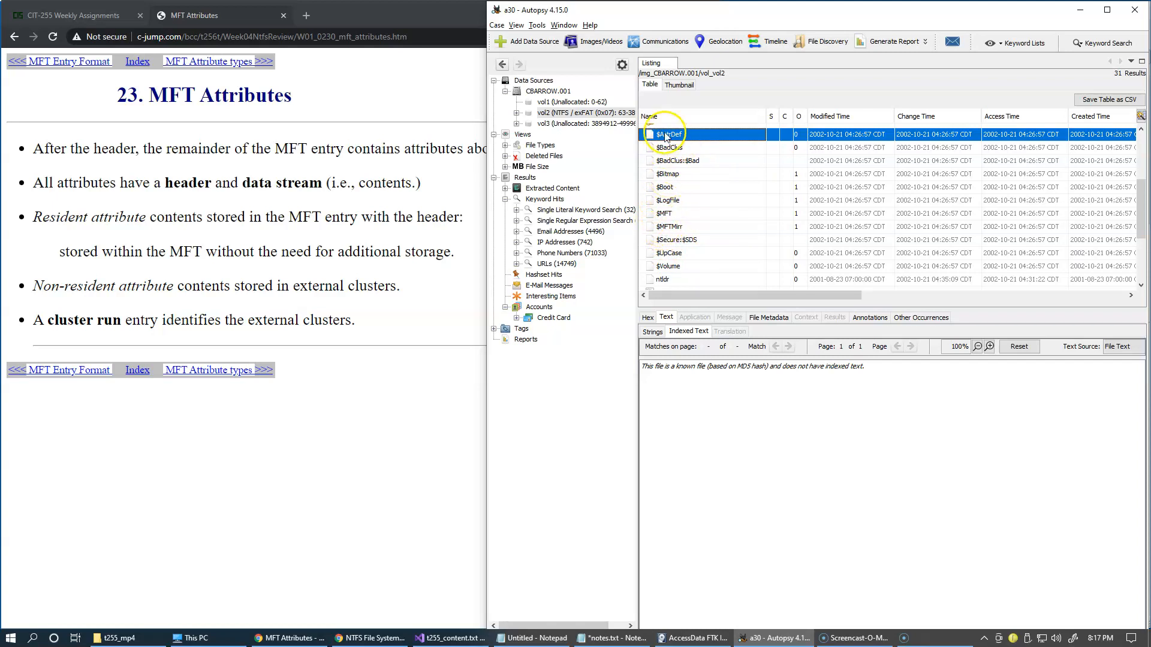
{"action": "mouse_move", "coordinate": [686, 258]}
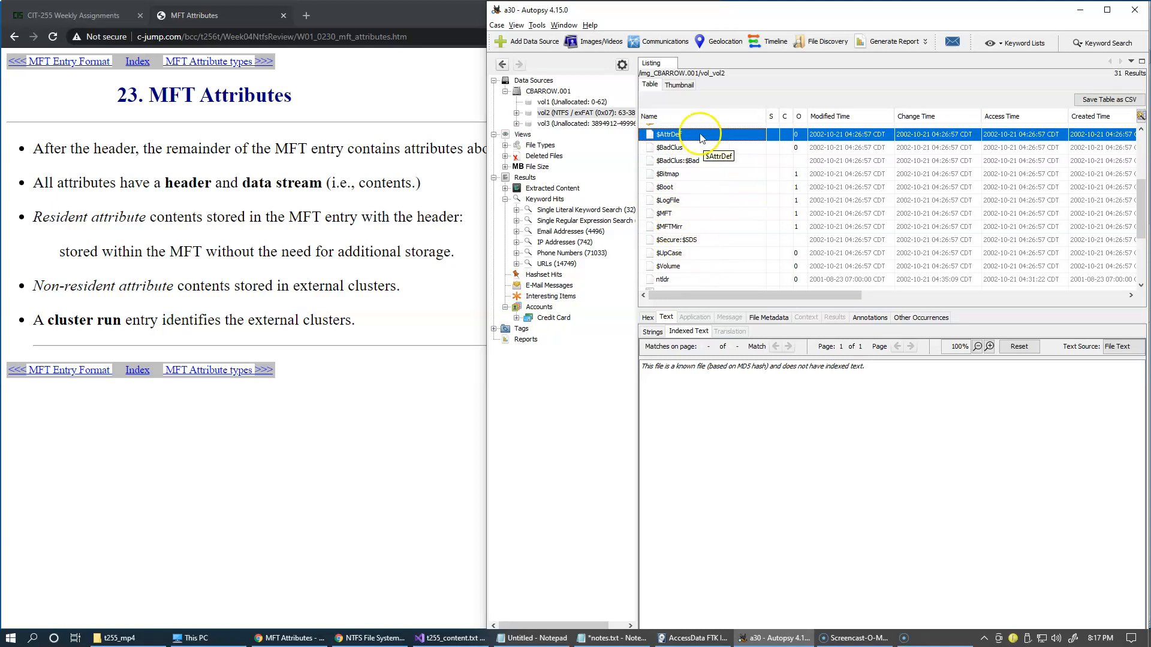
{"action": "mouse_move", "coordinate": [689, 262]}
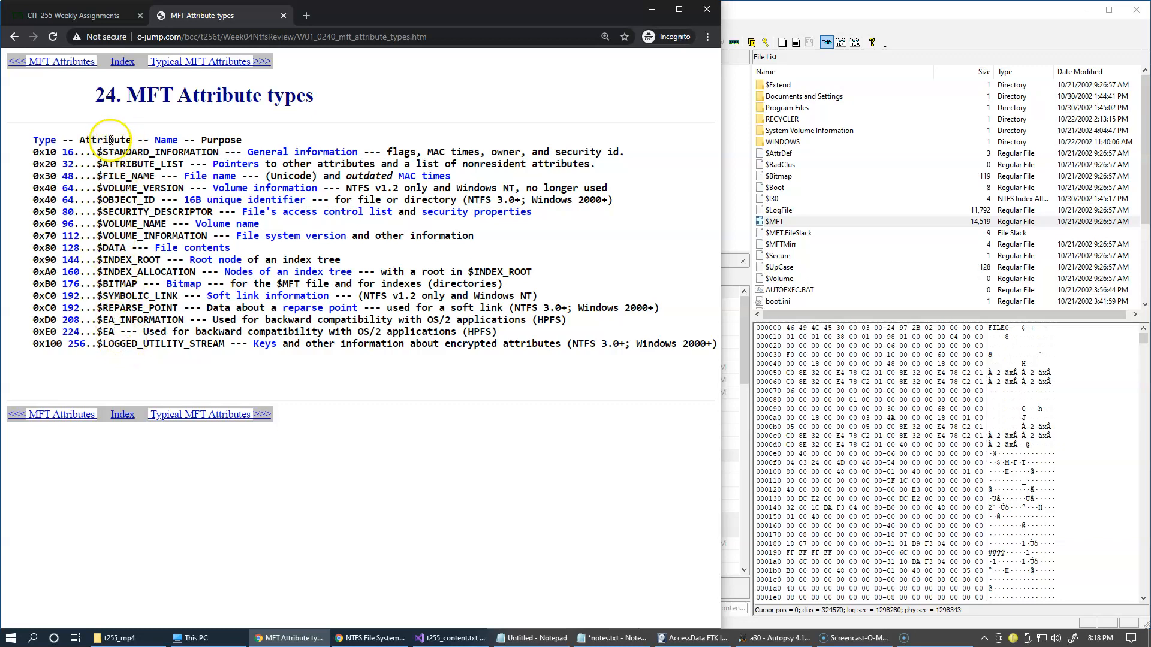
{"action": "mouse_move", "coordinate": [329, 257]}
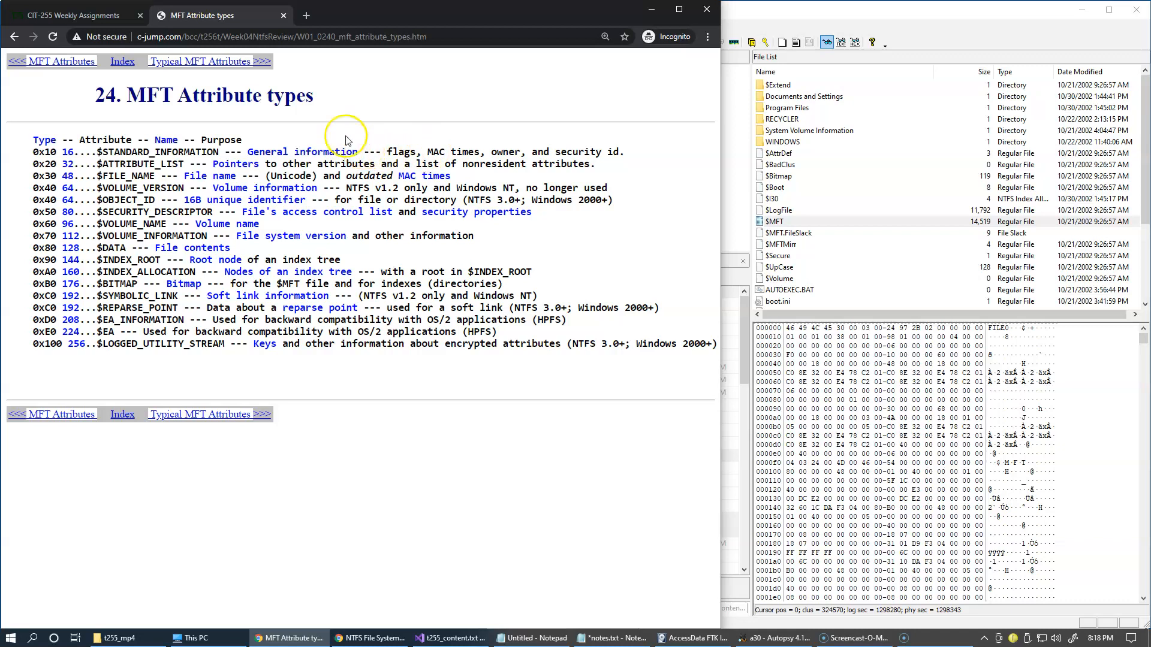
{"action": "mouse_move", "coordinate": [441, 110]}
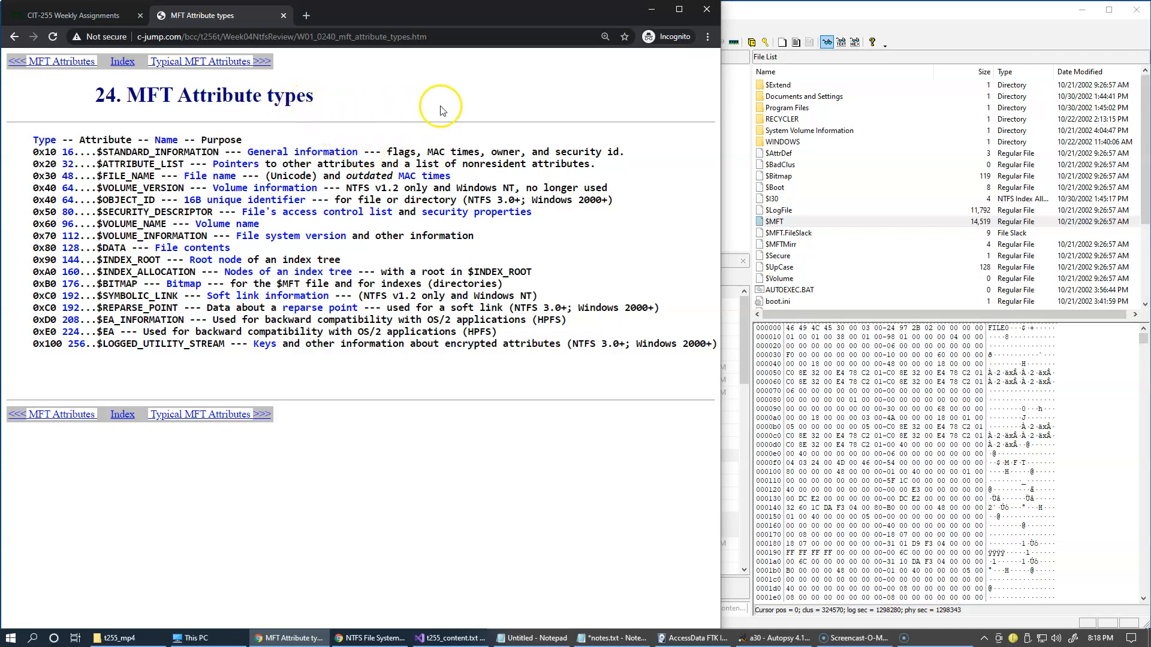
Step: Follow the 'Typical MFT Attributes >>>' link from the MFT Attribute types slide
{"action": "left_click", "coordinate": [208, 62]}
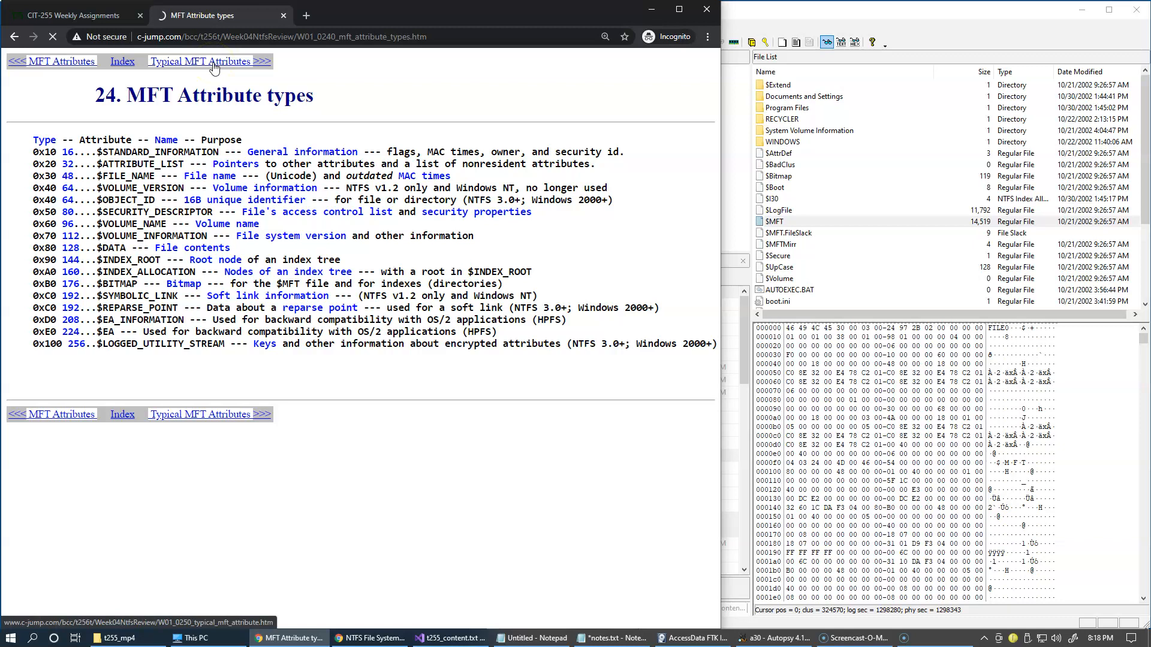
Step: Click on the loaded Typical MFT Attributes slide
{"action": "left_click", "coordinate": [207, 61]}
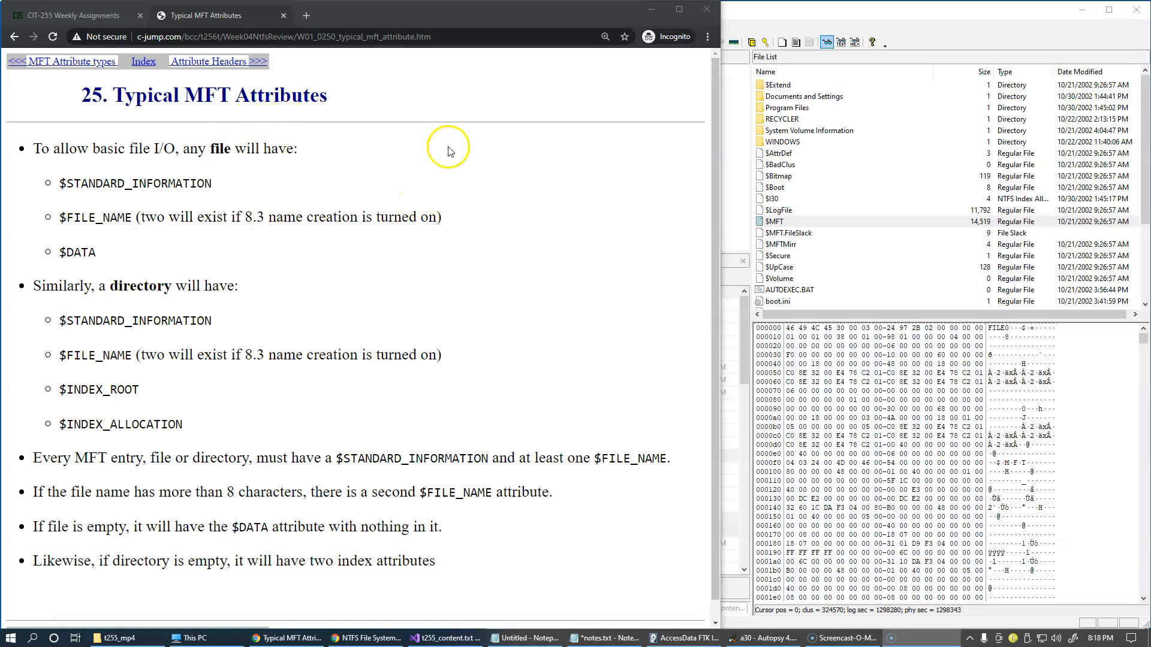
{"action": "mouse_move", "coordinate": [649, 78]}
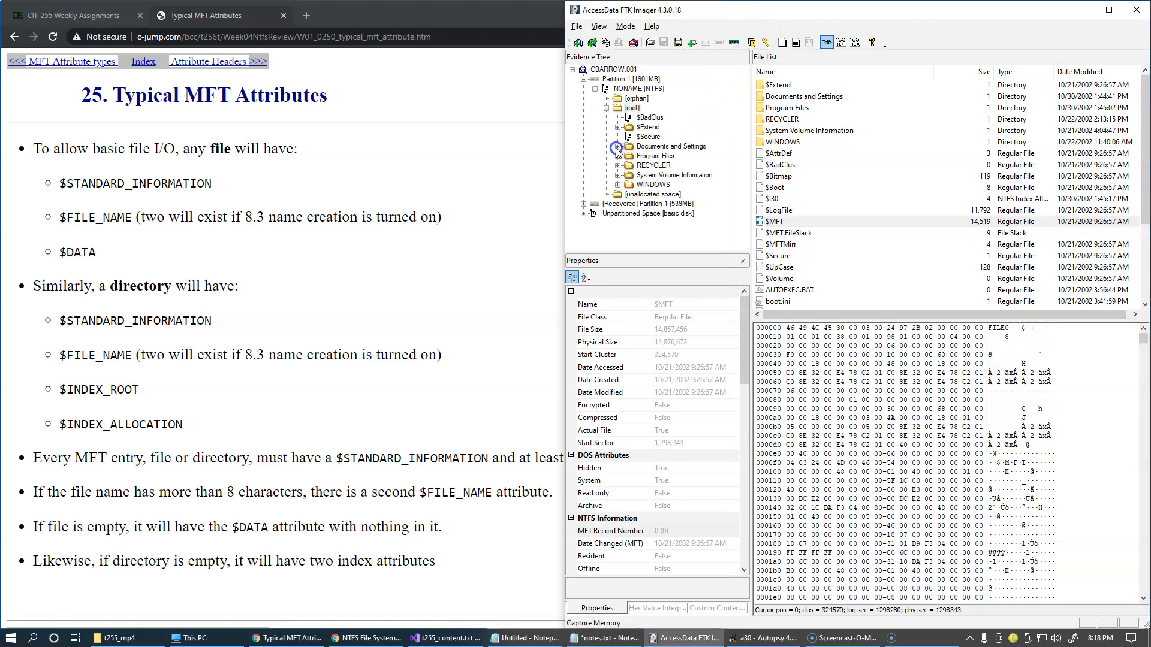
Step: Expand Documents and Settings and open Clyde's My Pictures folder in FTK Imager
{"action": "left_click", "coordinate": [618, 147]}
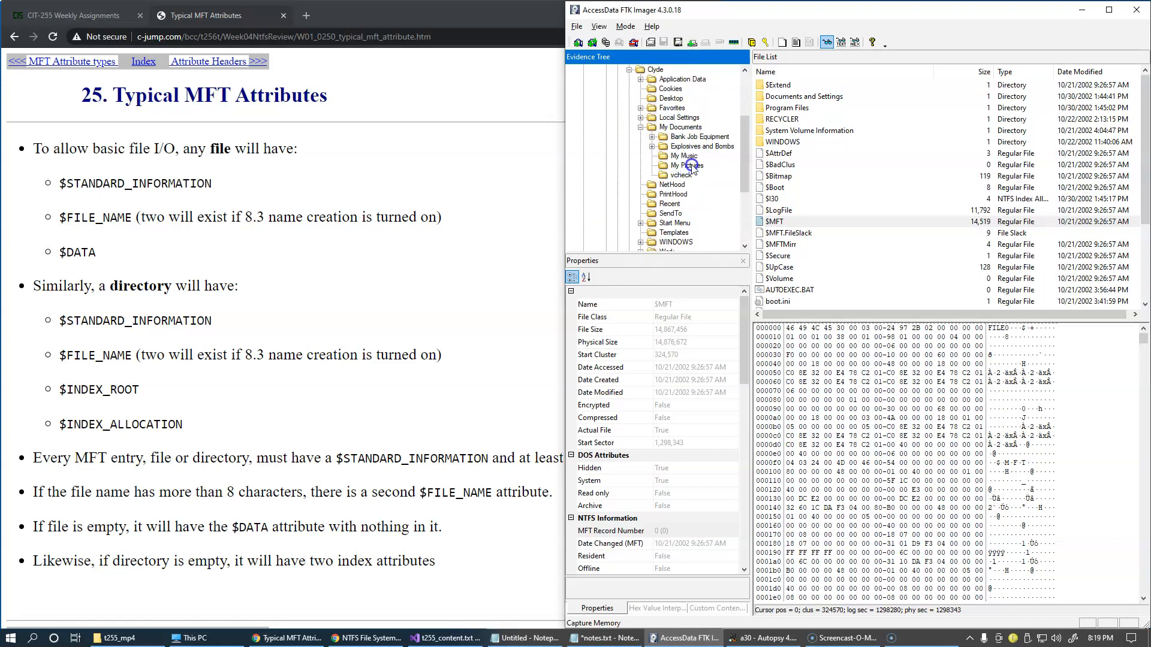
{"action": "left_click", "coordinate": [685, 165]}
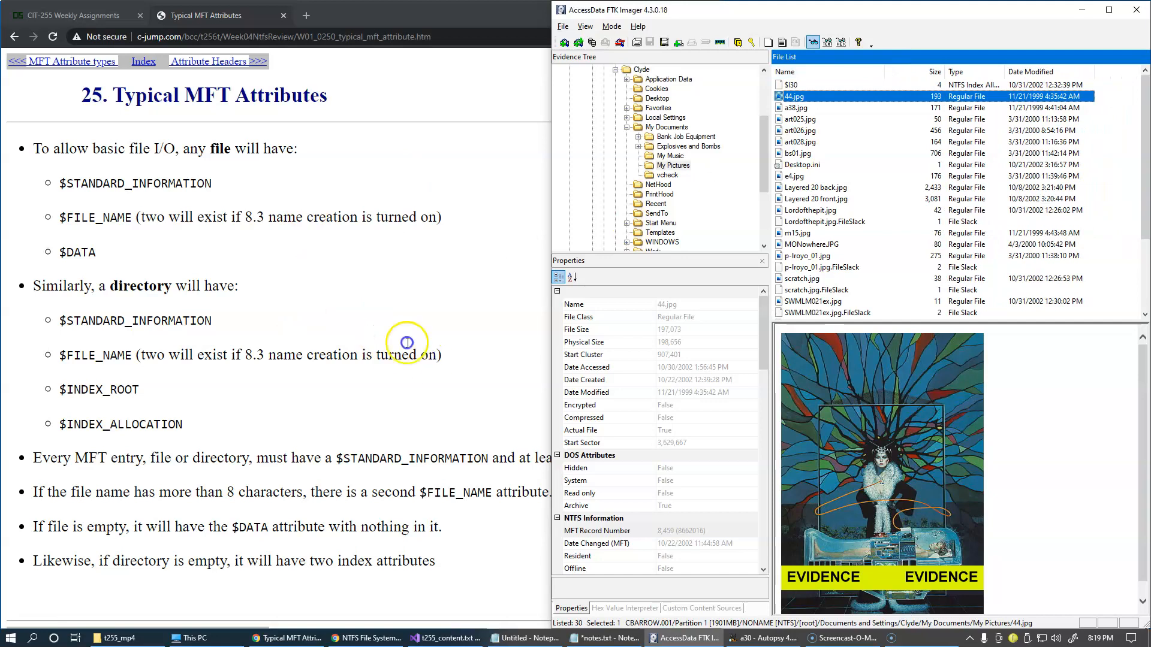
{"action": "mouse_move", "coordinate": [390, 375]}
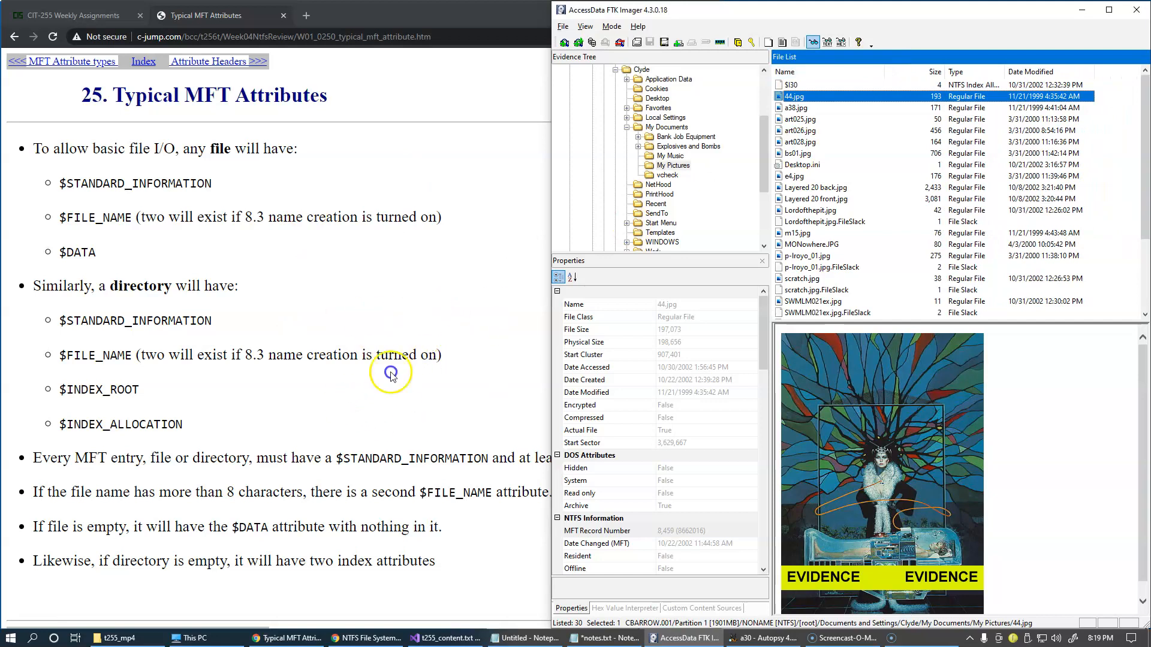
{"action": "mouse_move", "coordinate": [796, 137]}
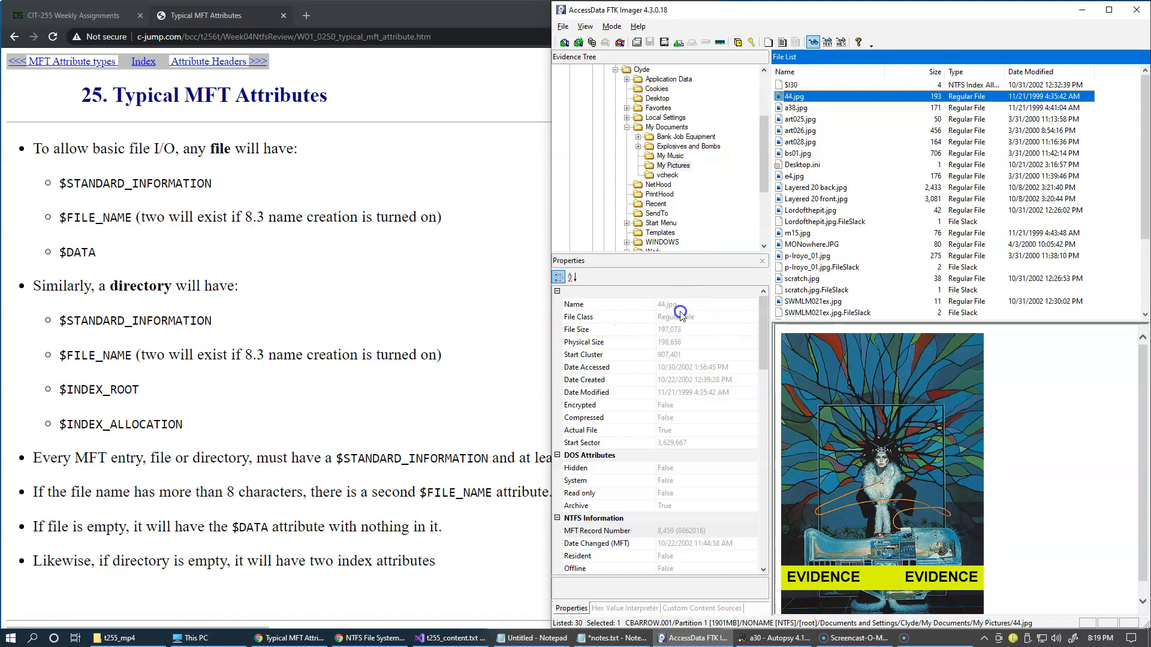
Step: Point out the Name property of 44.jpg in the Properties pane
{"action": "left_click", "coordinate": [594, 304]}
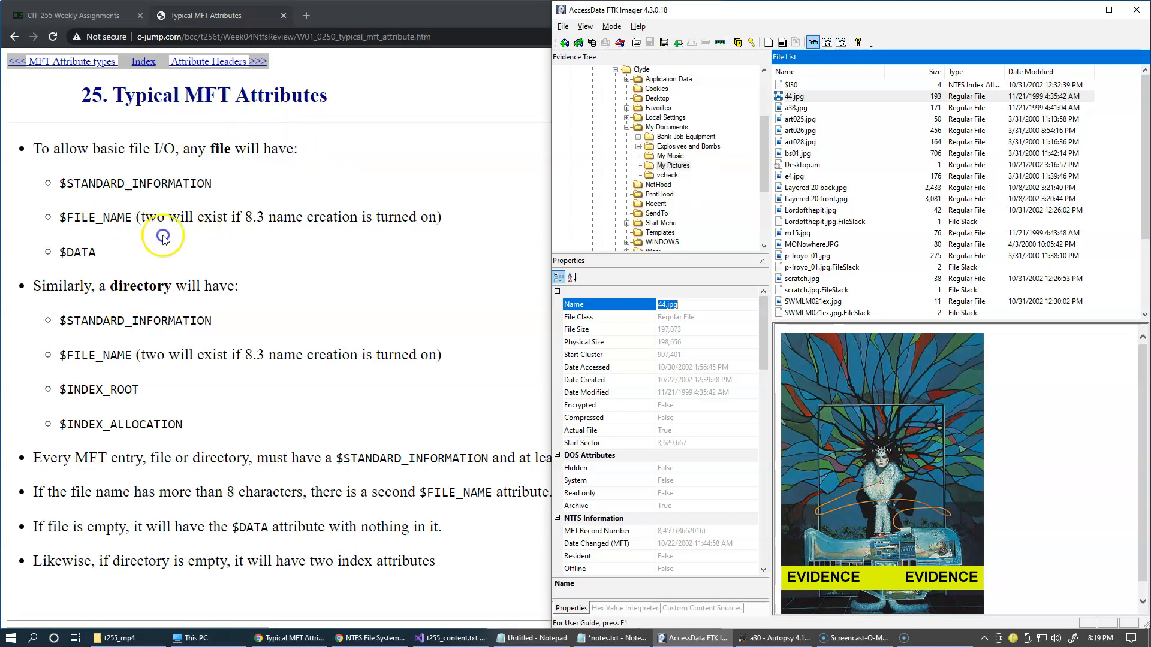
{"action": "mouse_move", "coordinate": [713, 340]}
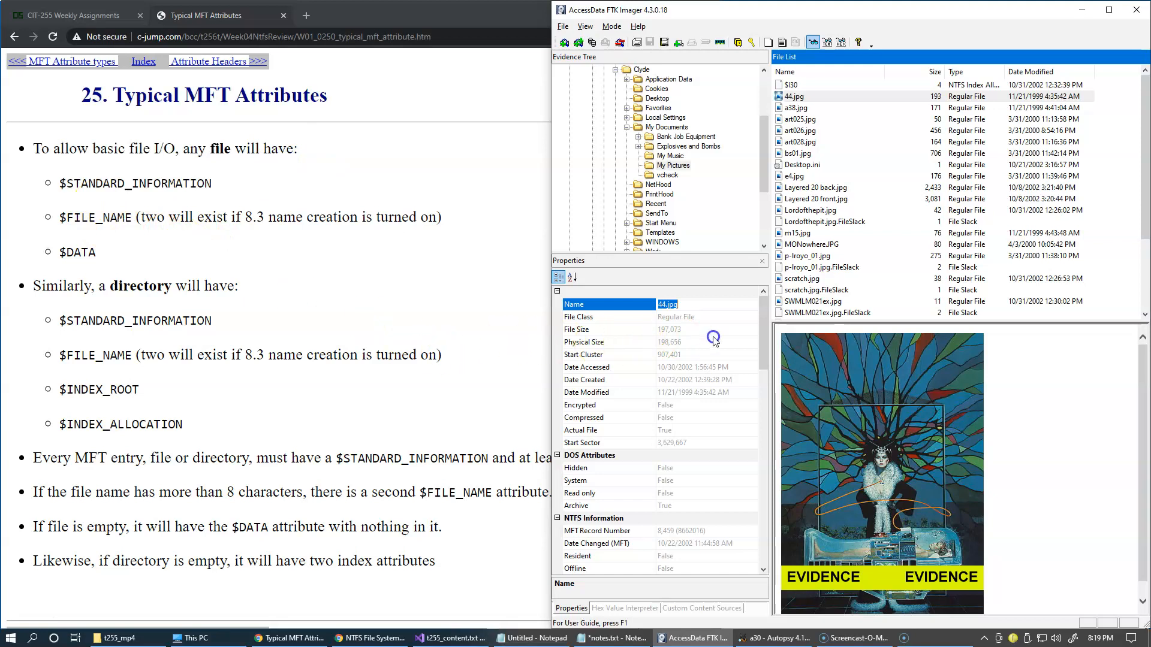
{"action": "mouse_move", "coordinate": [657, 317]}
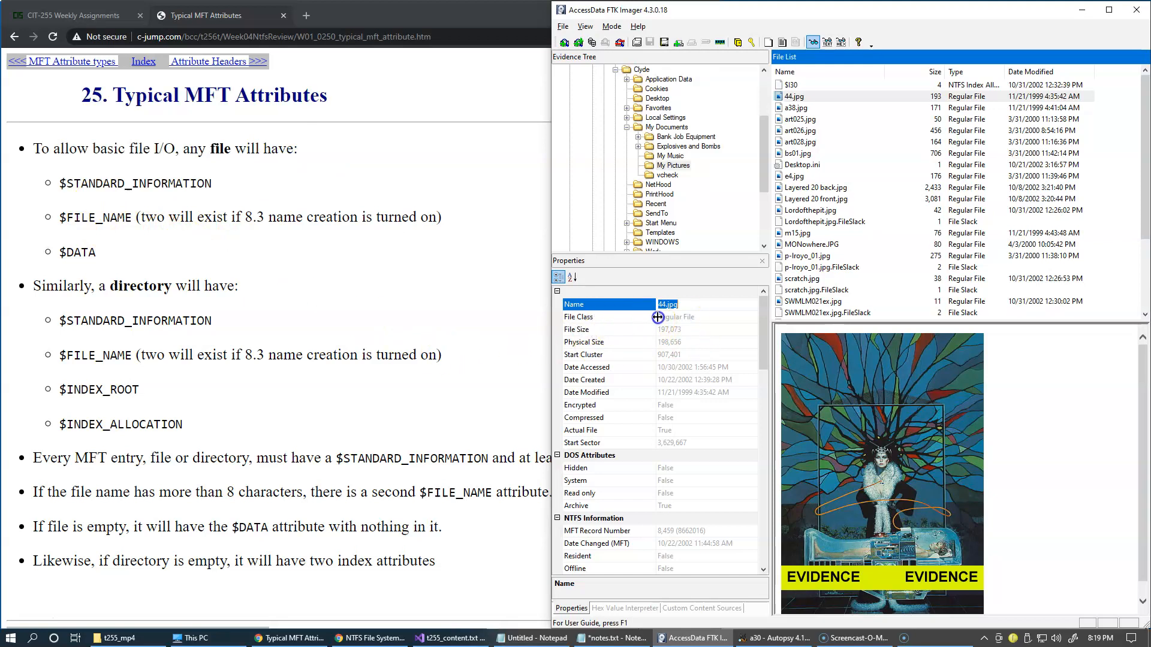
{"action": "mouse_move", "coordinate": [667, 328]}
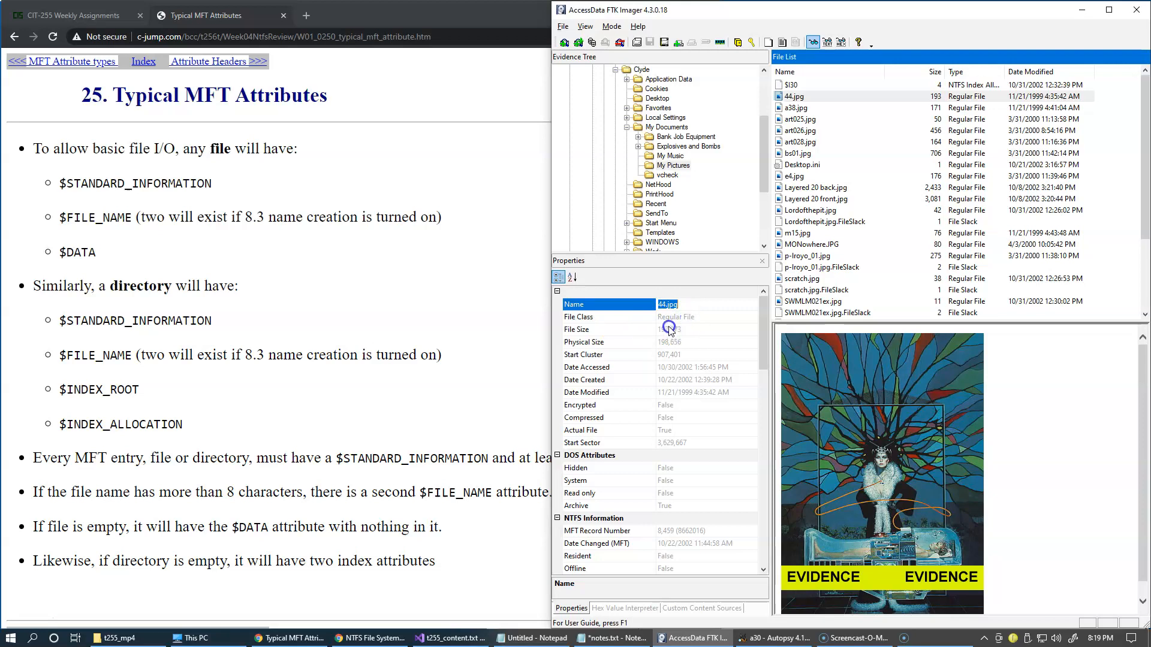
{"action": "mouse_move", "coordinate": [677, 359]}
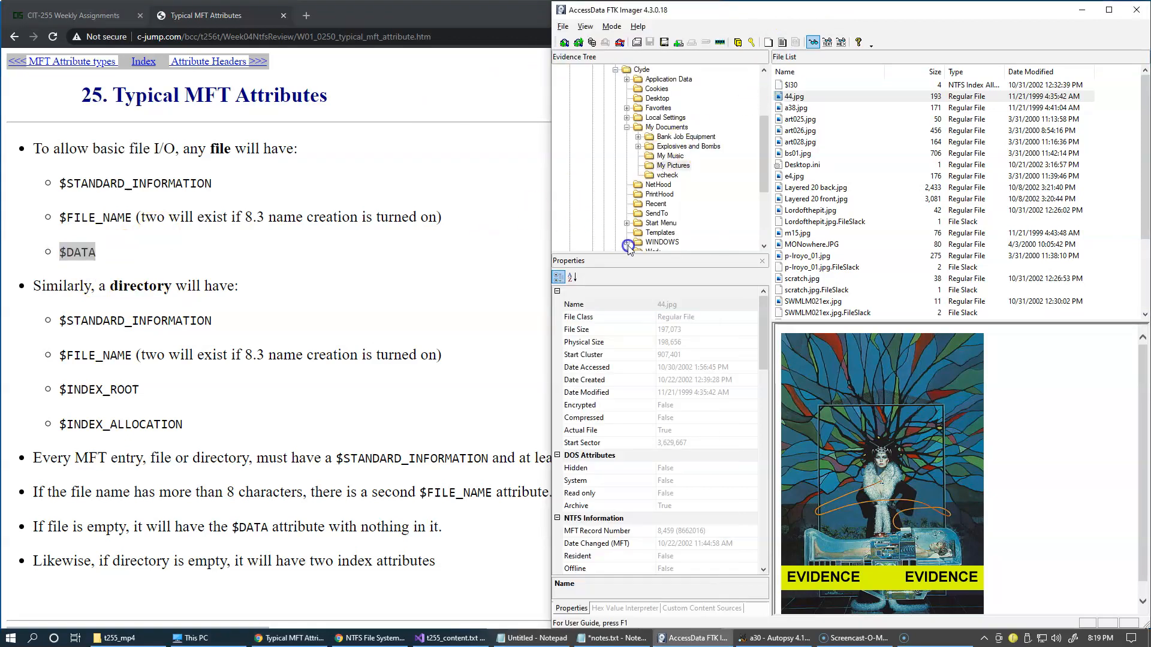
{"action": "mouse_move", "coordinate": [591, 401]}
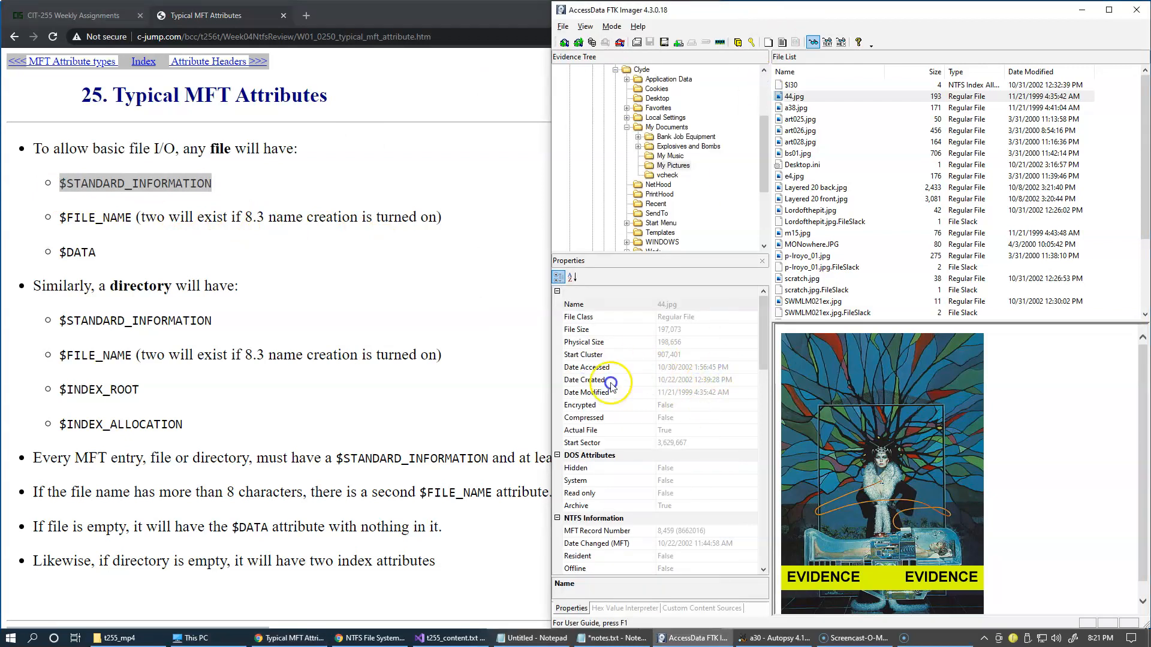
{"action": "mouse_move", "coordinate": [588, 405]}
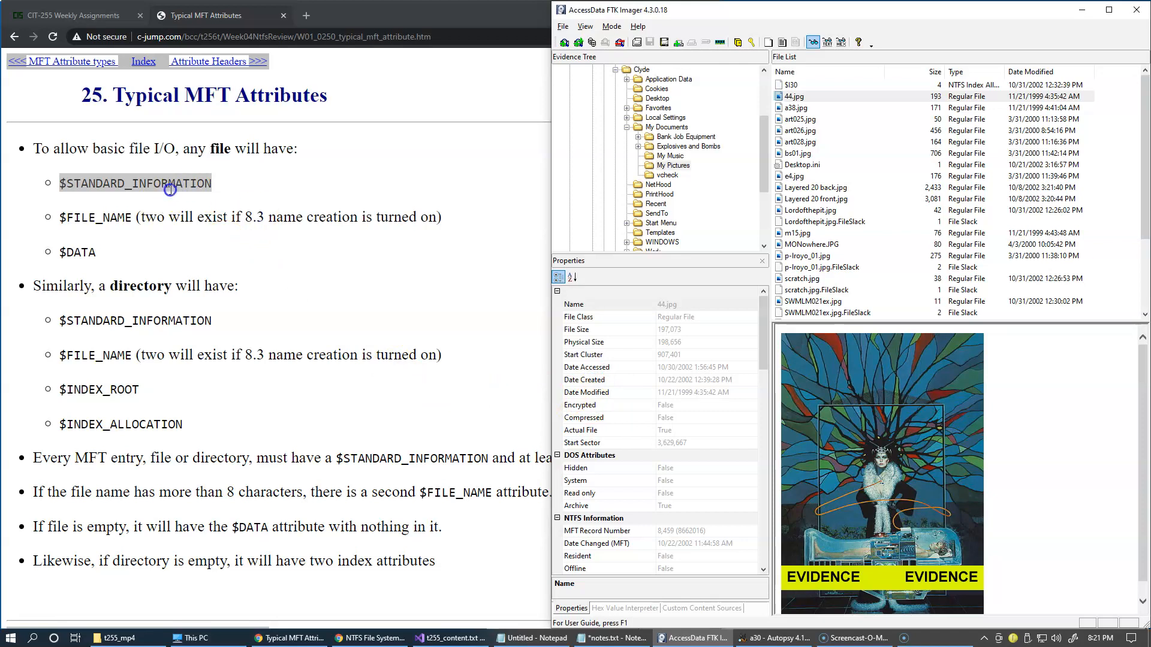
{"action": "mouse_move", "coordinate": [238, 202]}
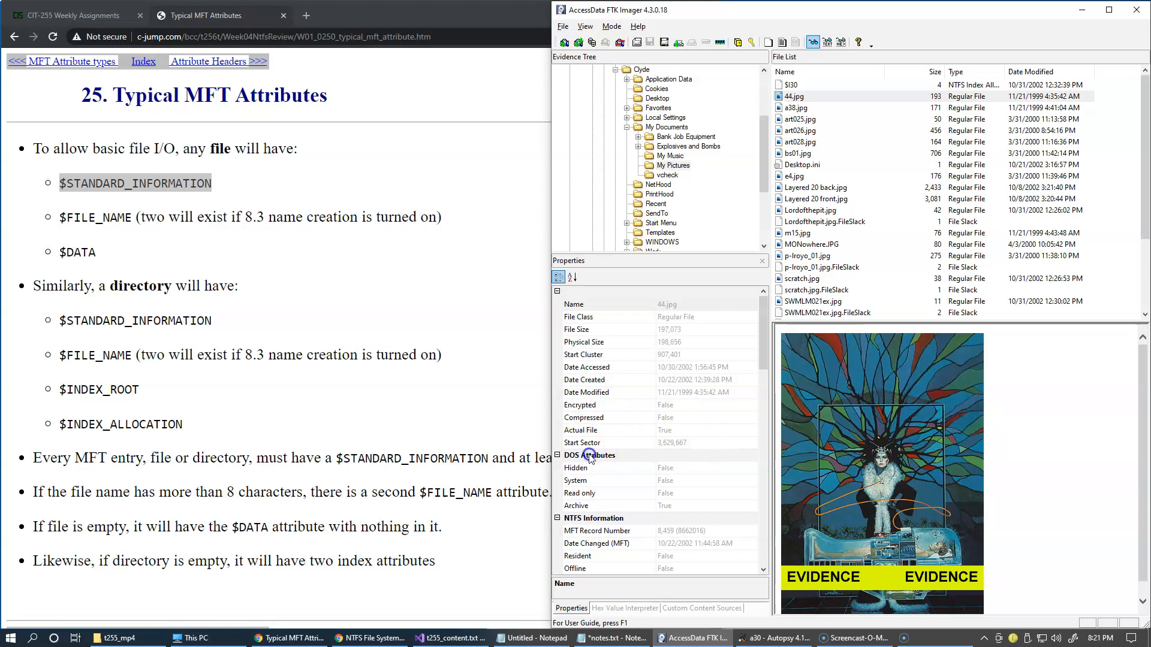
{"action": "mouse_move", "coordinate": [684, 450]}
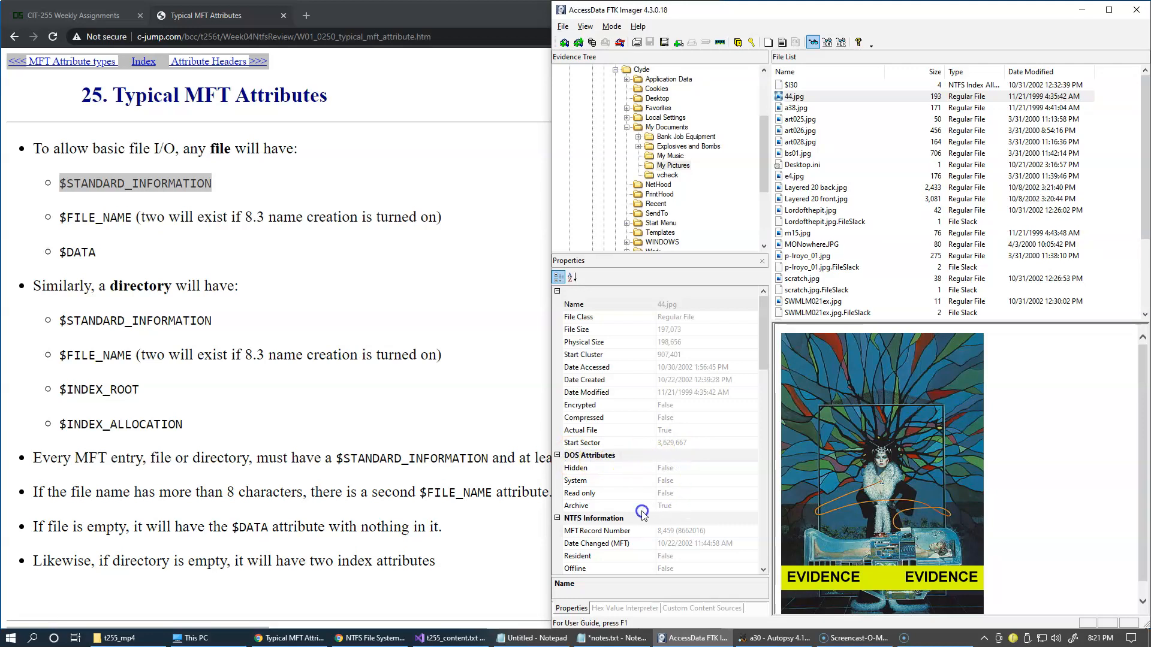
{"action": "mouse_move", "coordinate": [578, 507]}
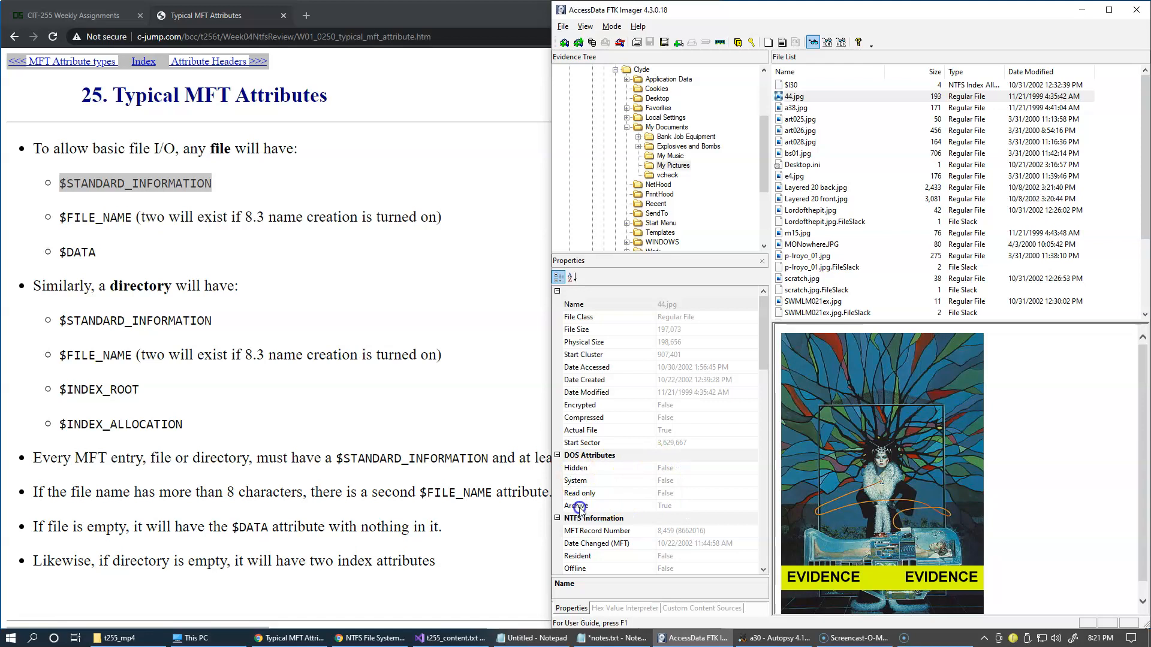
{"action": "mouse_move", "coordinate": [622, 532]}
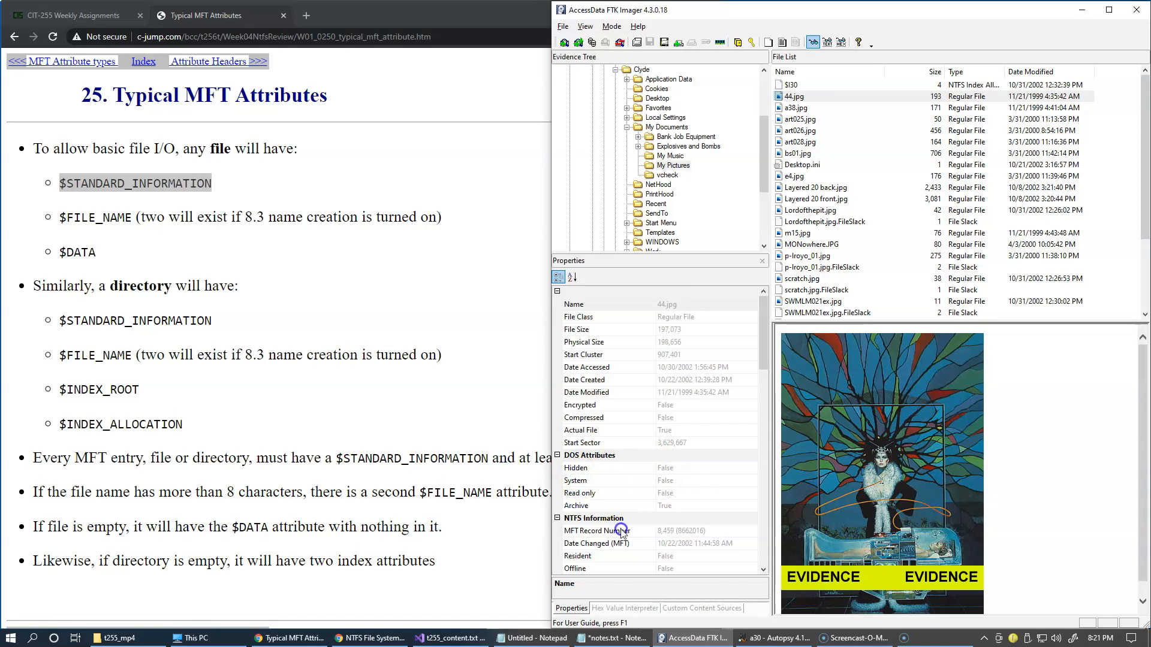
Step: Select 44.jpg's MFT Record Number (8,459) and scroll through its NTFS Information
{"action": "left_click", "coordinate": [596, 531]}
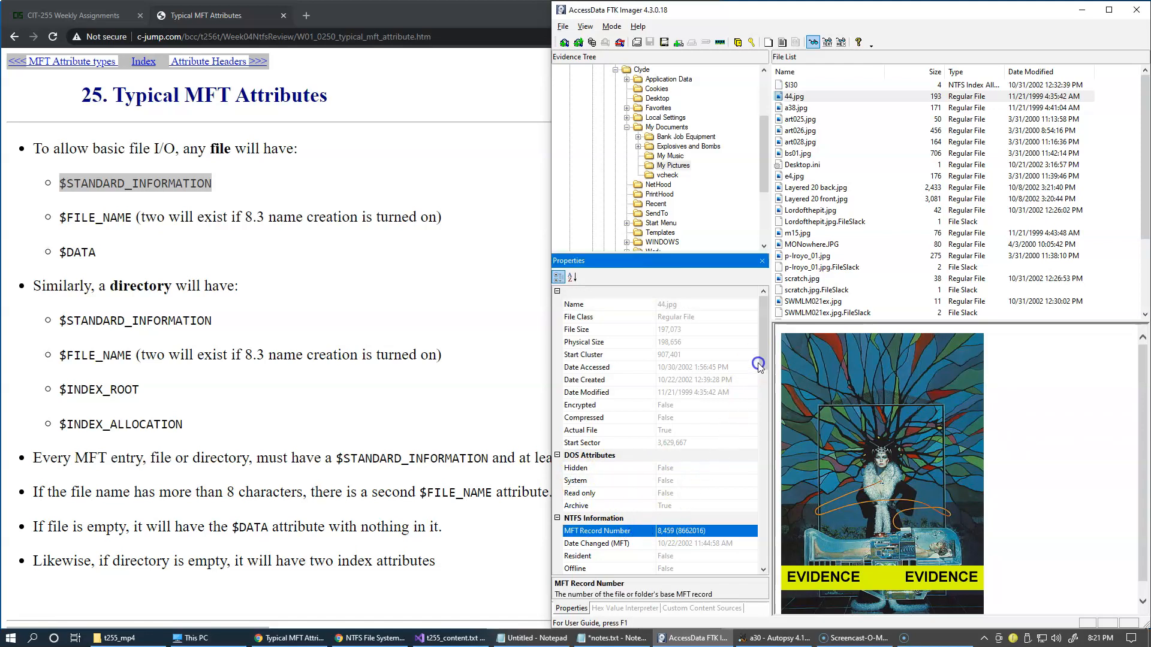
{"action": "scroll", "scroll_direction": "down", "scroll_amount": 3}
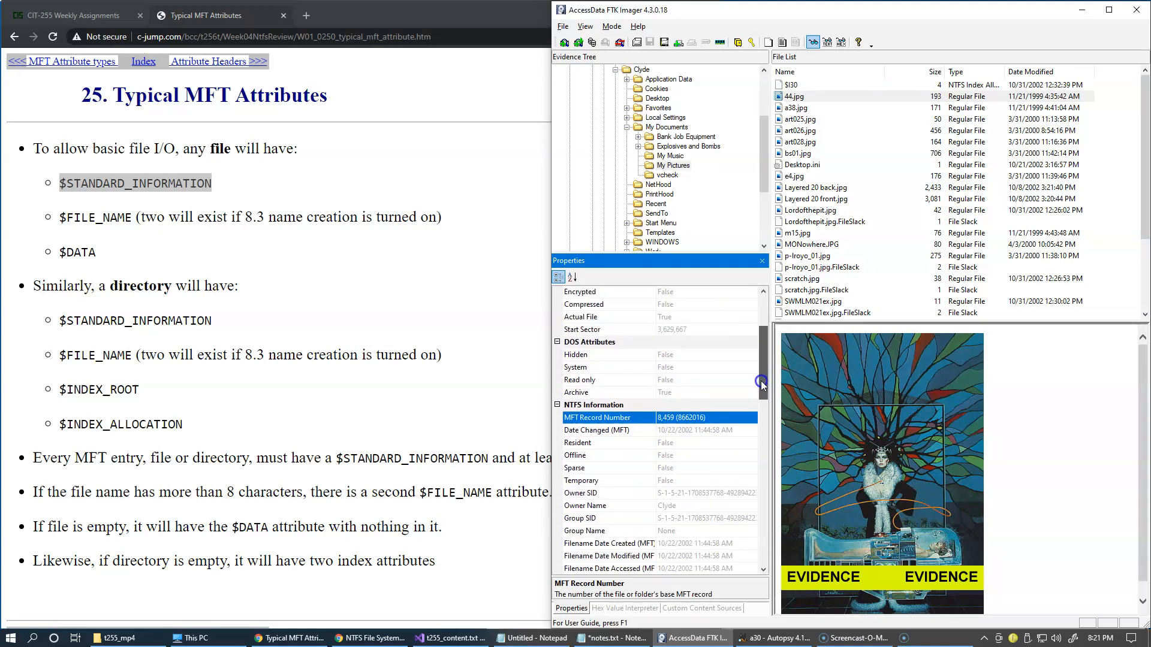
{"action": "scroll", "scroll_direction": "down", "scroll_amount": 3}
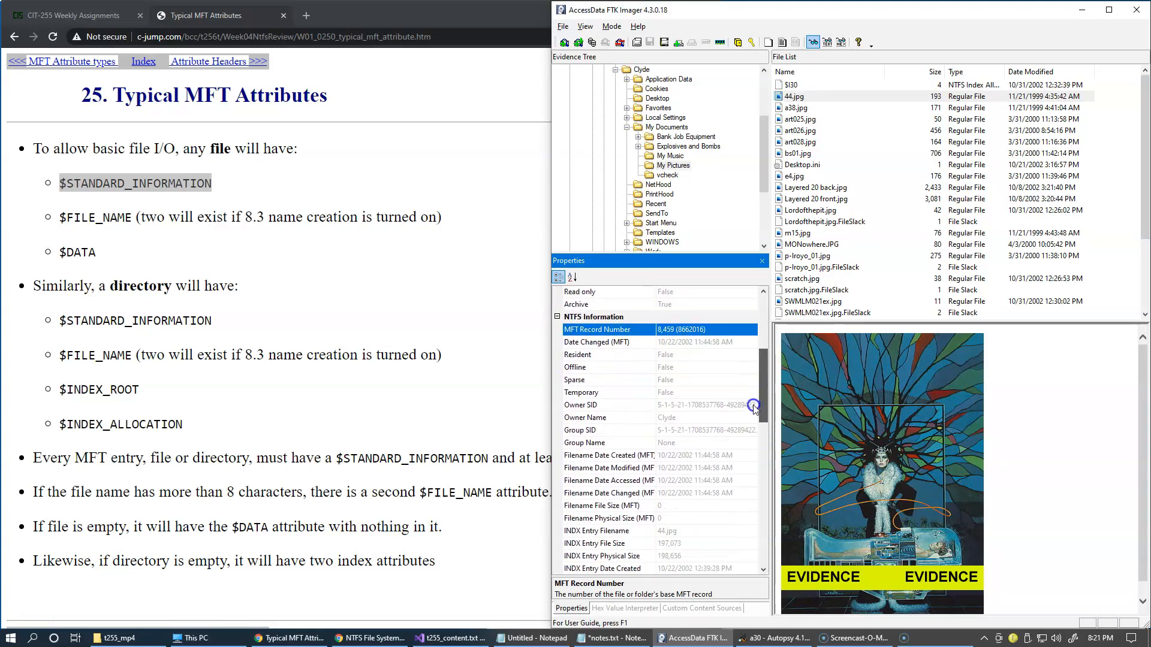
{"action": "scroll", "scroll_direction": "down", "scroll_amount": 3}
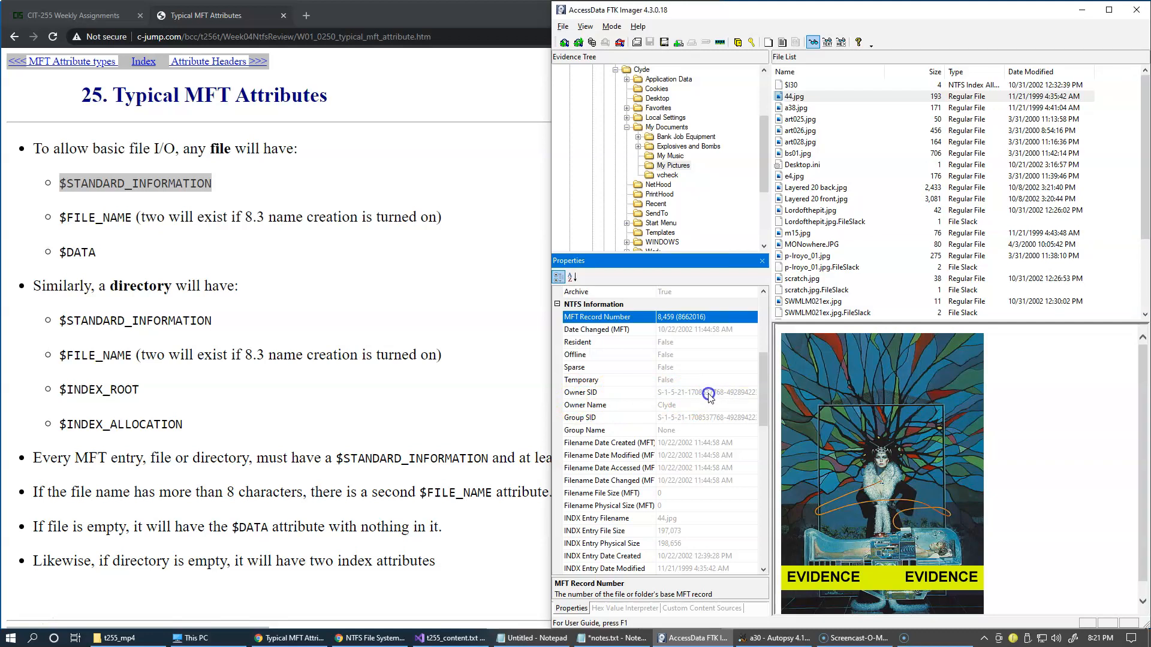
{"action": "mouse_move", "coordinate": [729, 396]}
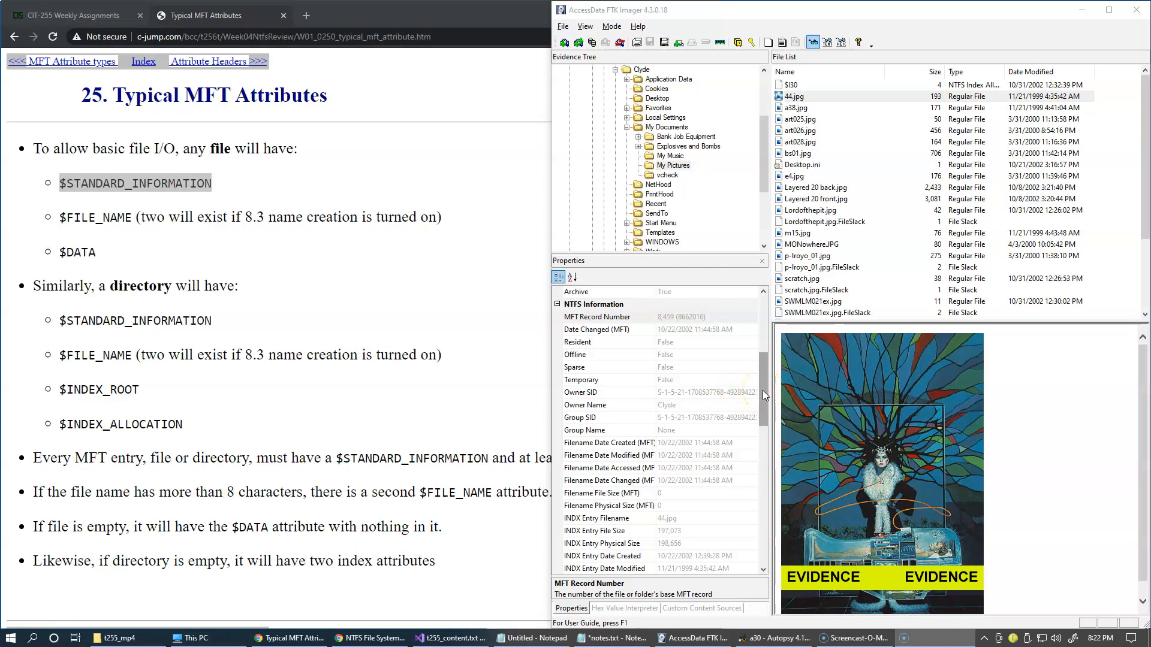
{"action": "scroll", "scroll_direction": "down", "scroll_amount": 3}
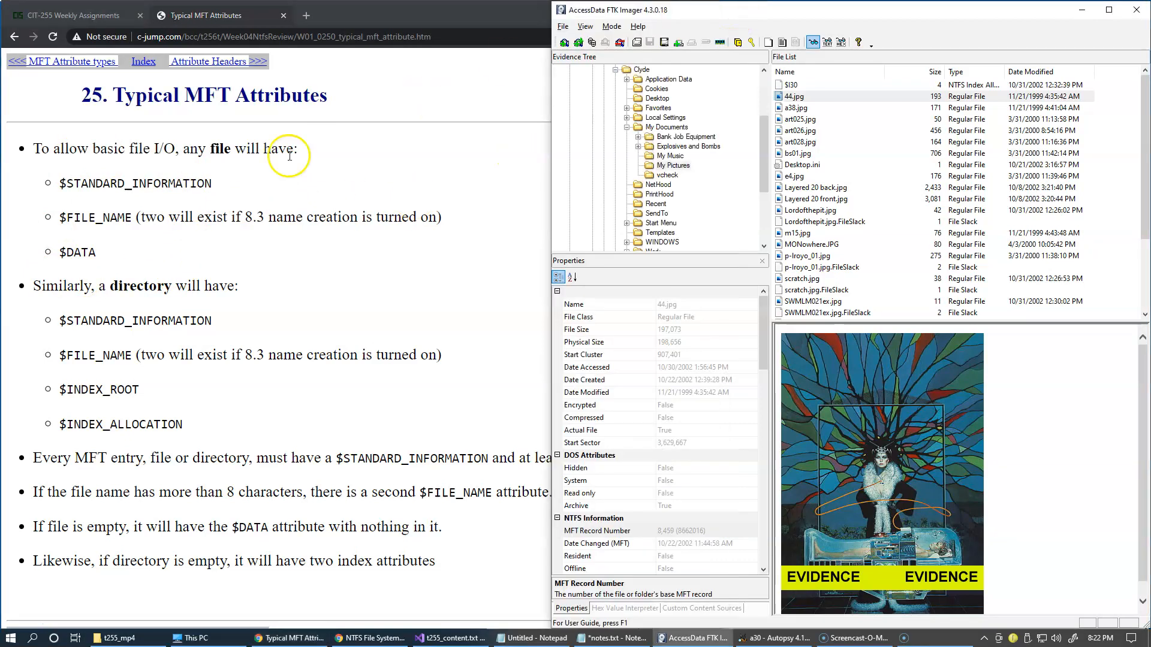
{"action": "mouse_move", "coordinate": [251, 172]}
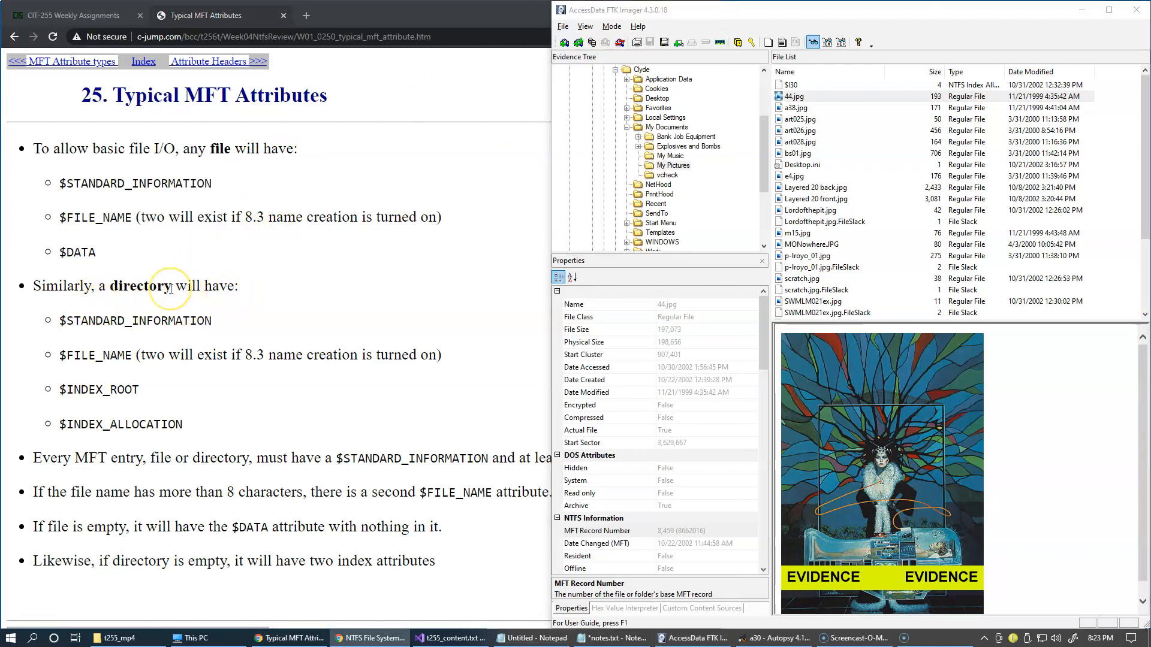
{"action": "mouse_move", "coordinate": [226, 323]}
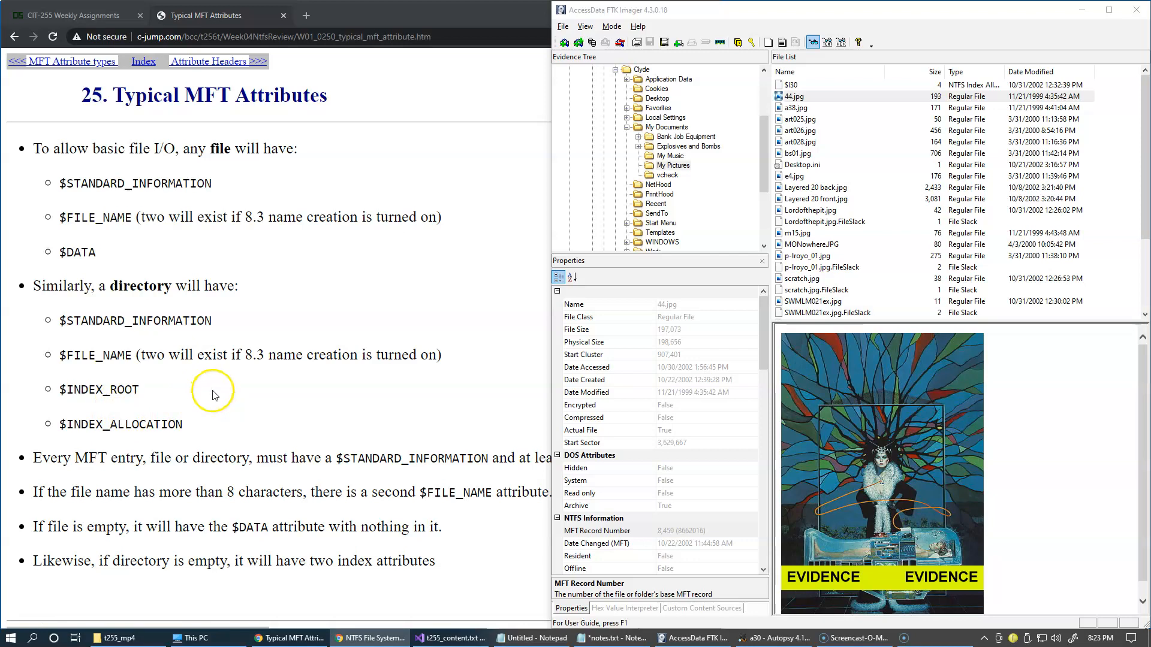
{"action": "mouse_move", "coordinate": [227, 432]}
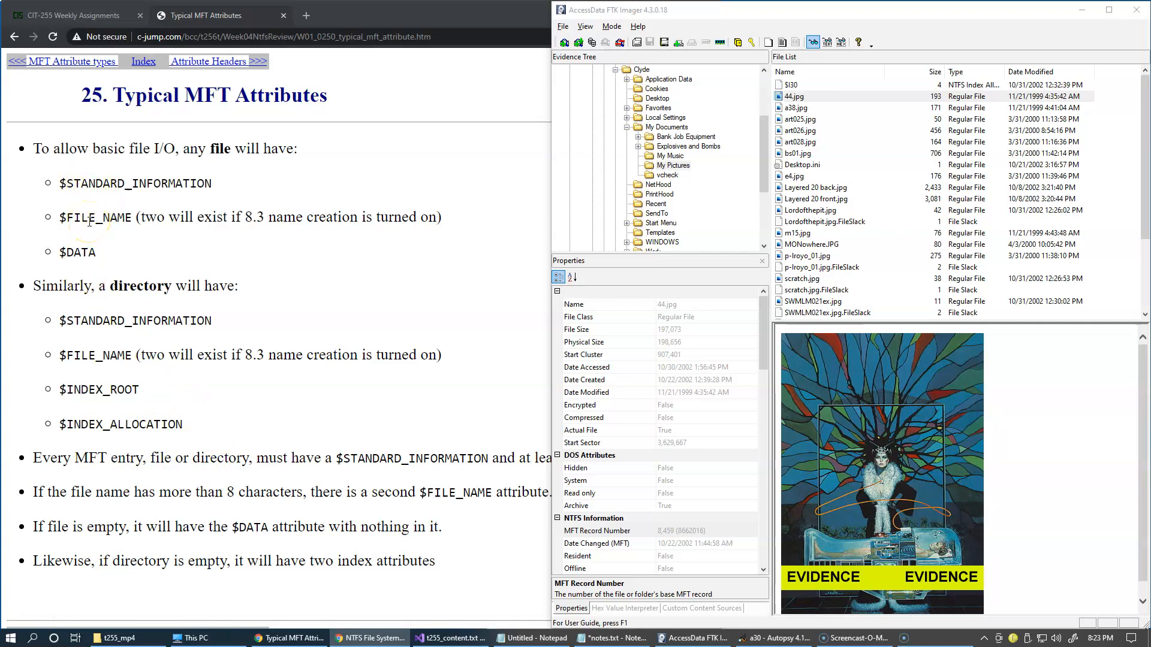
{"action": "mouse_move", "coordinate": [653, 367]}
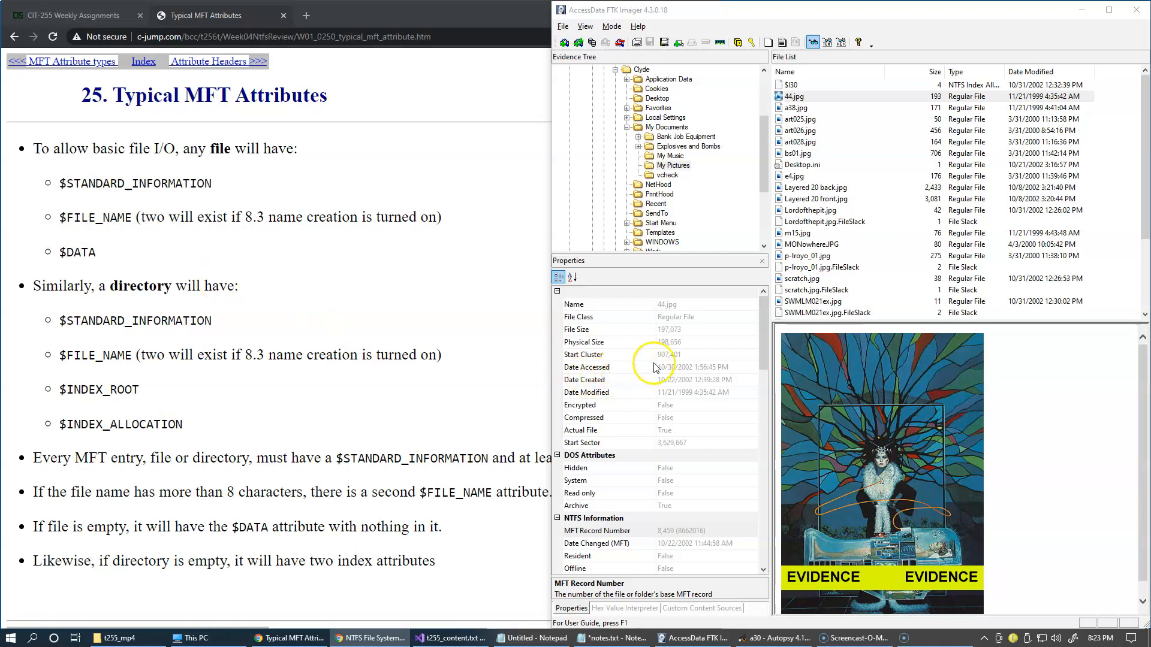
{"action": "mouse_move", "coordinate": [615, 380]}
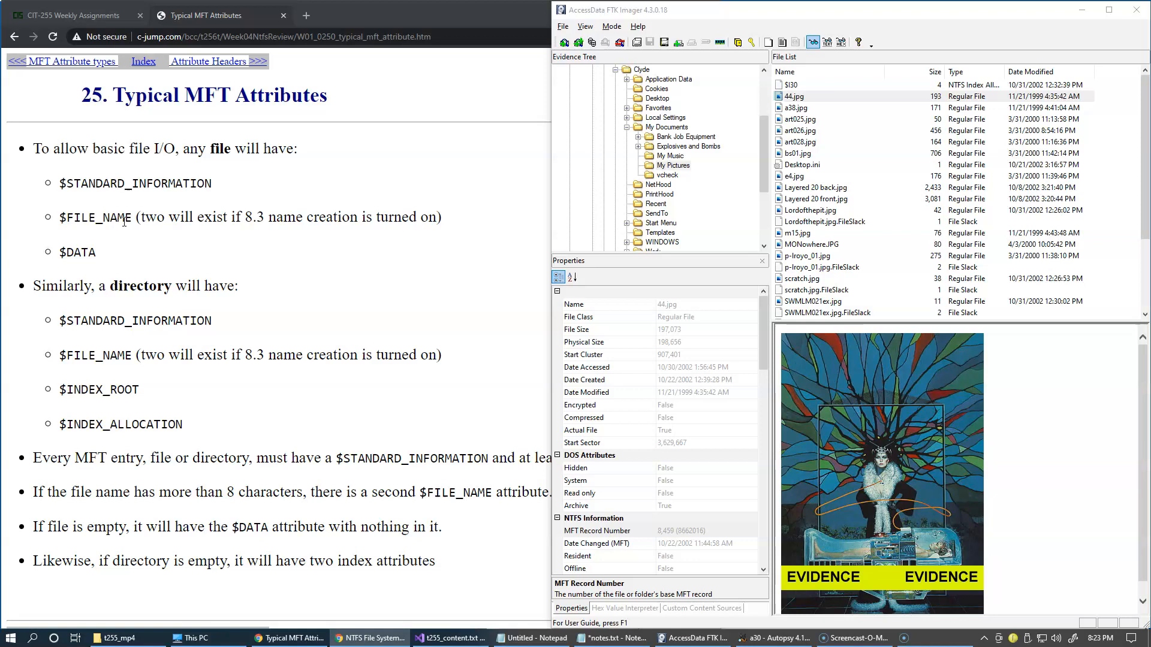
{"action": "mouse_move", "coordinate": [121, 265]}
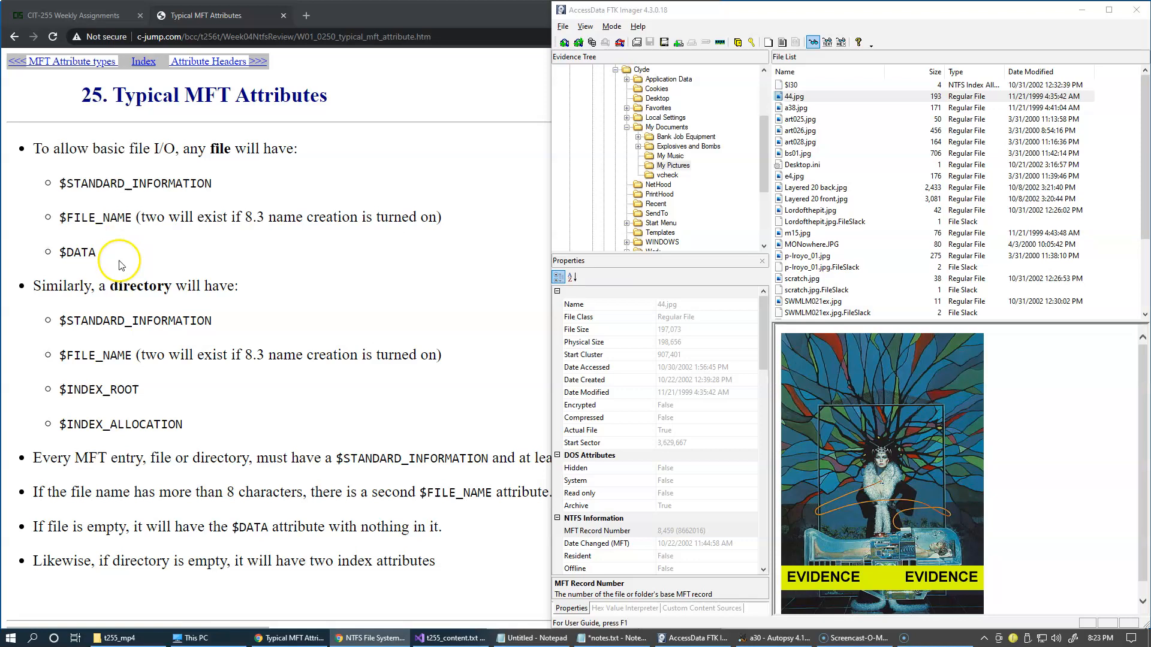
{"action": "mouse_move", "coordinate": [114, 251]}
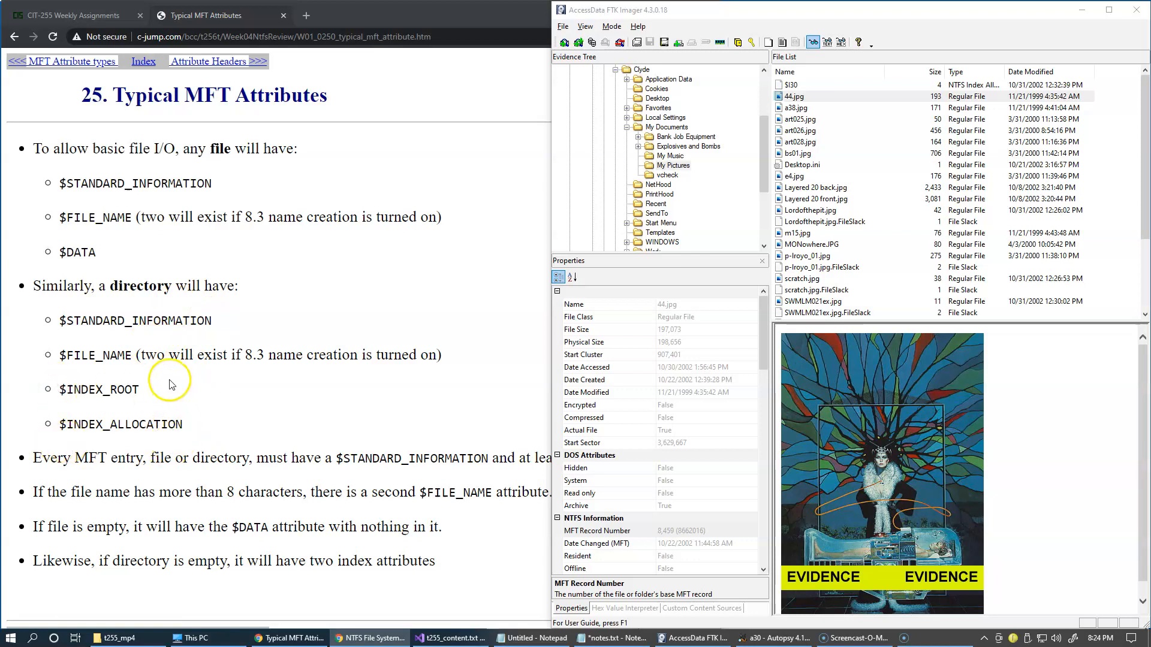
{"action": "mouse_move", "coordinate": [215, 438]}
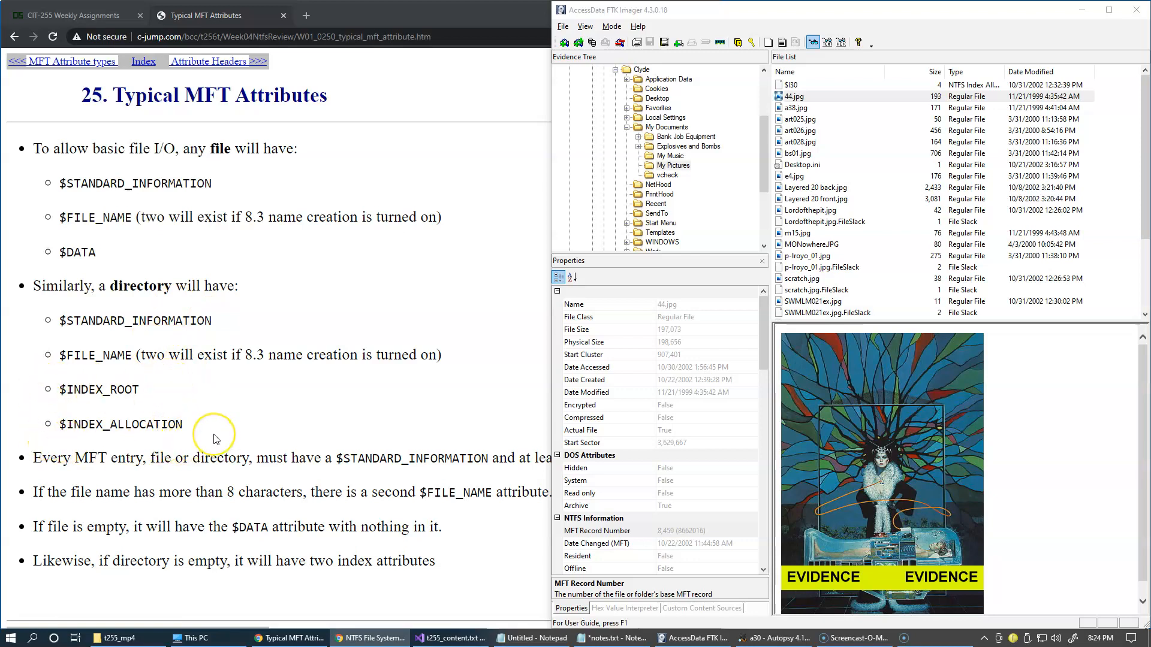
{"action": "mouse_move", "coordinate": [216, 439]}
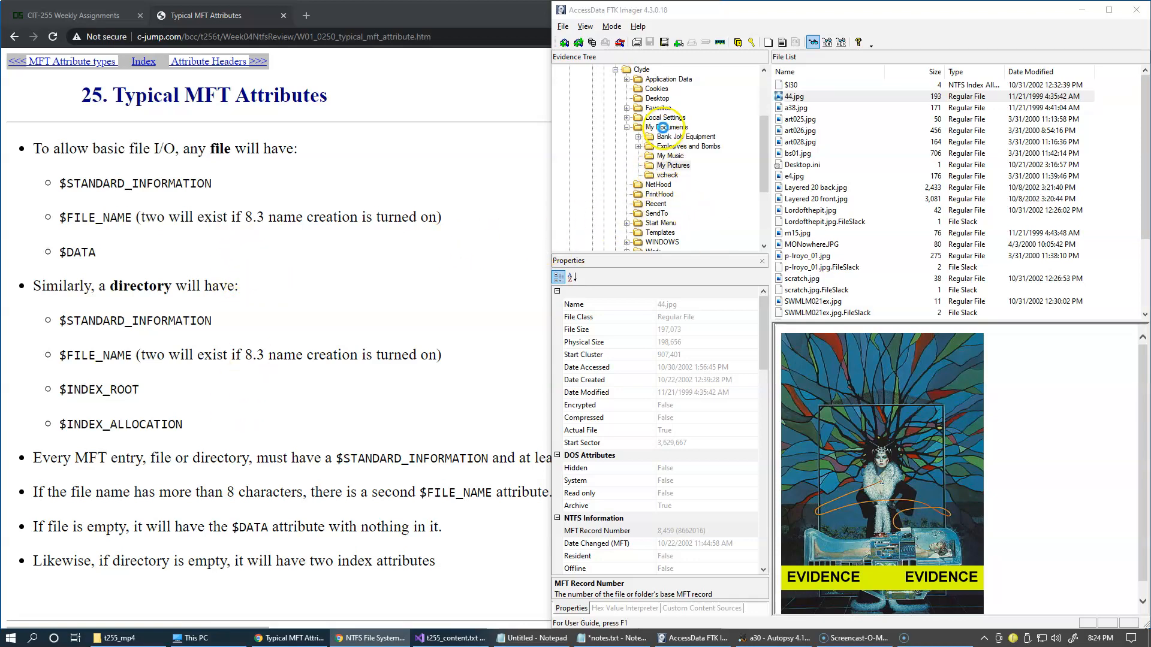
Step: Select My Pictures under My Documents and scroll to its MFT record 7,758 and INDX details
{"action": "left_click", "coordinate": [663, 127]}
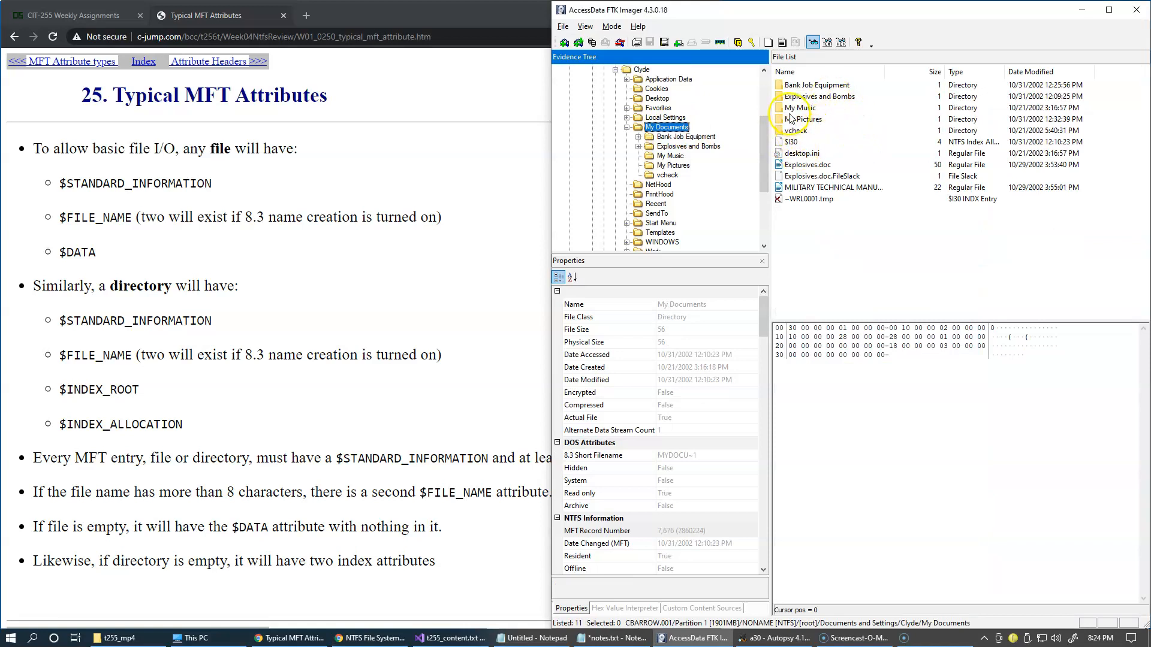
{"action": "left_click", "coordinate": [805, 119]}
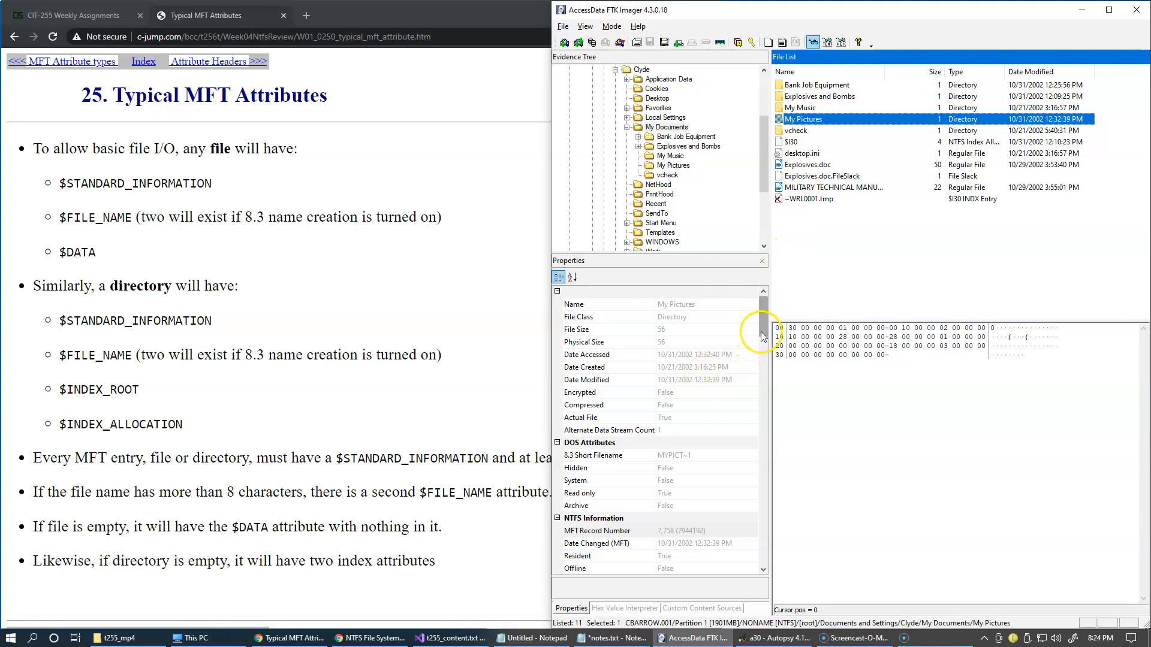
{"action": "scroll", "scroll_direction": "down", "scroll_amount": 3}
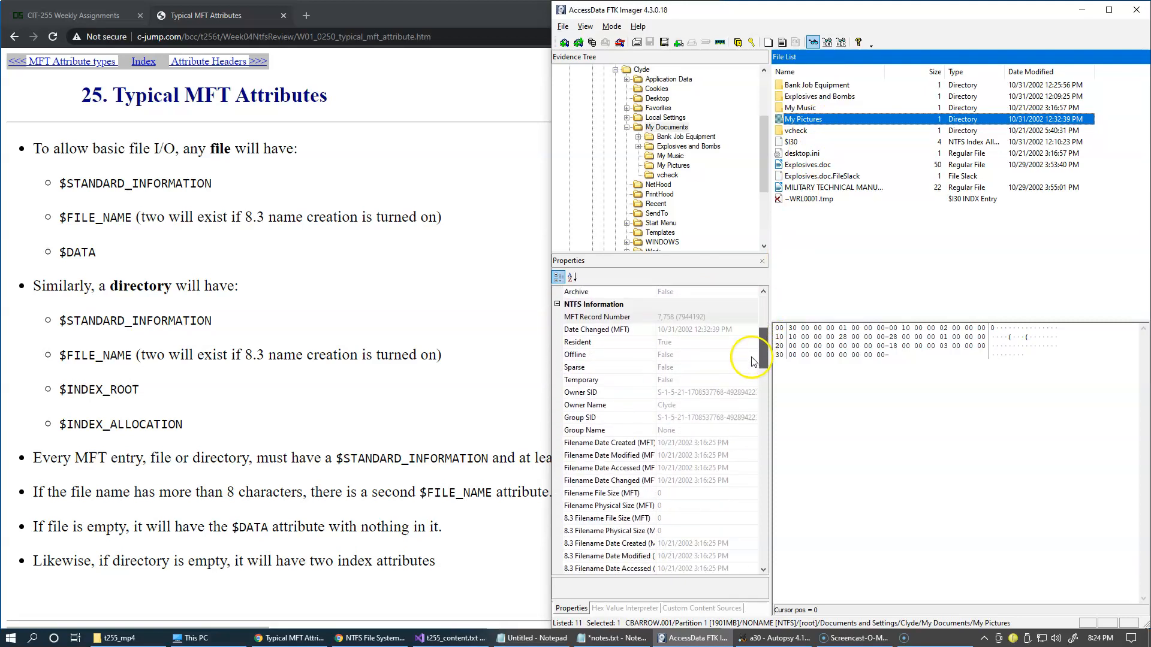
{"action": "scroll", "scroll_direction": "down", "scroll_amount": 3}
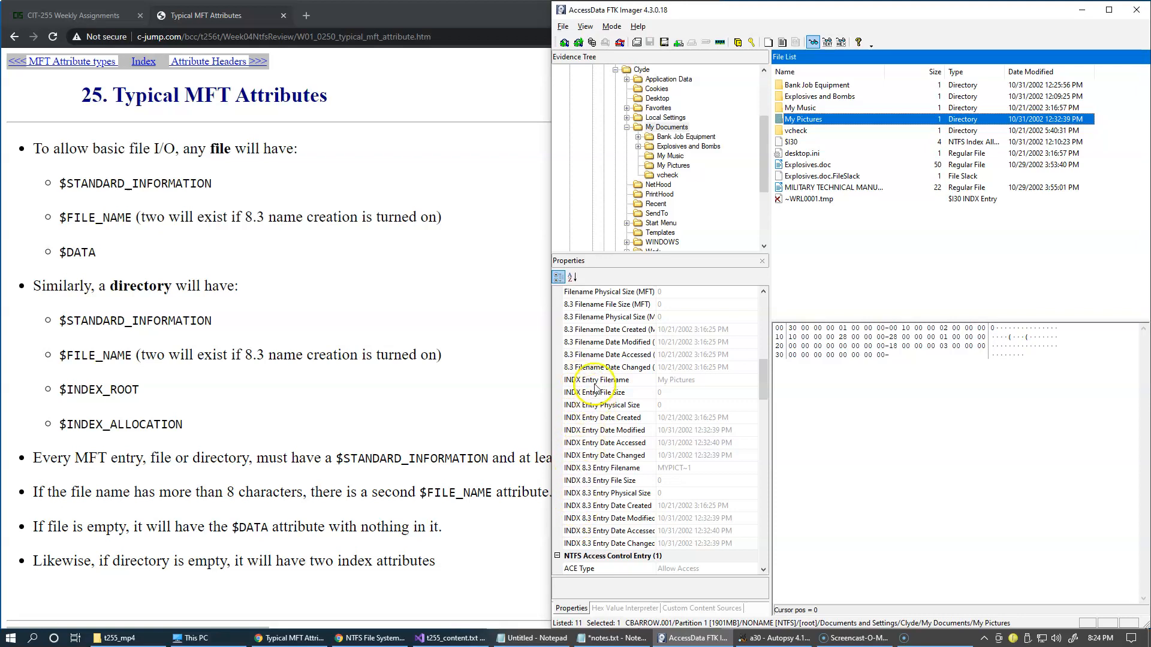
{"action": "mouse_move", "coordinate": [133, 338]}
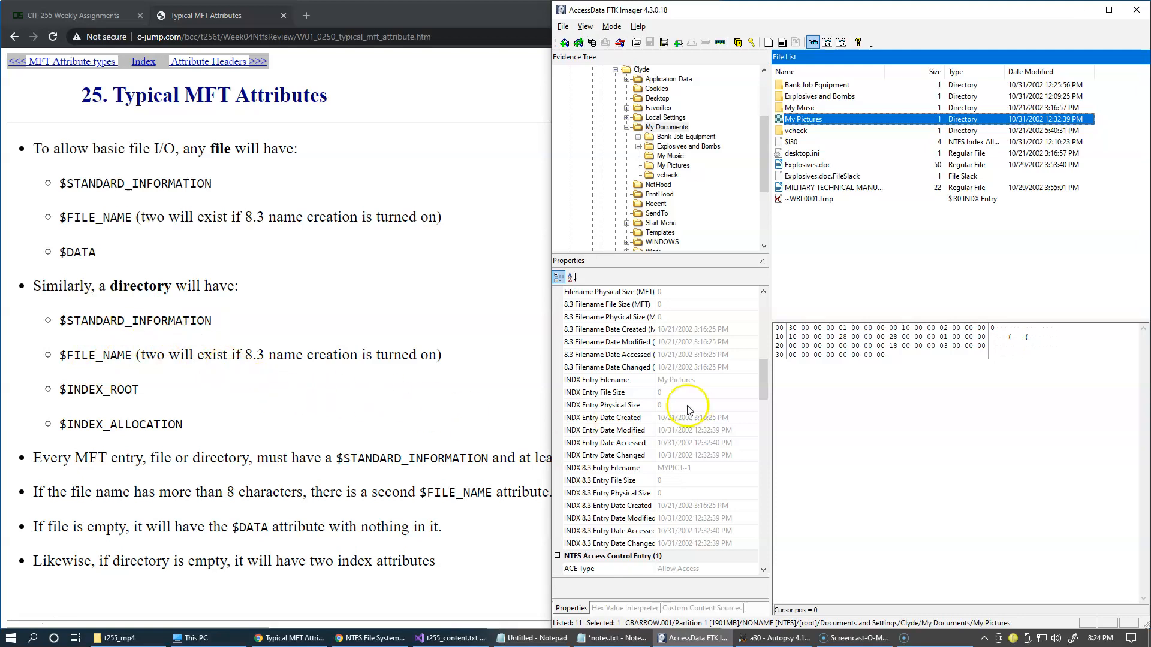
{"action": "mouse_move", "coordinate": [646, 389]}
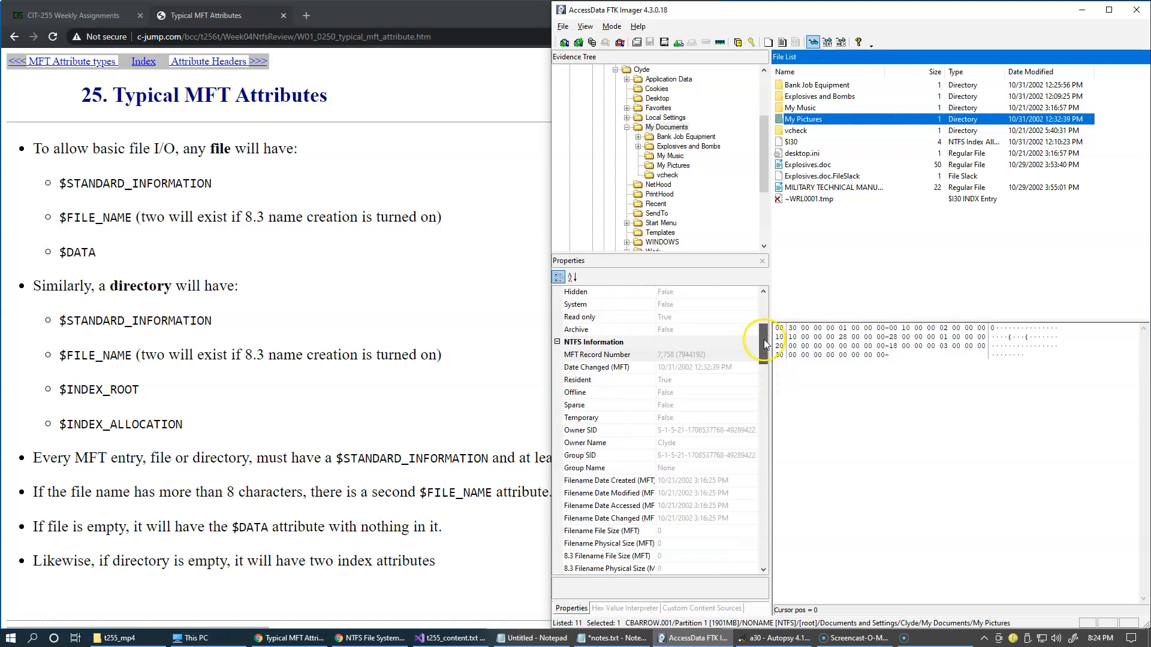
{"action": "scroll", "scroll_direction": "down", "scroll_amount": 3}
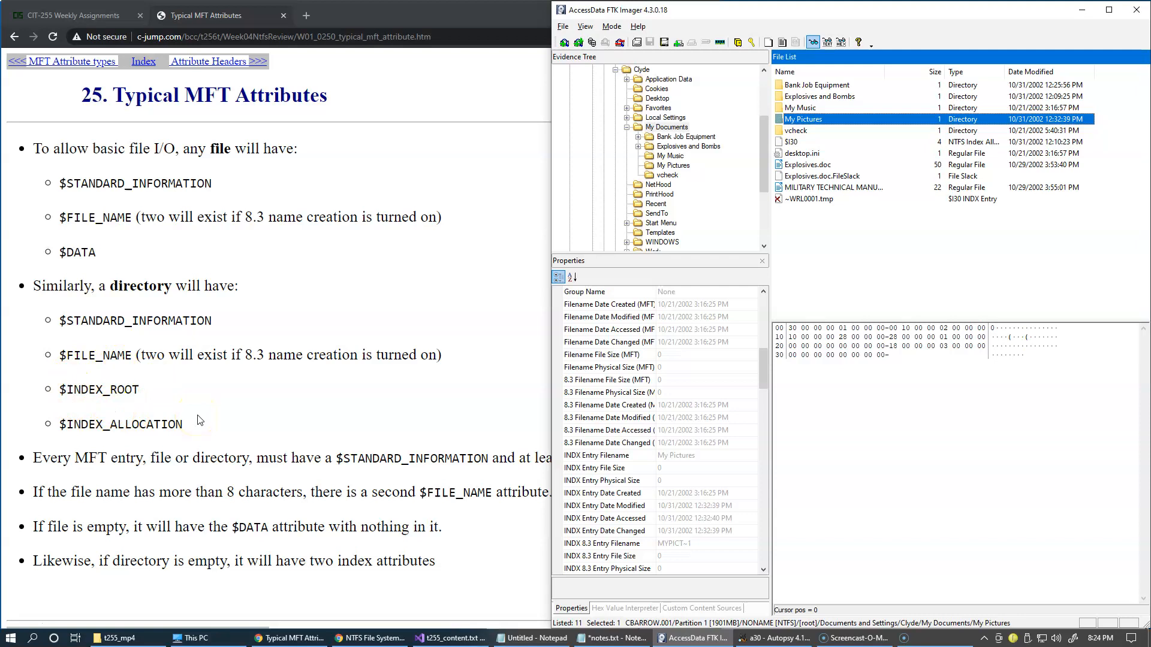
{"action": "mouse_move", "coordinate": [605, 341]}
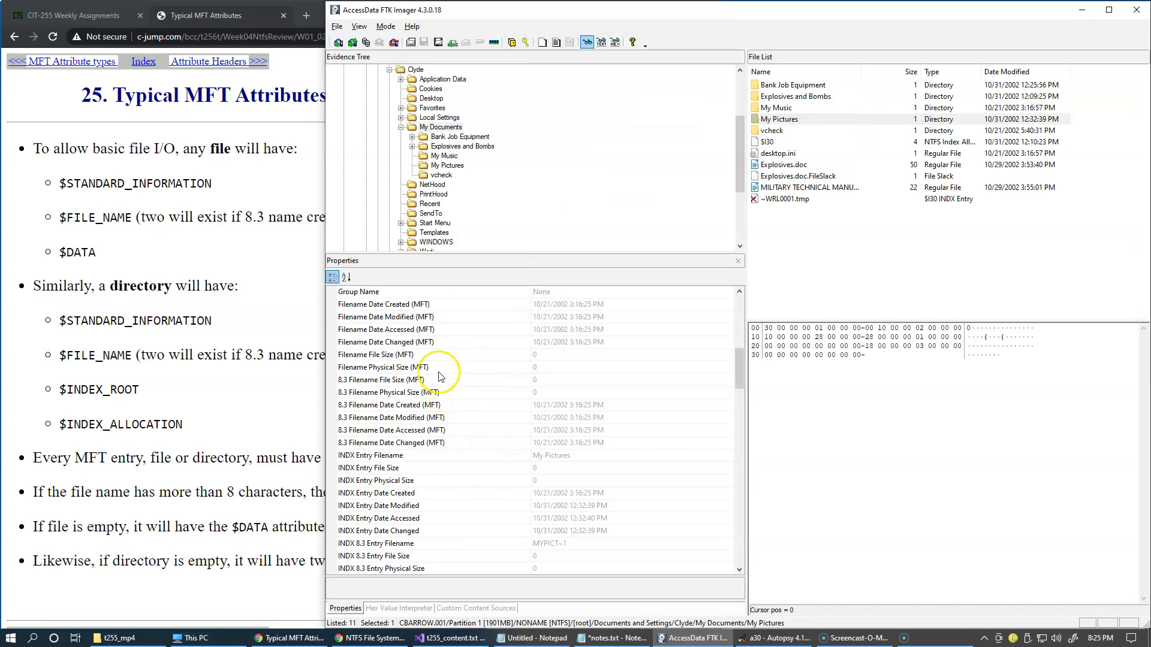
{"action": "mouse_move", "coordinate": [429, 309]}
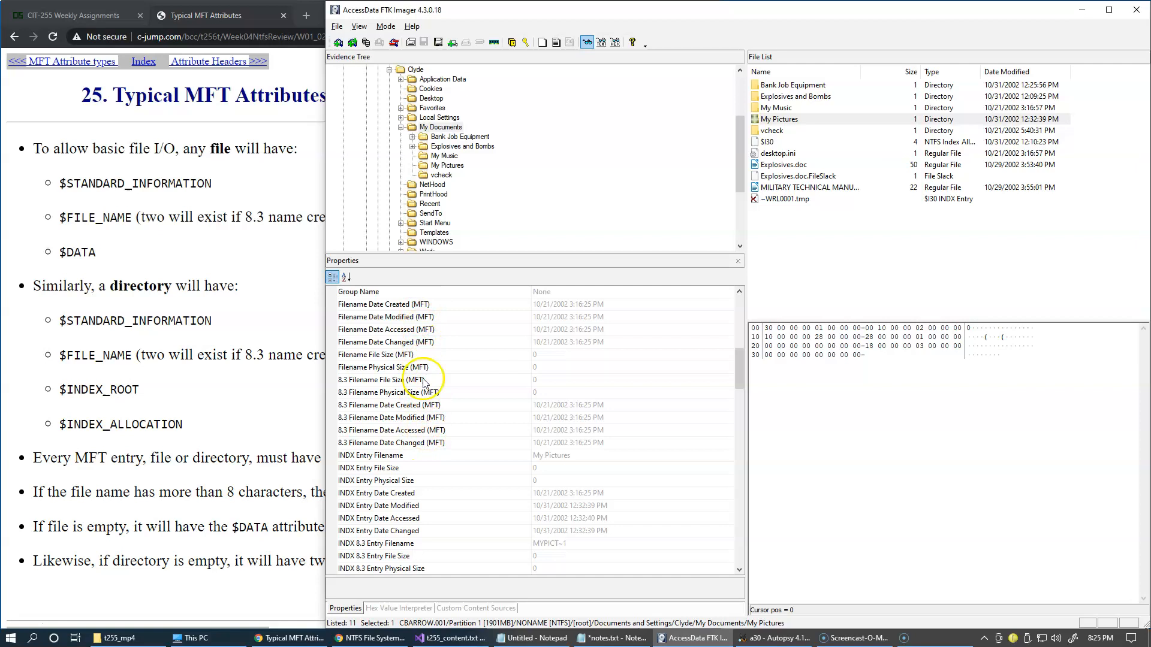
{"action": "mouse_move", "coordinate": [216, 418]}
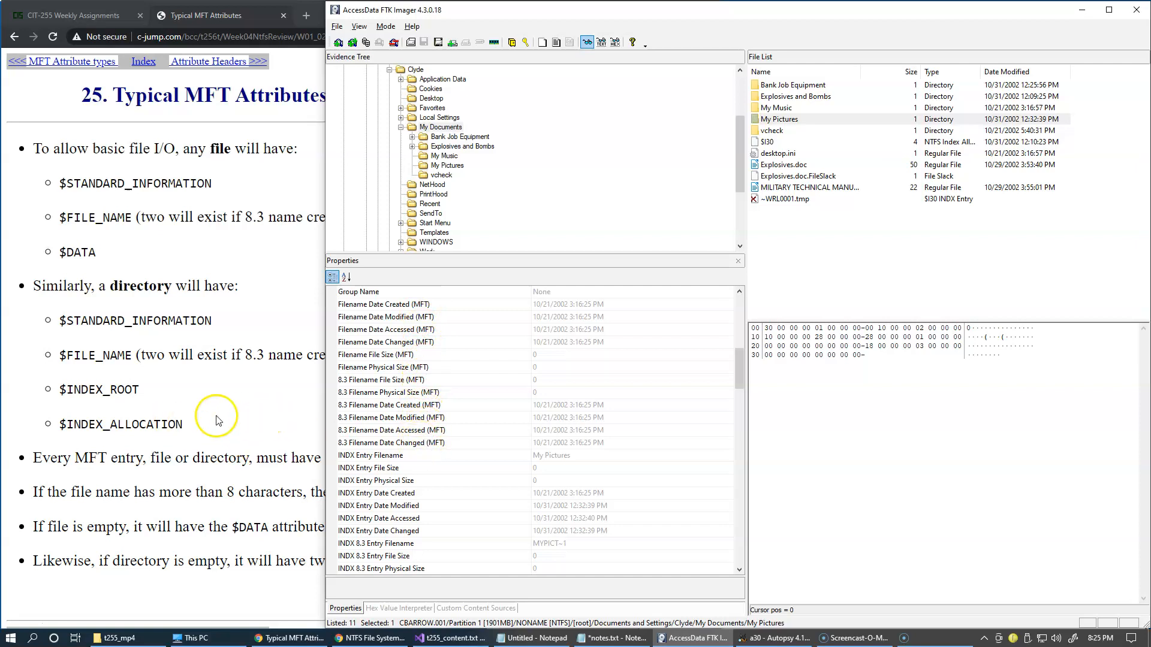
{"action": "mouse_move", "coordinate": [136, 441]}
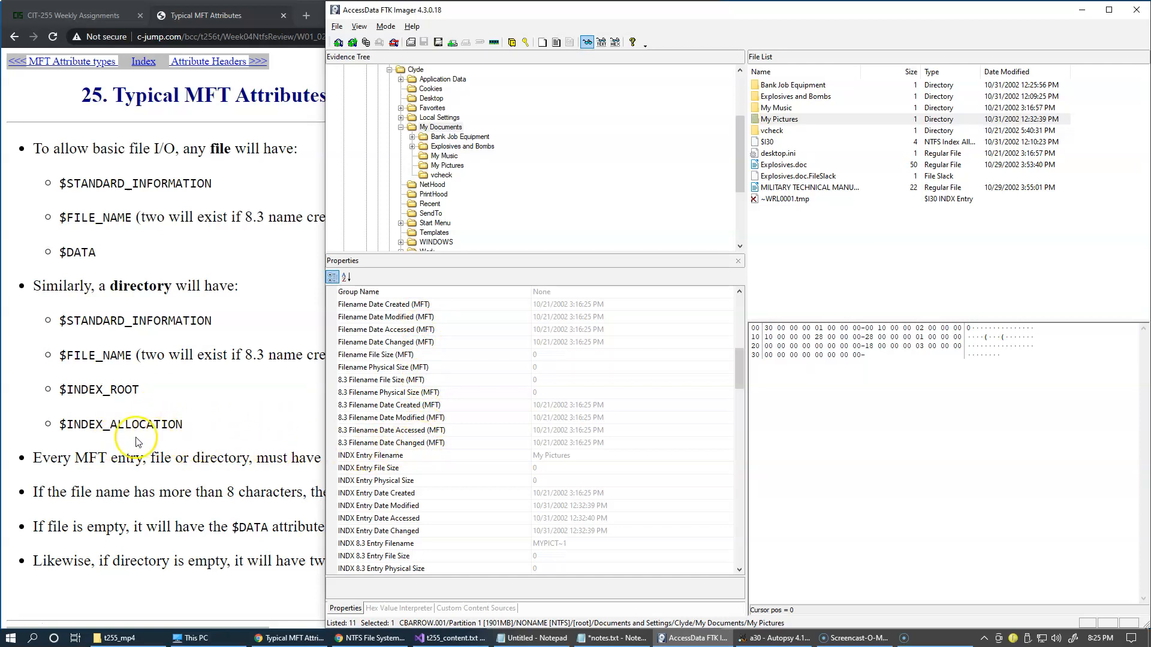
{"action": "mouse_move", "coordinate": [215, 453]}
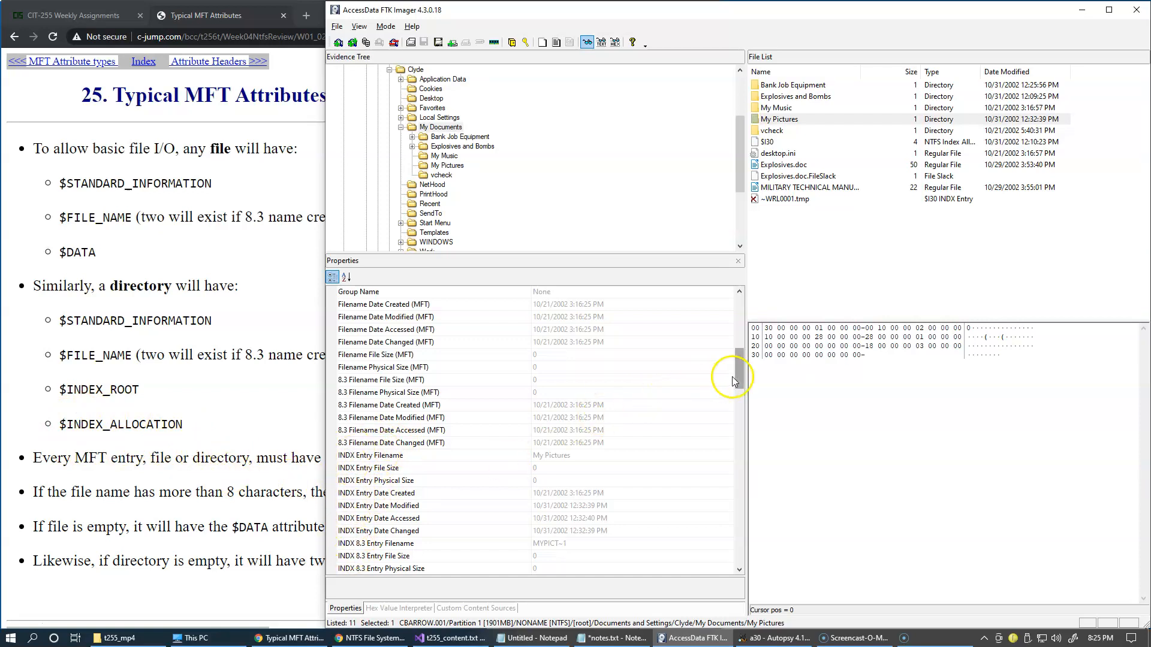
Step: Scroll the My Pictures properties to the top, showing Directory class, 56-byte size and MYPICT~1
{"action": "scroll", "scroll_direction": "down", "scroll_amount": 3}
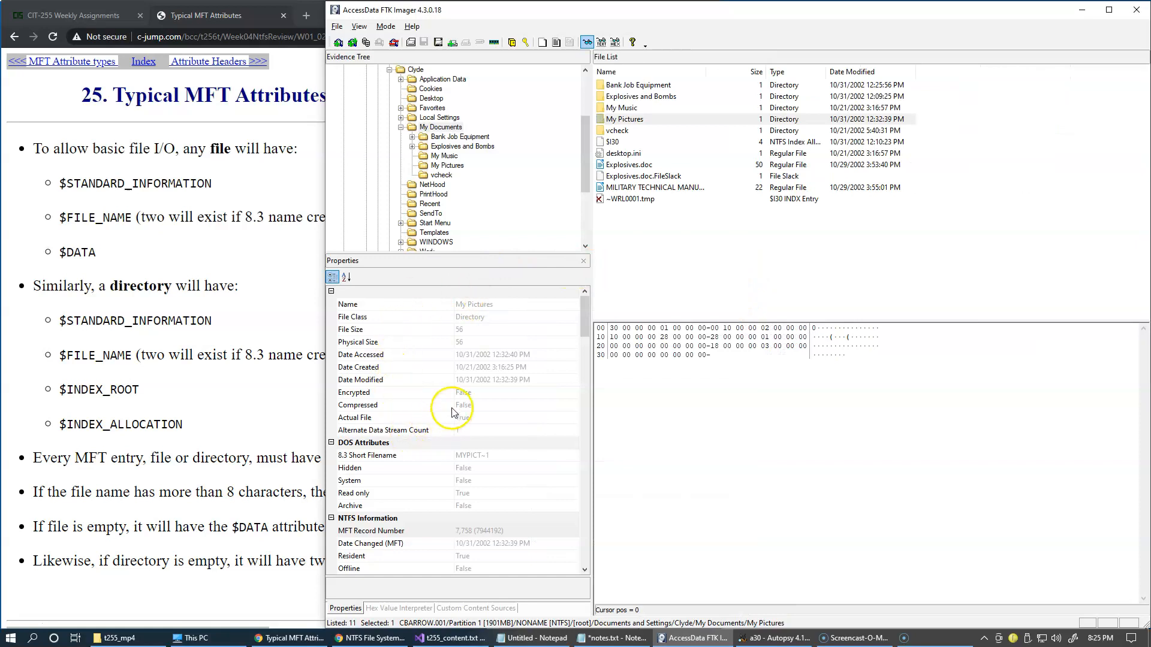
{"action": "mouse_move", "coordinate": [246, 411]}
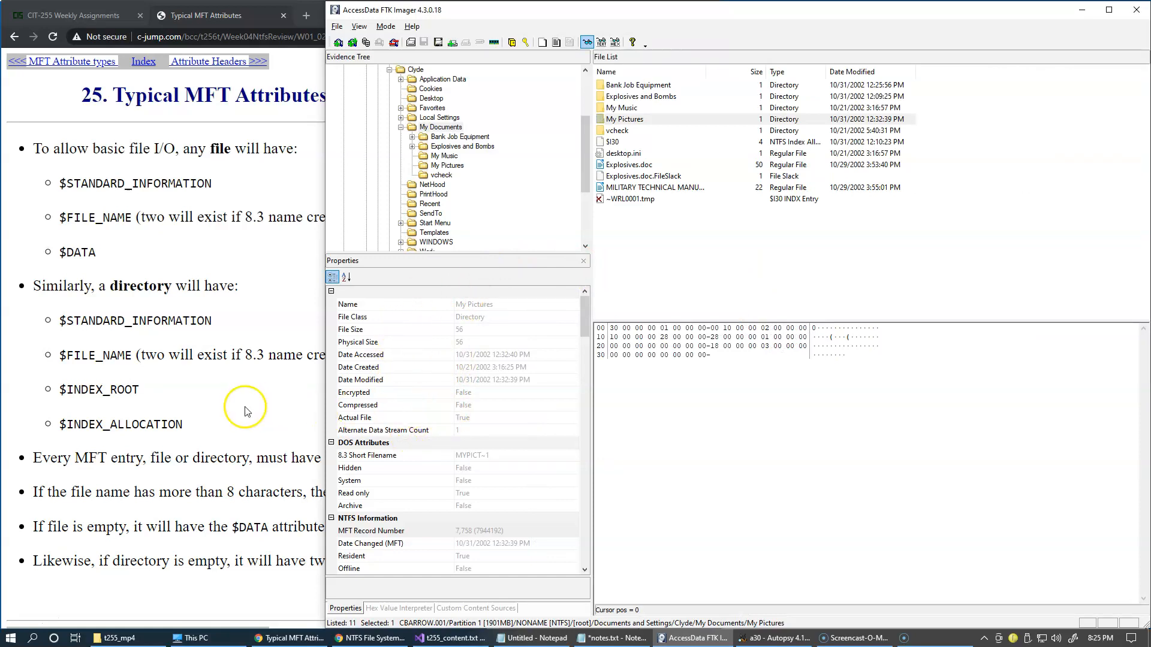